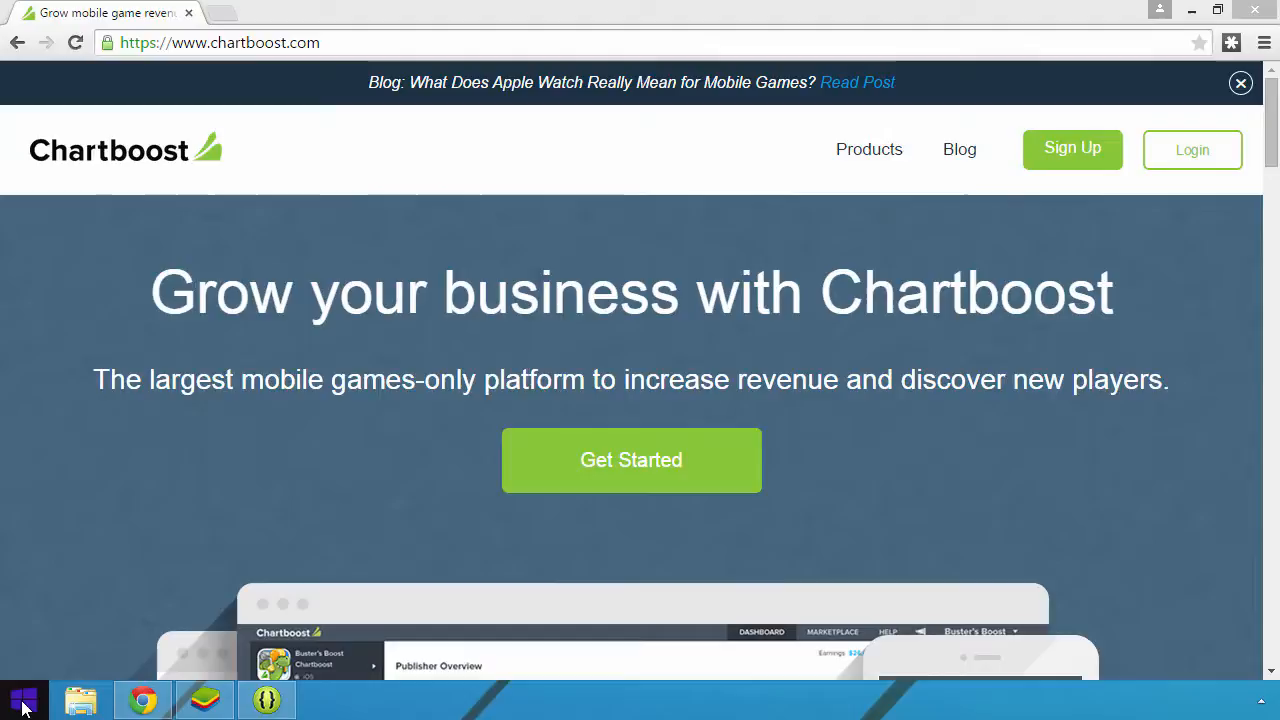
{"action": "mouse_move", "coordinate": [34, 352]}
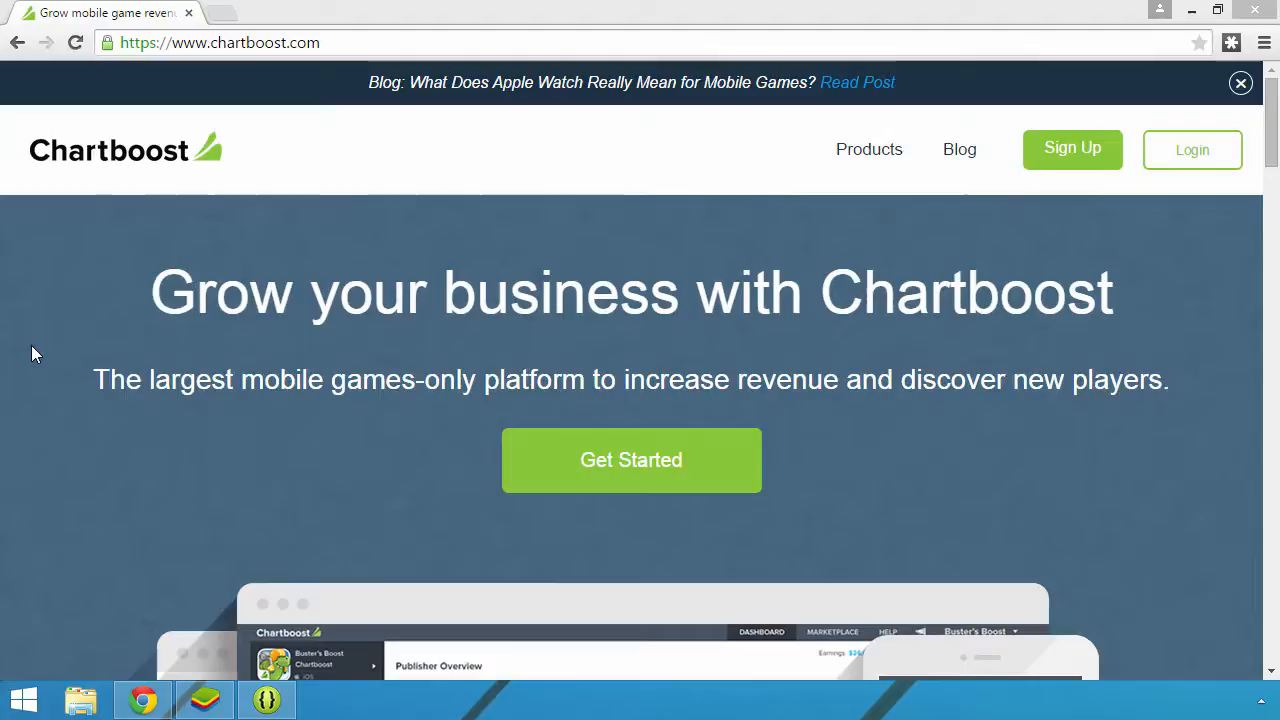
{"action": "mouse_move", "coordinate": [1192, 157]}
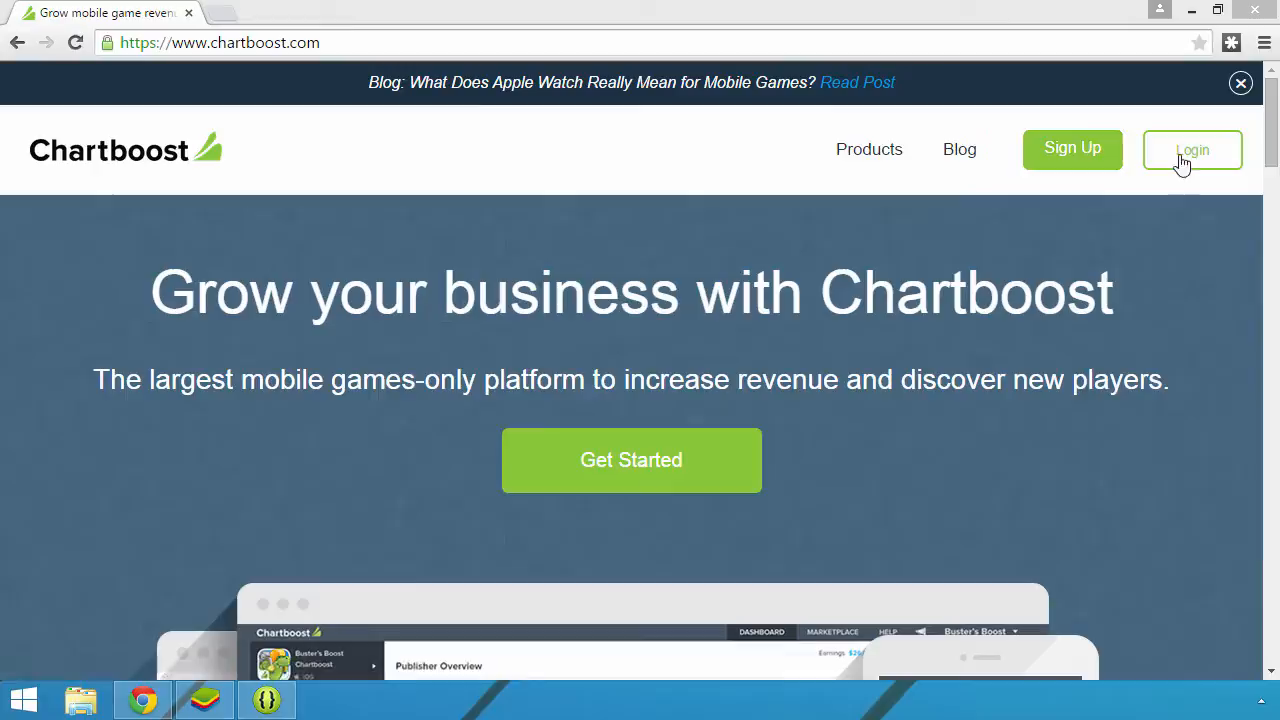
Log in to Chartboost and begin a new Google Play app nicknamed 'Hig…'
{"action": "left_click", "coordinate": [1192, 150]}
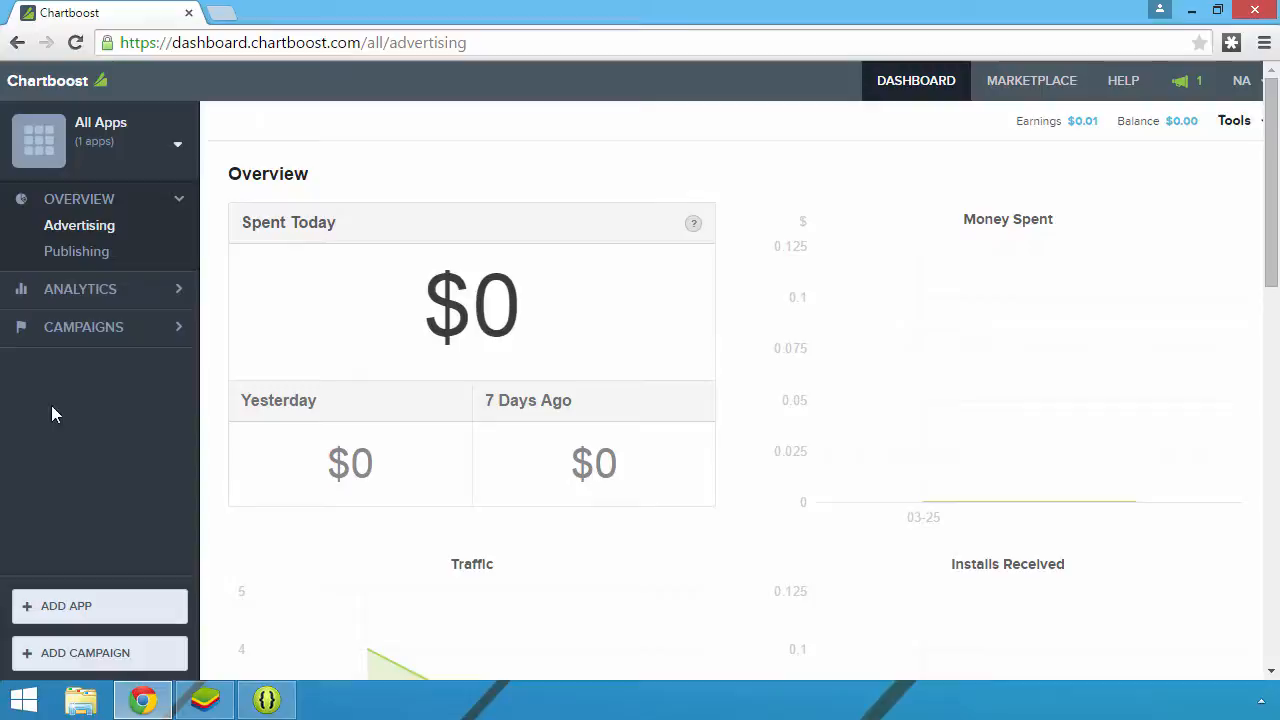
{"action": "left_click", "coordinate": [66, 606]}
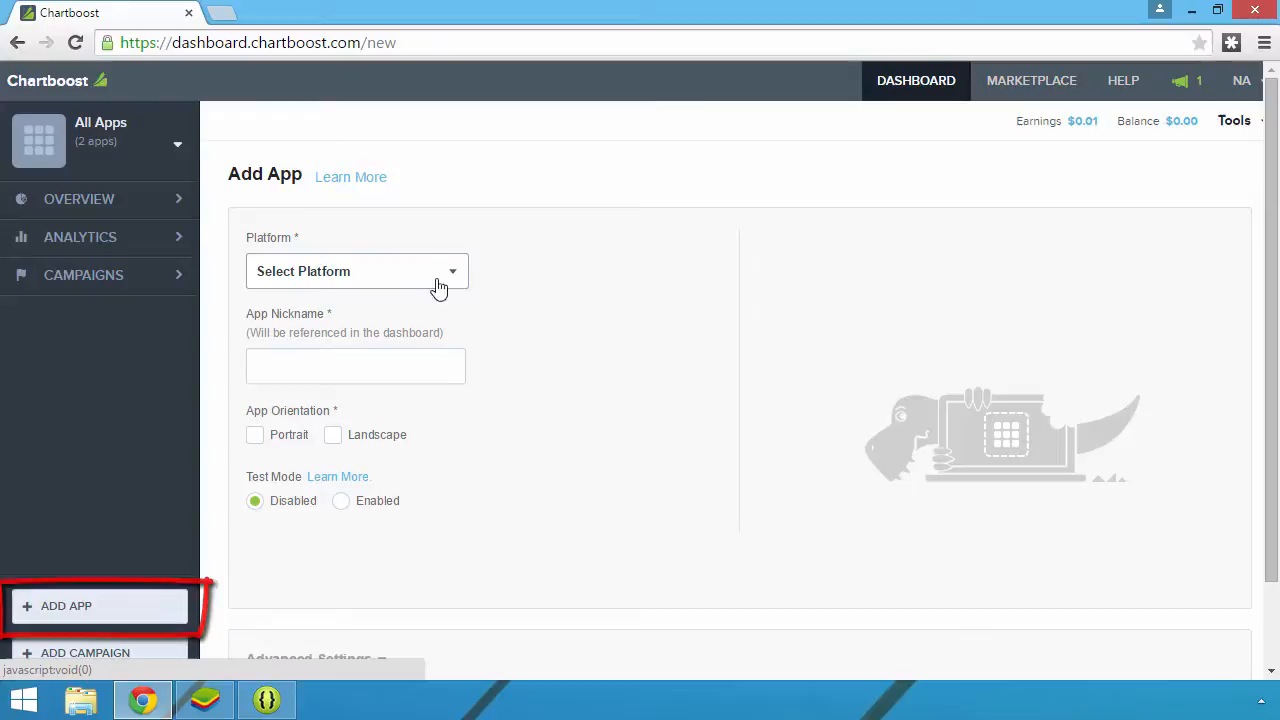
{"action": "left_click", "coordinate": [356, 271]}
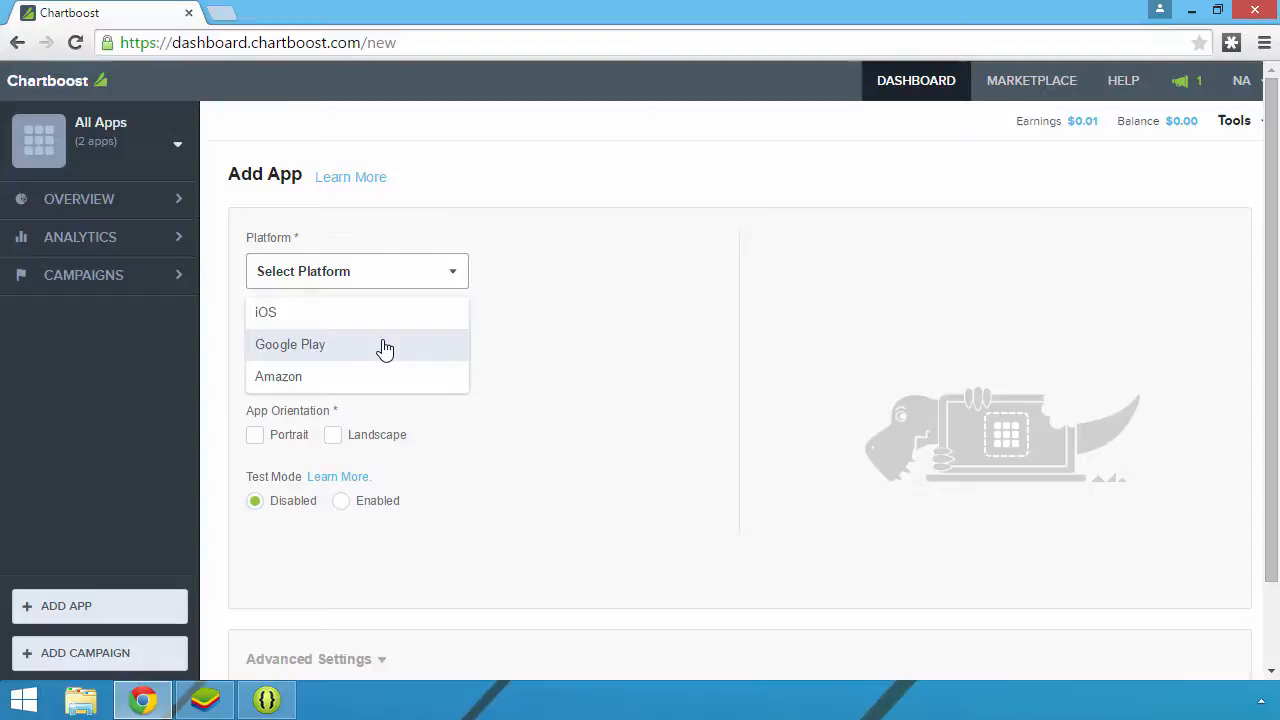
{"action": "left_click", "coordinate": [290, 344]}
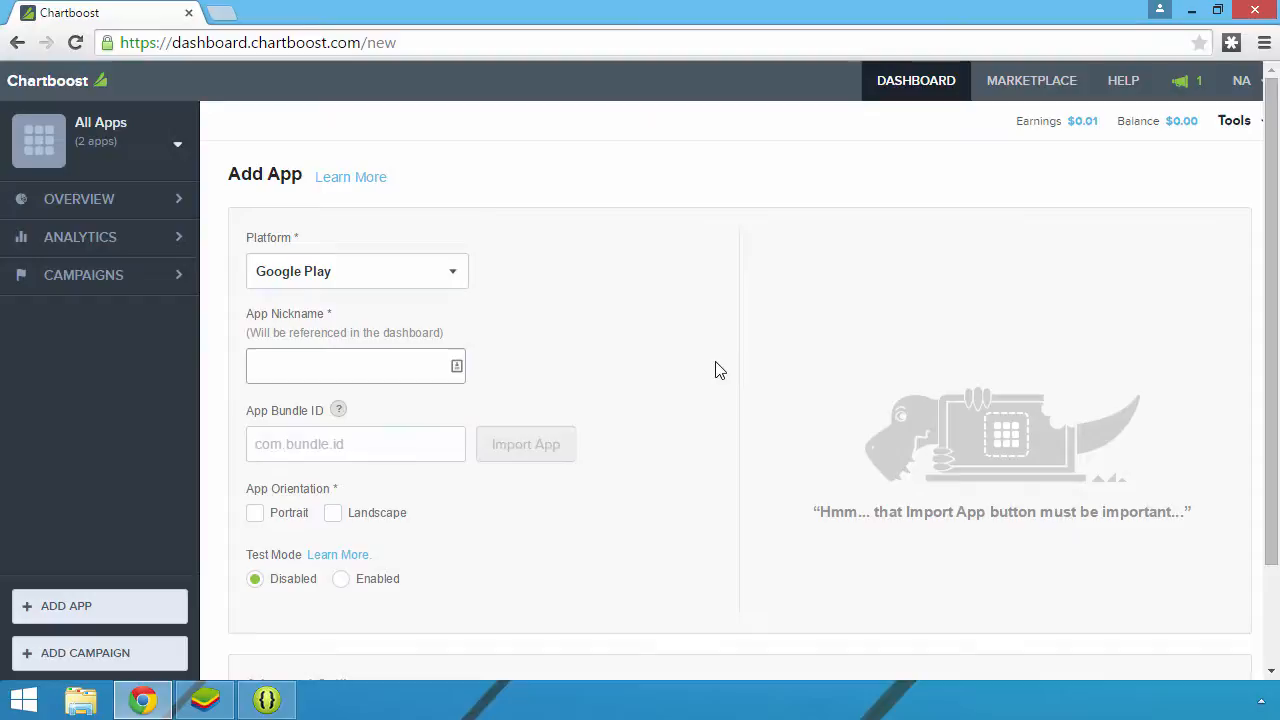
{"action": "type", "text": "Hig"}
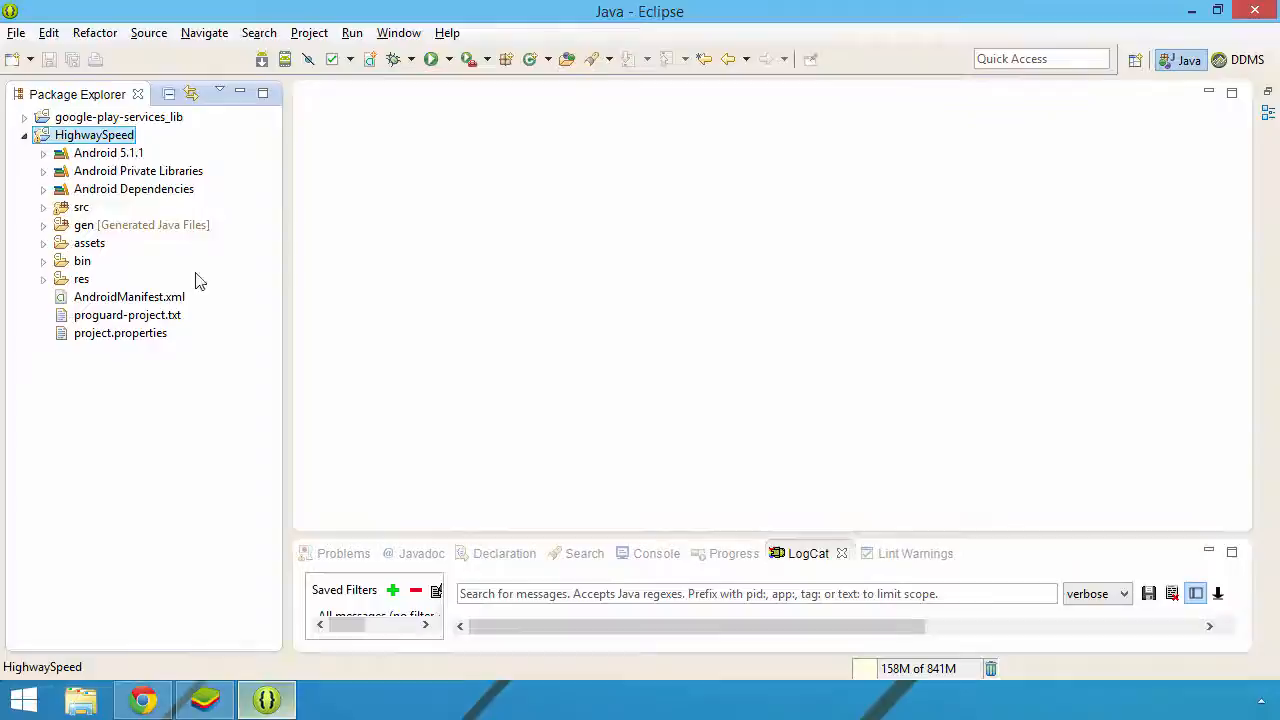
Open HighwaySpeed's AndroidManifest.xml to read the package com.neurondigital.HighwaySpeed
{"action": "double_click", "coordinate": [129, 296]}
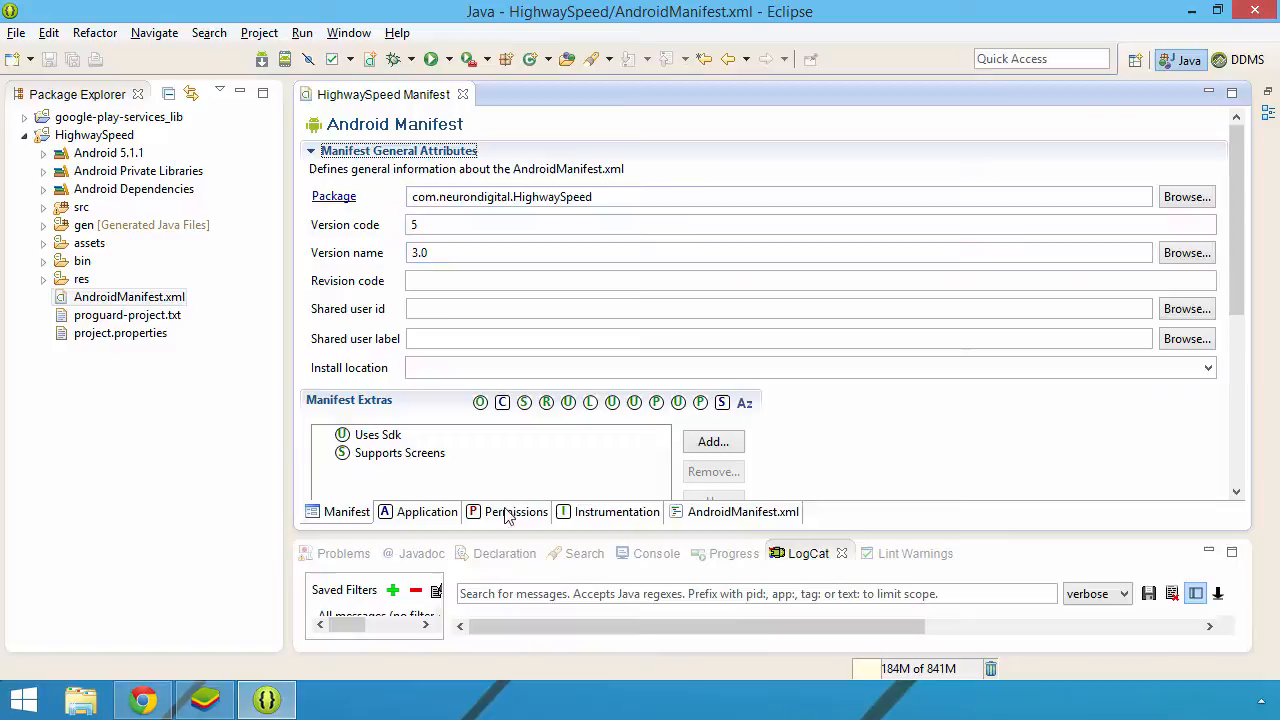
{"action": "left_click", "coordinate": [741, 512]}
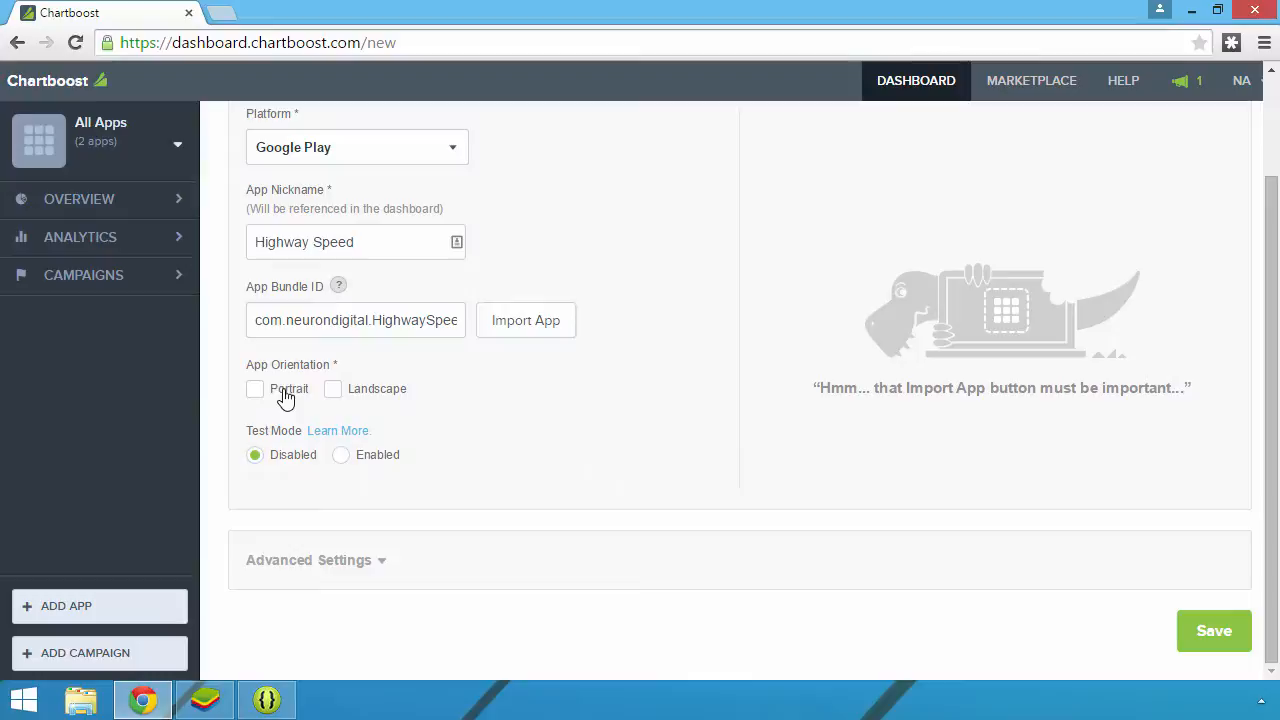
Tick Portrait orientation for Highway Speed and save the app
{"action": "left_click", "coordinate": [255, 389]}
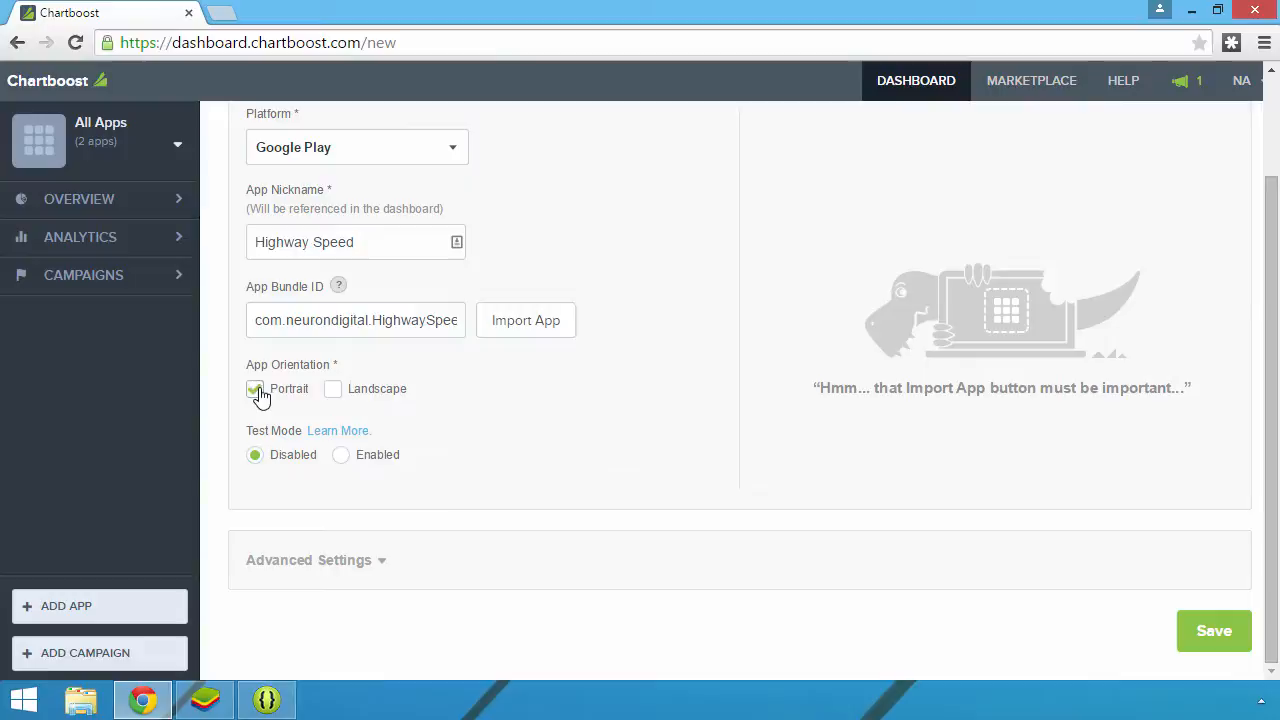
{"action": "left_click", "coordinate": [254, 389]}
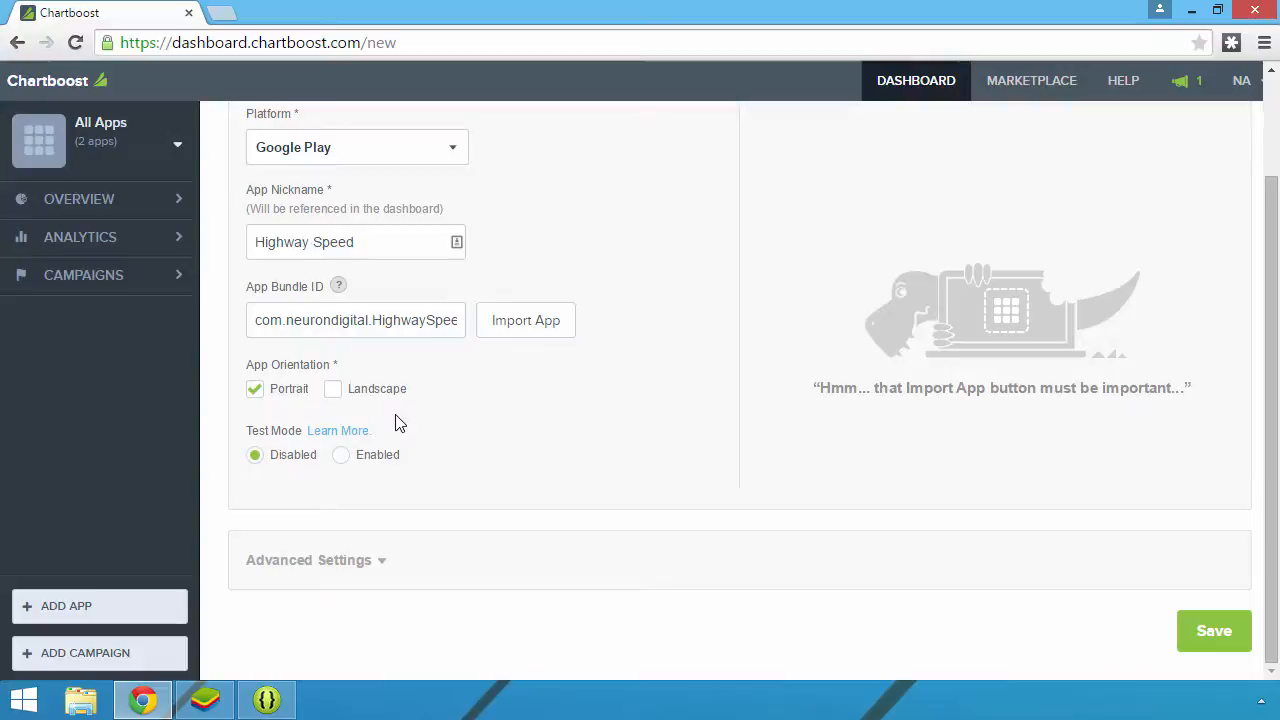
{"action": "left_click", "coordinate": [1213, 631]}
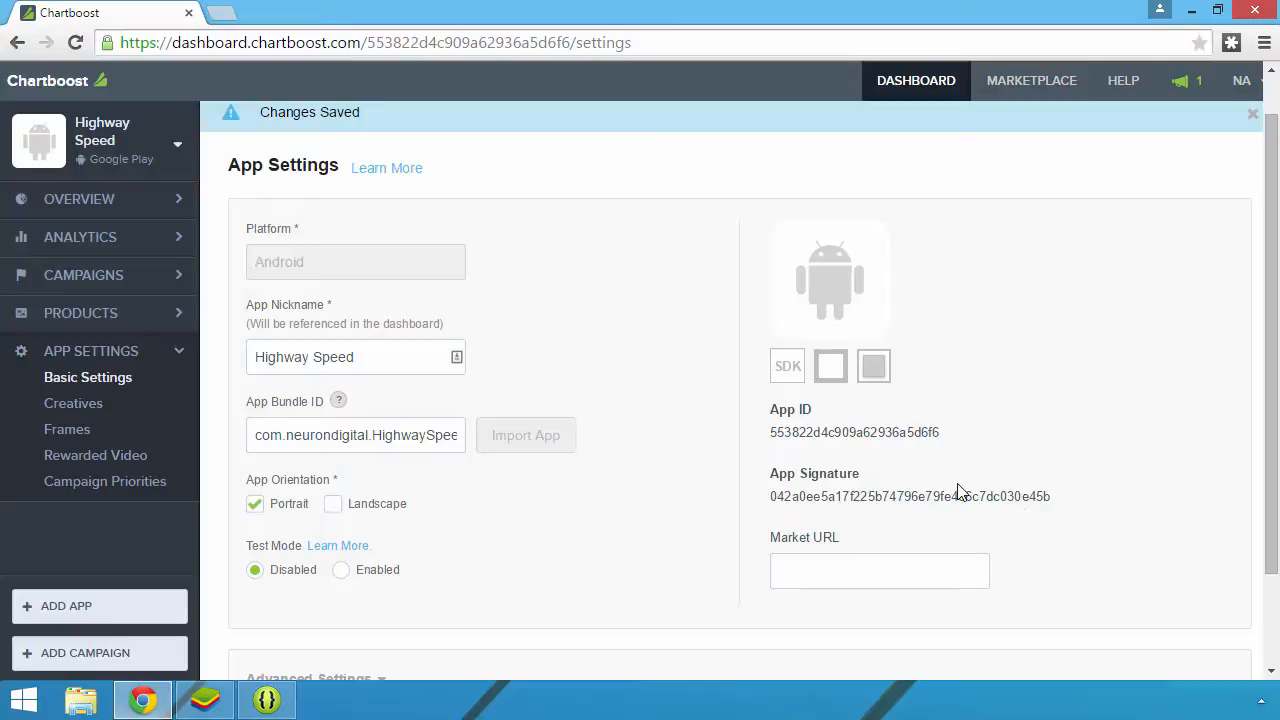
Copy the Highway Speed App ID from its App Settings page
{"action": "right_click", "coordinate": [853, 432]}
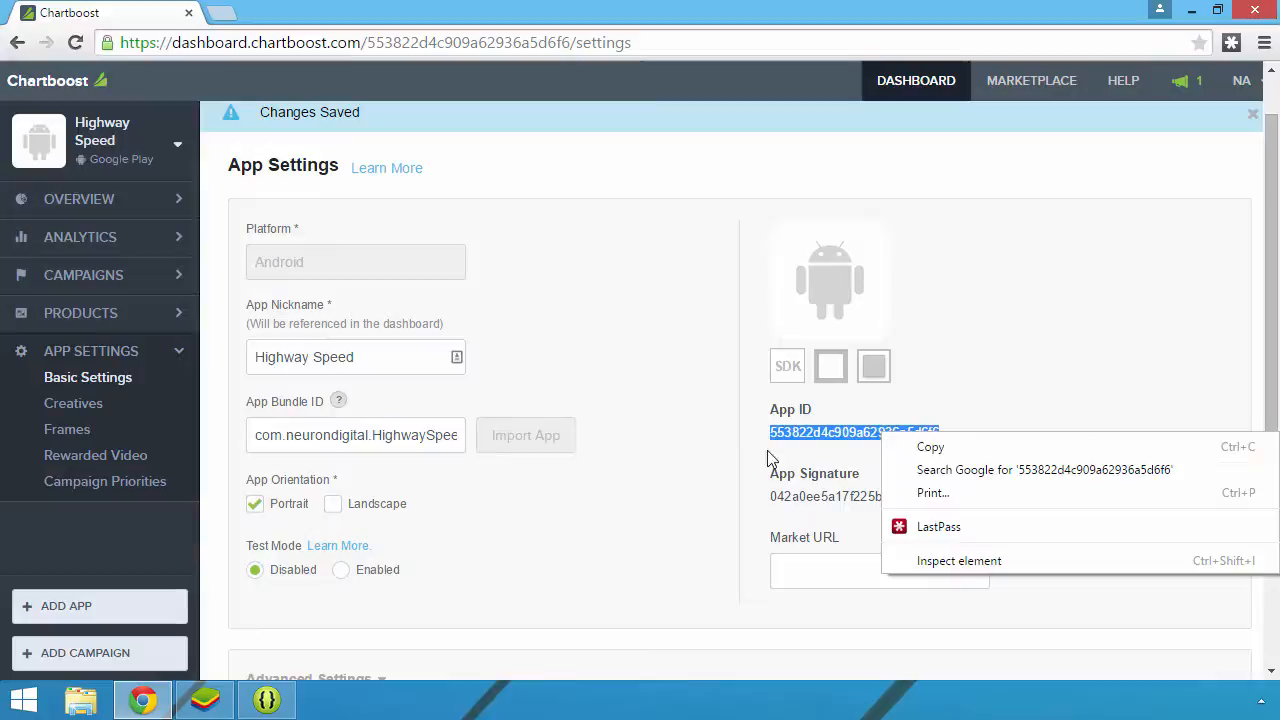
{"action": "left_click", "coordinate": [711, 462]}
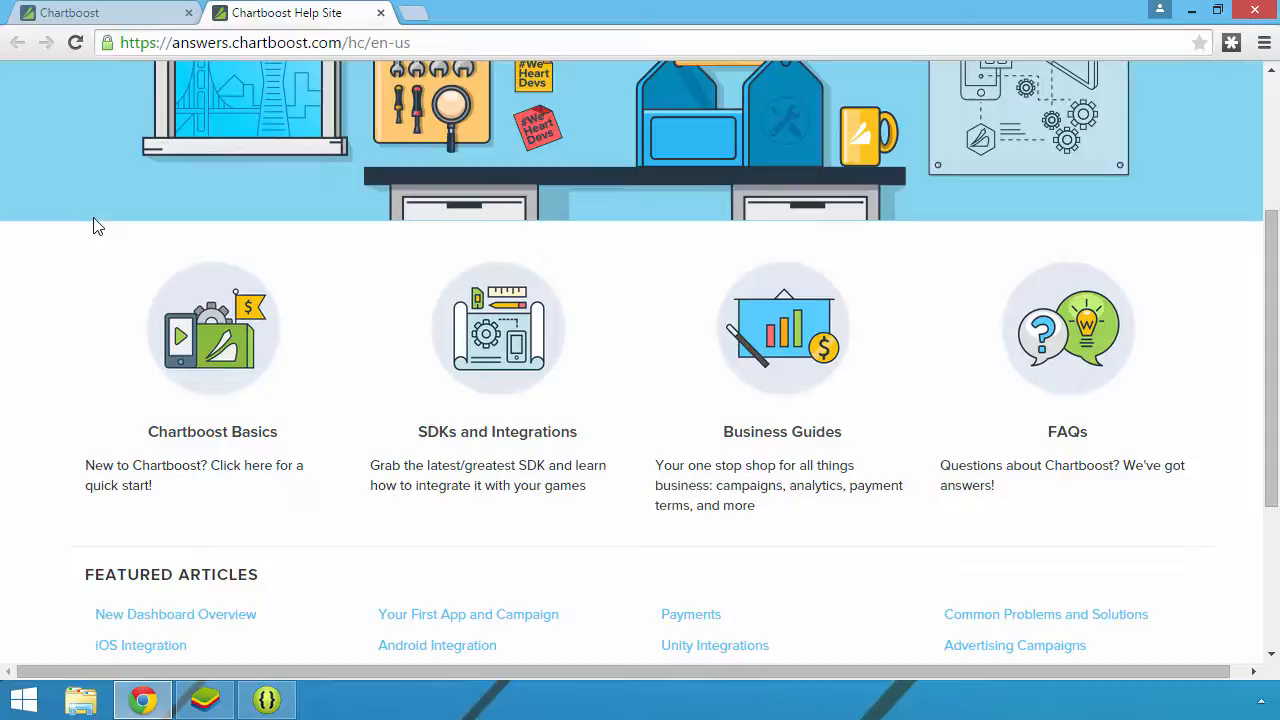
Download the latest Android SDK and sample project, then view the Android Integration guide
{"action": "scroll", "scroll_direction": "down", "scroll_amount": 3}
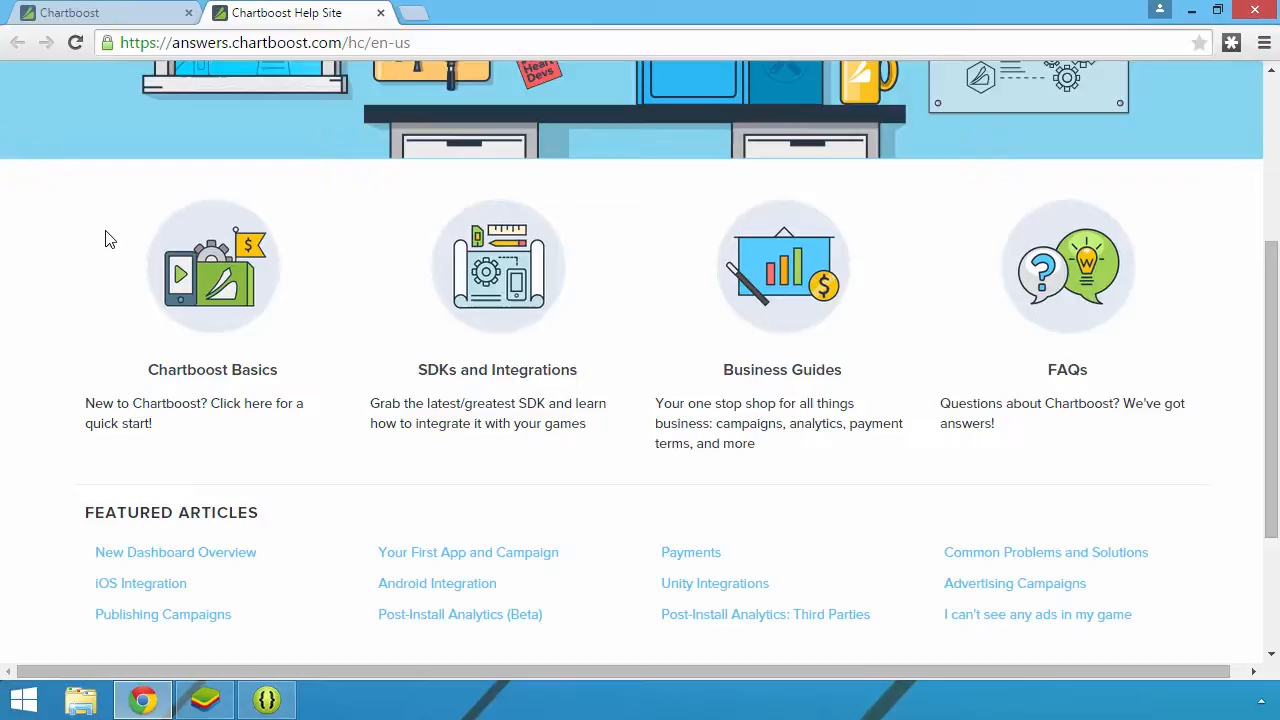
{"action": "left_click", "coordinate": [497, 369]}
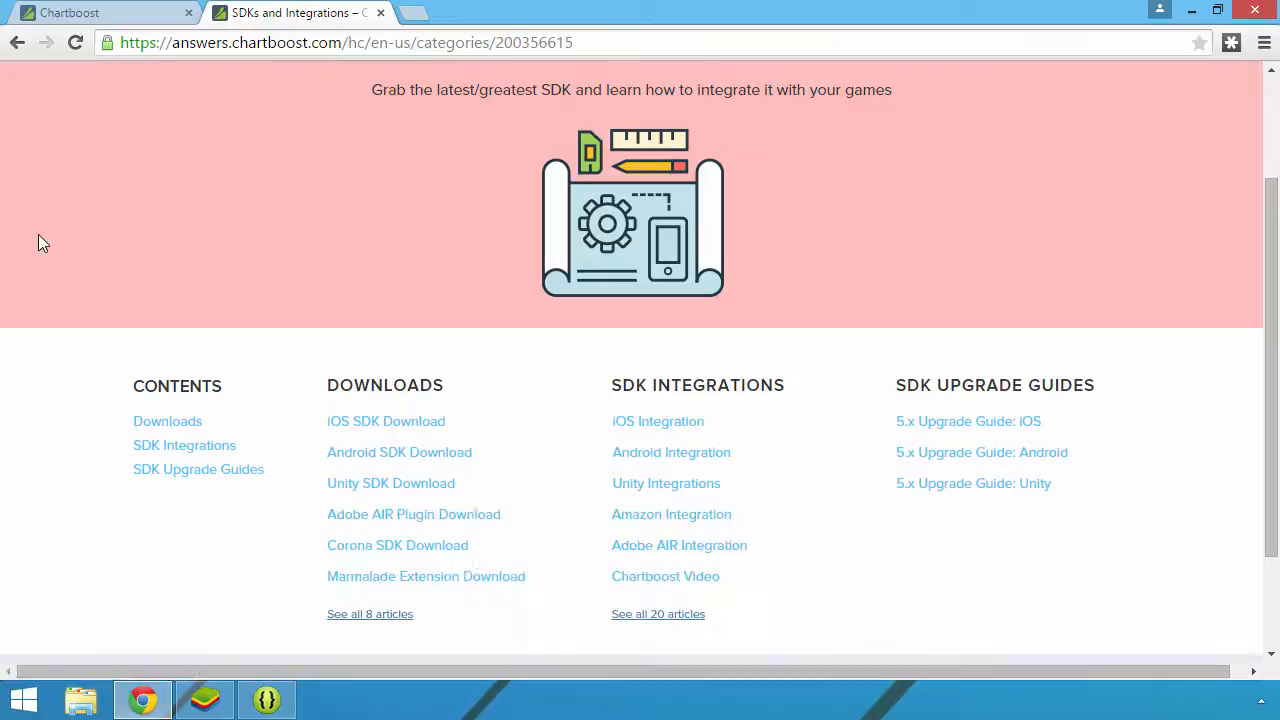
{"action": "left_click", "coordinate": [399, 452]}
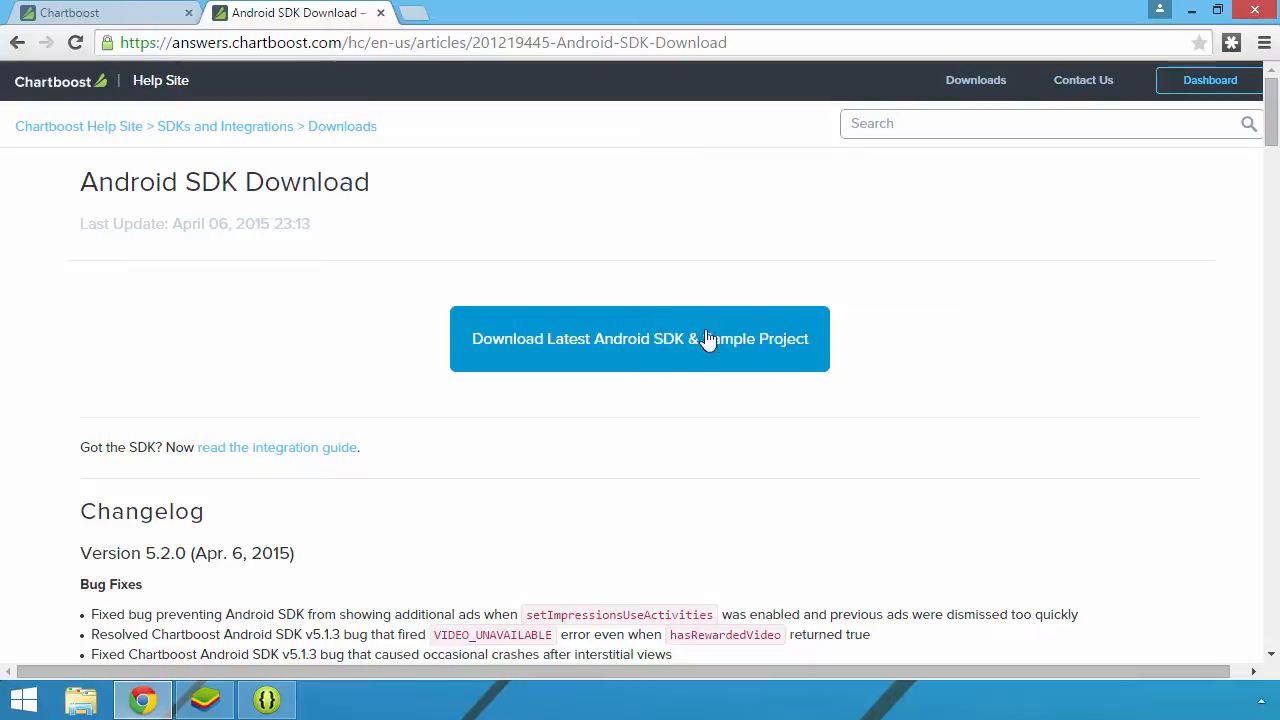
{"action": "left_click", "coordinate": [639, 338]}
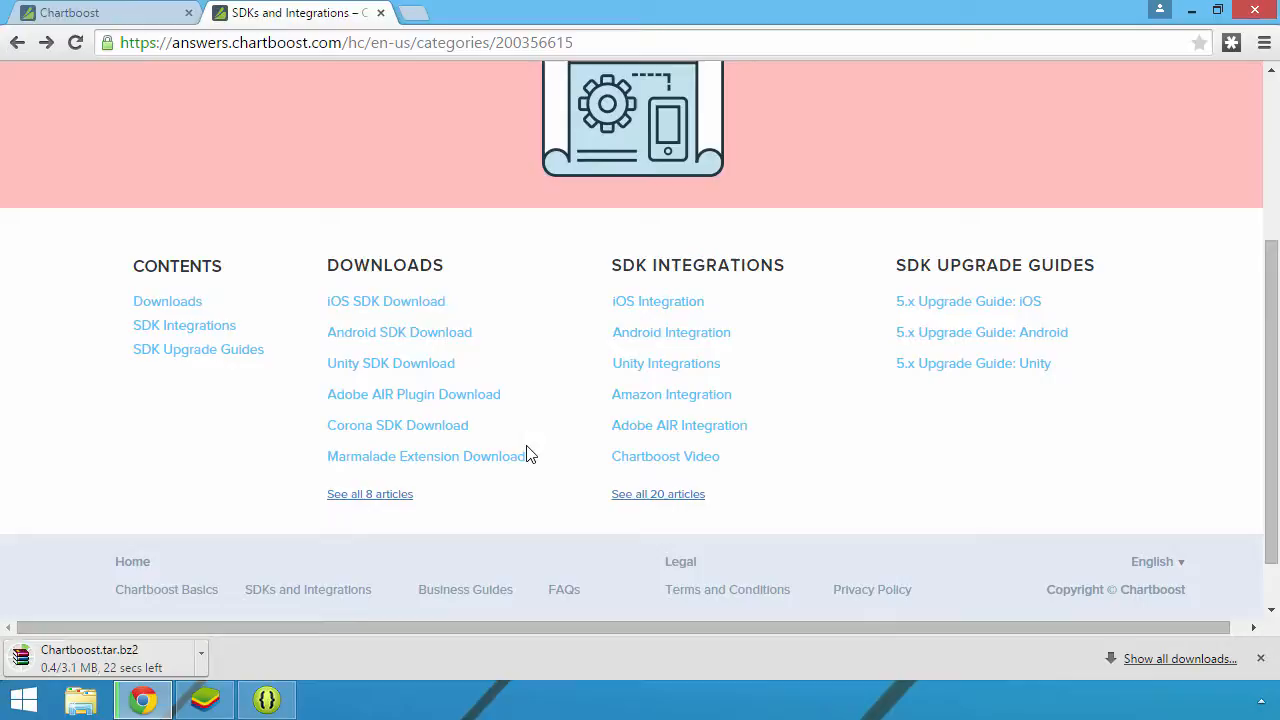
{"action": "left_click", "coordinate": [671, 332]}
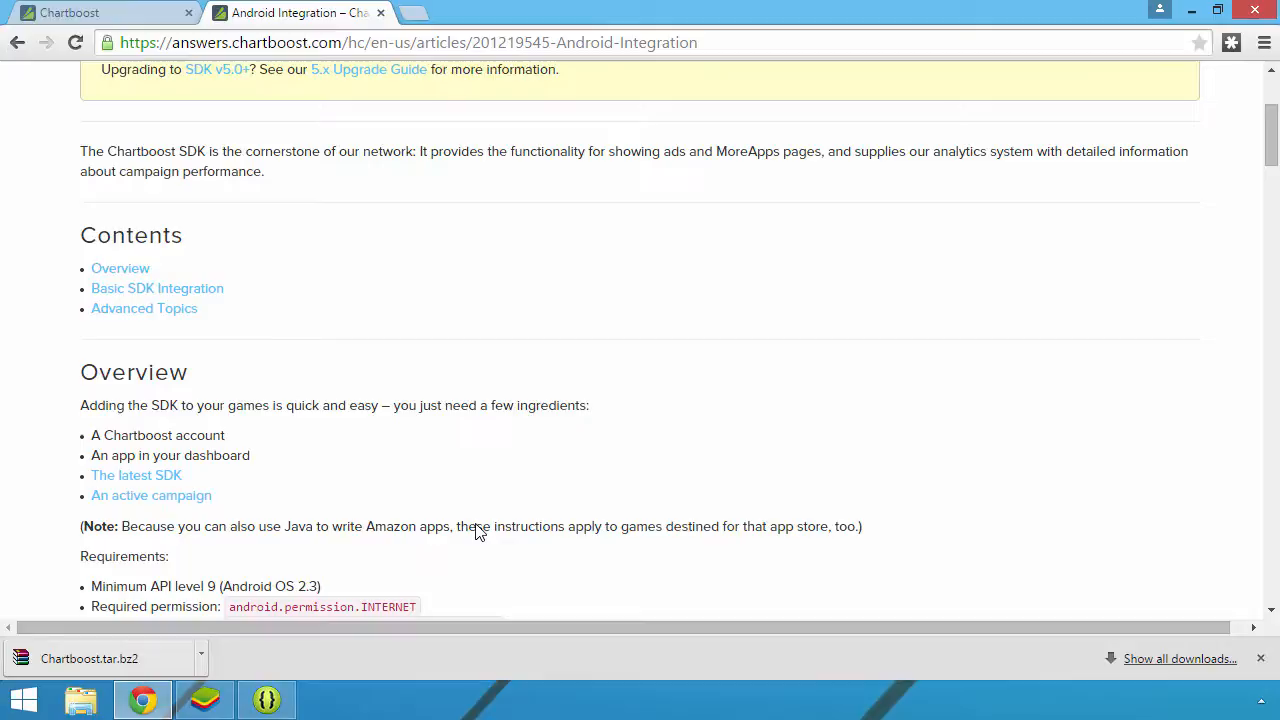
{"action": "scroll", "scroll_direction": "down", "scroll_amount": 3}
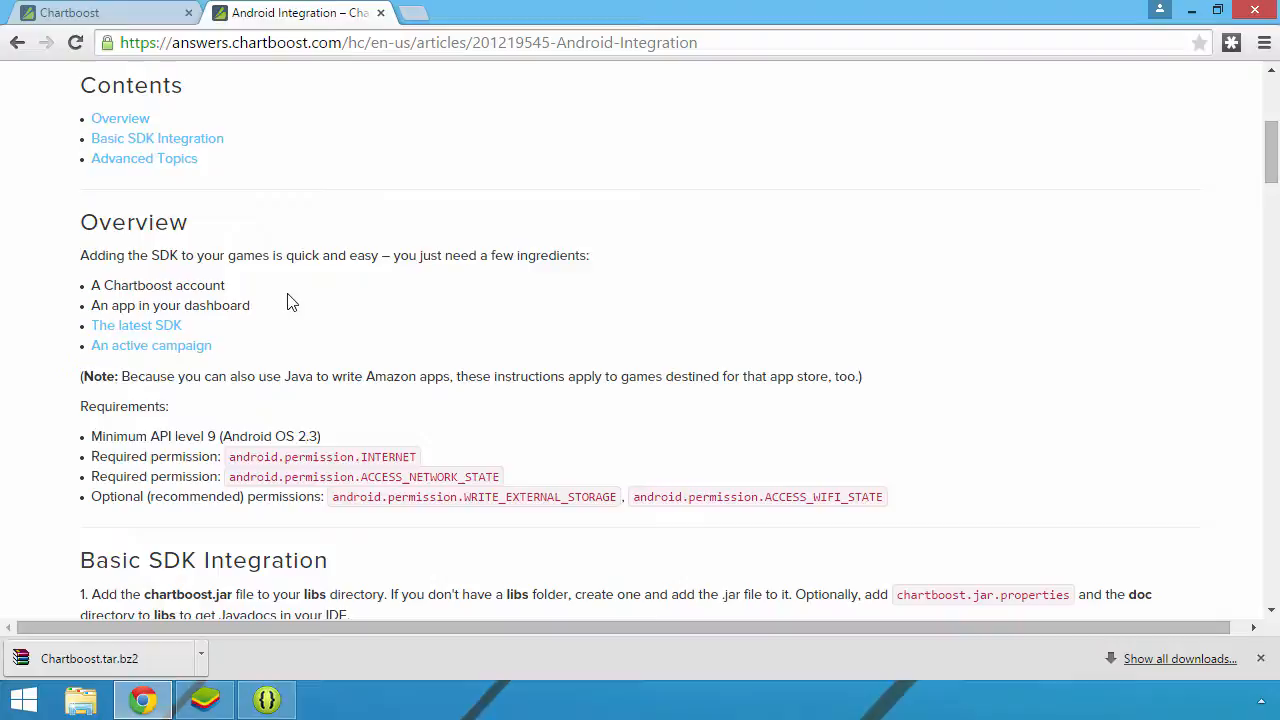
{"action": "mouse_move", "coordinate": [407, 351]}
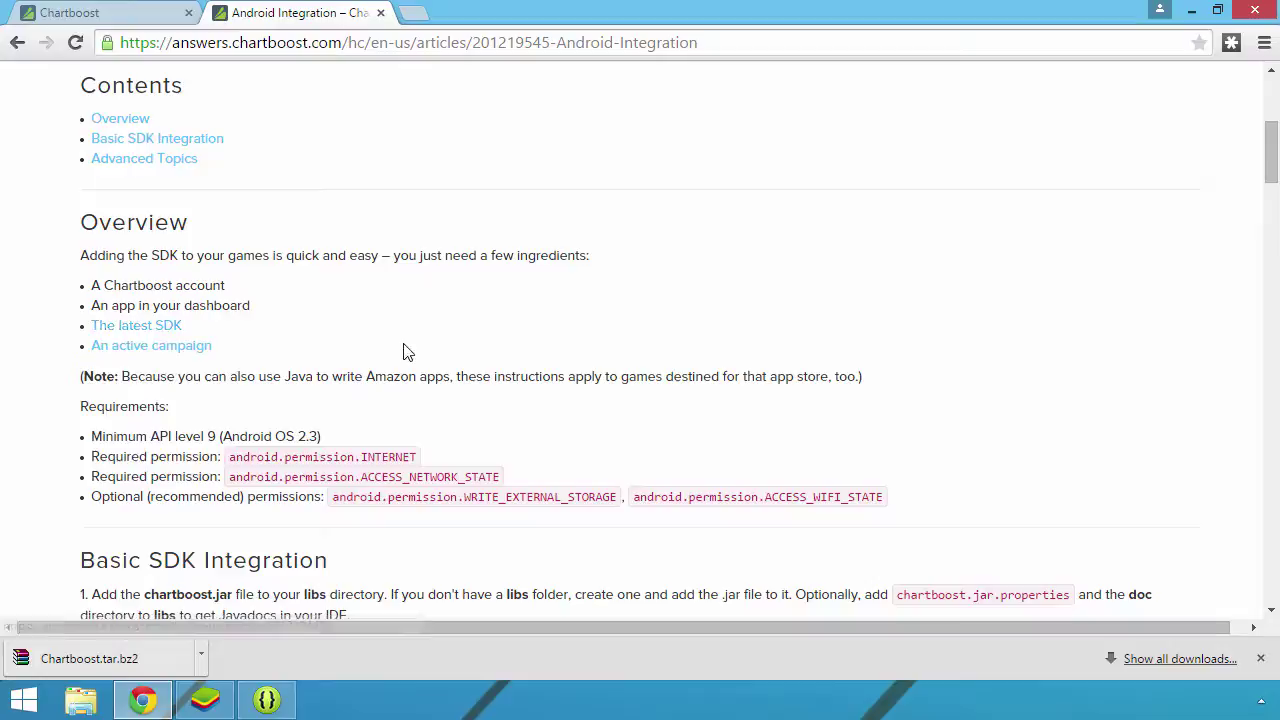
{"action": "scroll", "scroll_direction": "down", "scroll_amount": 3}
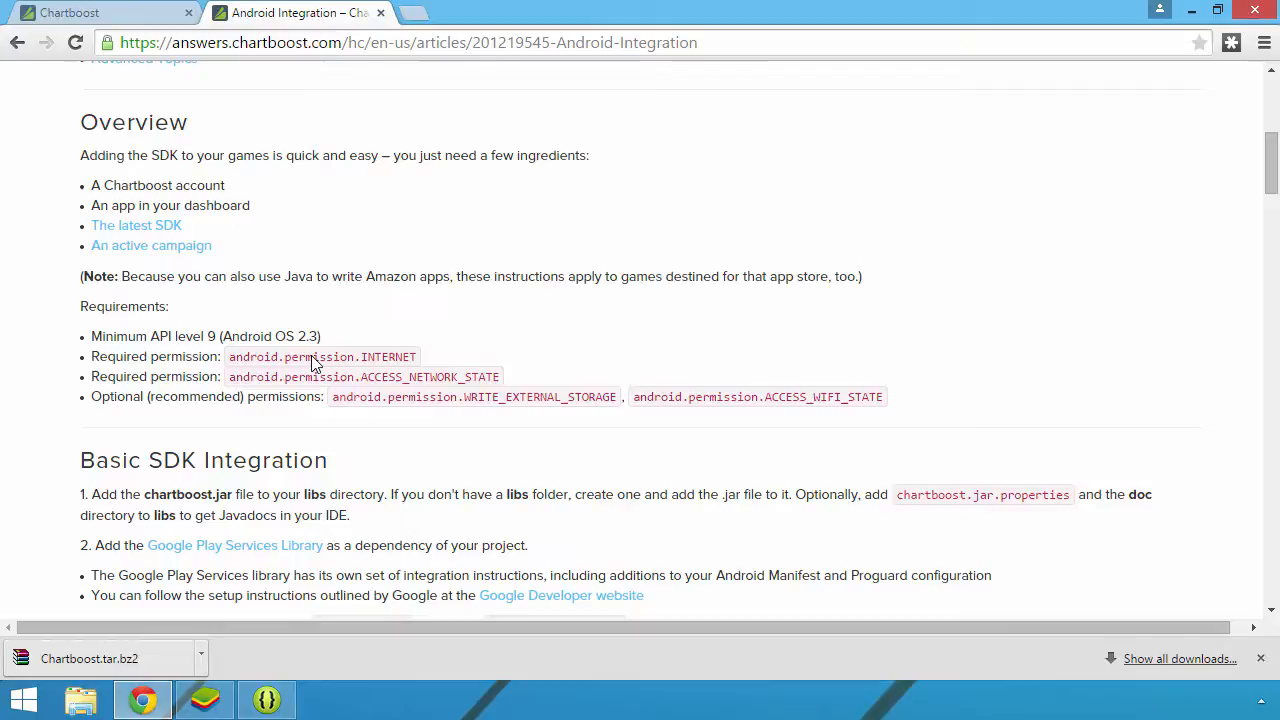
{"action": "scroll", "scroll_direction": "down", "scroll_amount": 3}
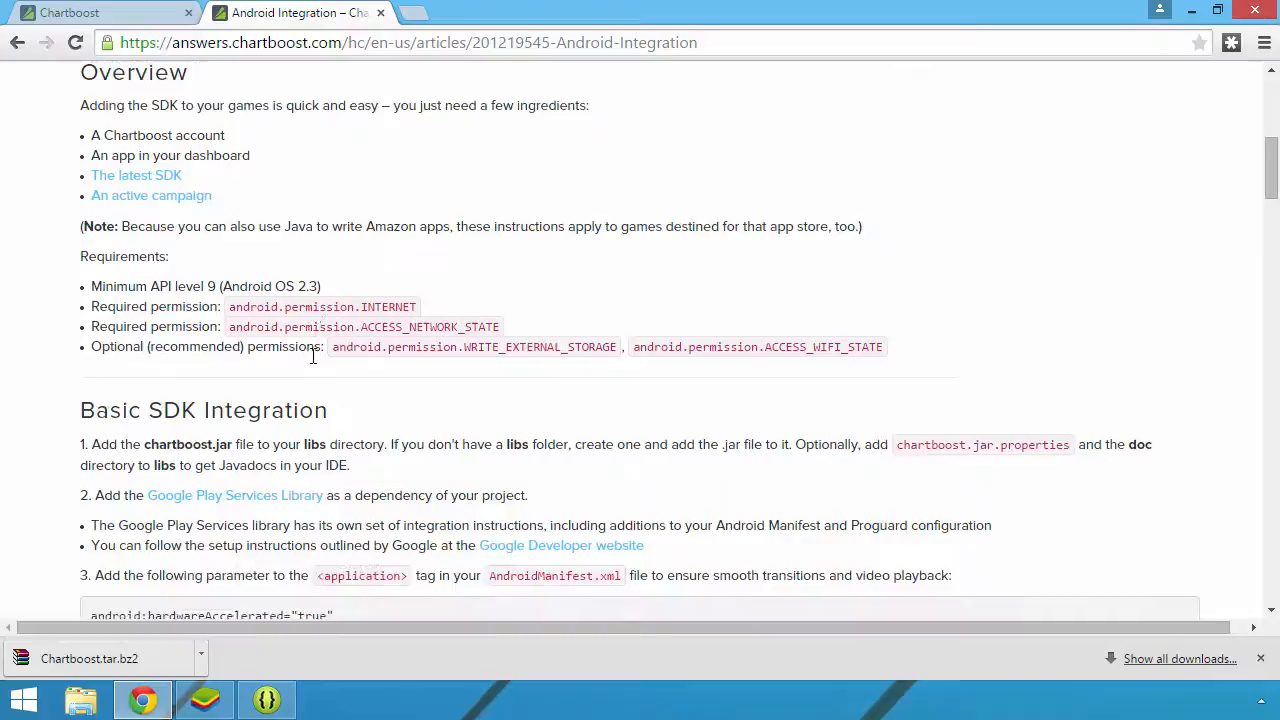
{"action": "scroll", "scroll_direction": "down", "scroll_amount": 3}
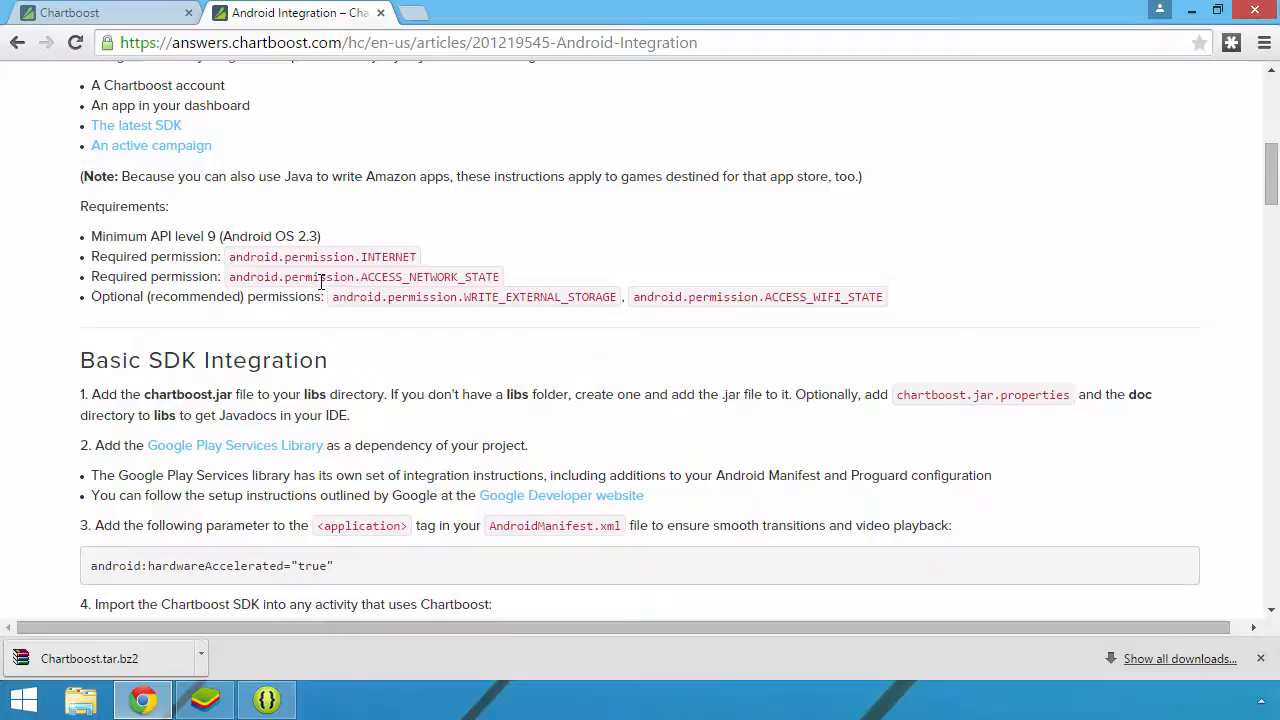
{"action": "mouse_move", "coordinate": [212, 303]}
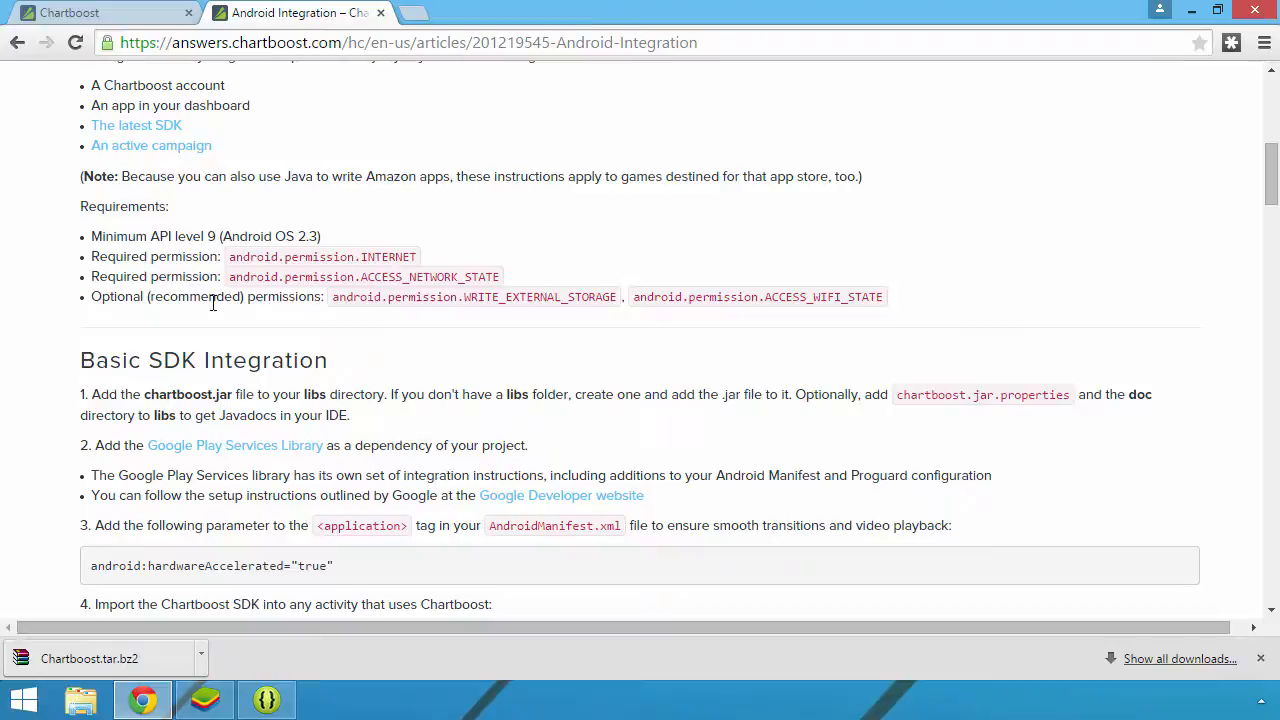
{"action": "mouse_move", "coordinate": [392, 414]}
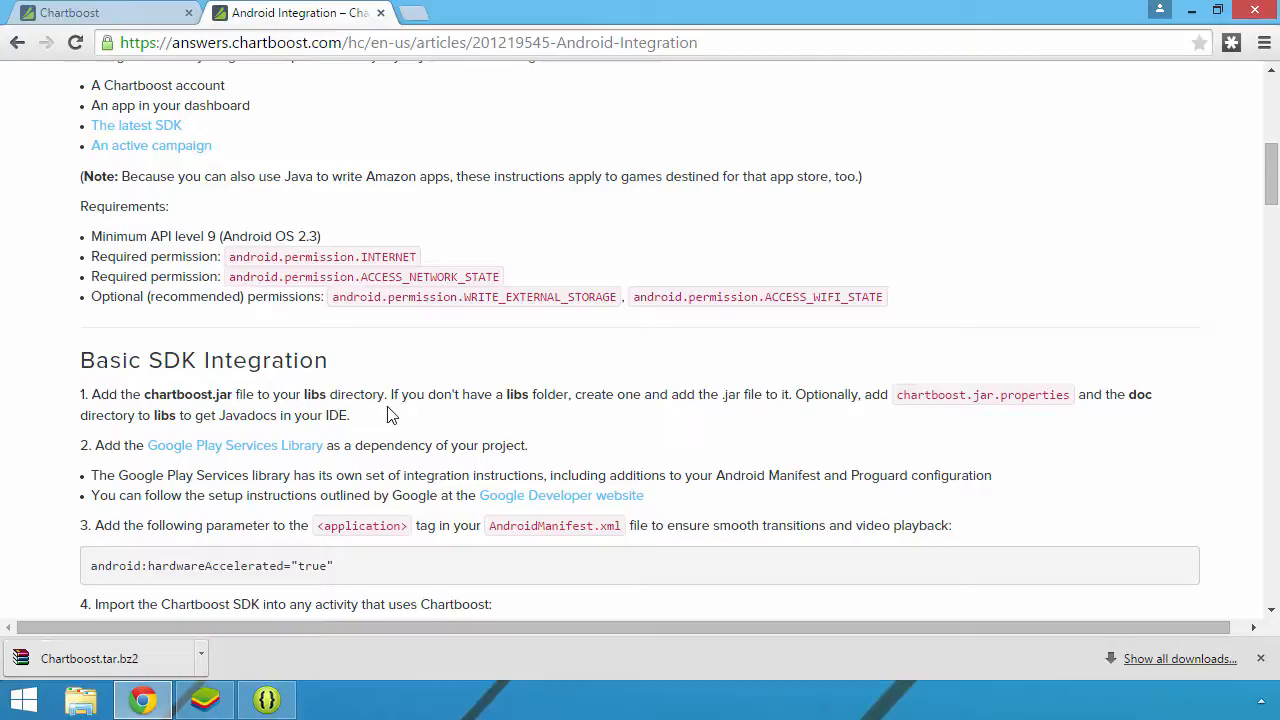
{"action": "scroll", "scroll_direction": "down", "scroll_amount": 3}
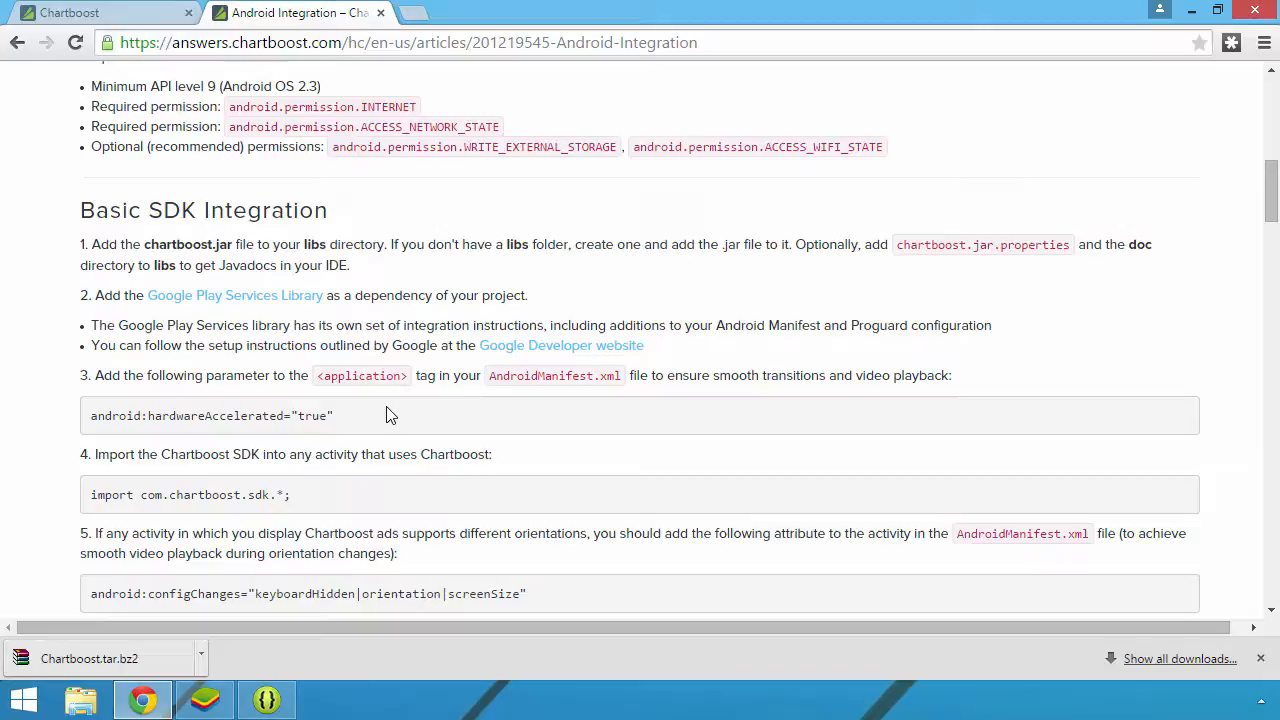
{"action": "scroll", "scroll_direction": "down", "scroll_amount": 3}
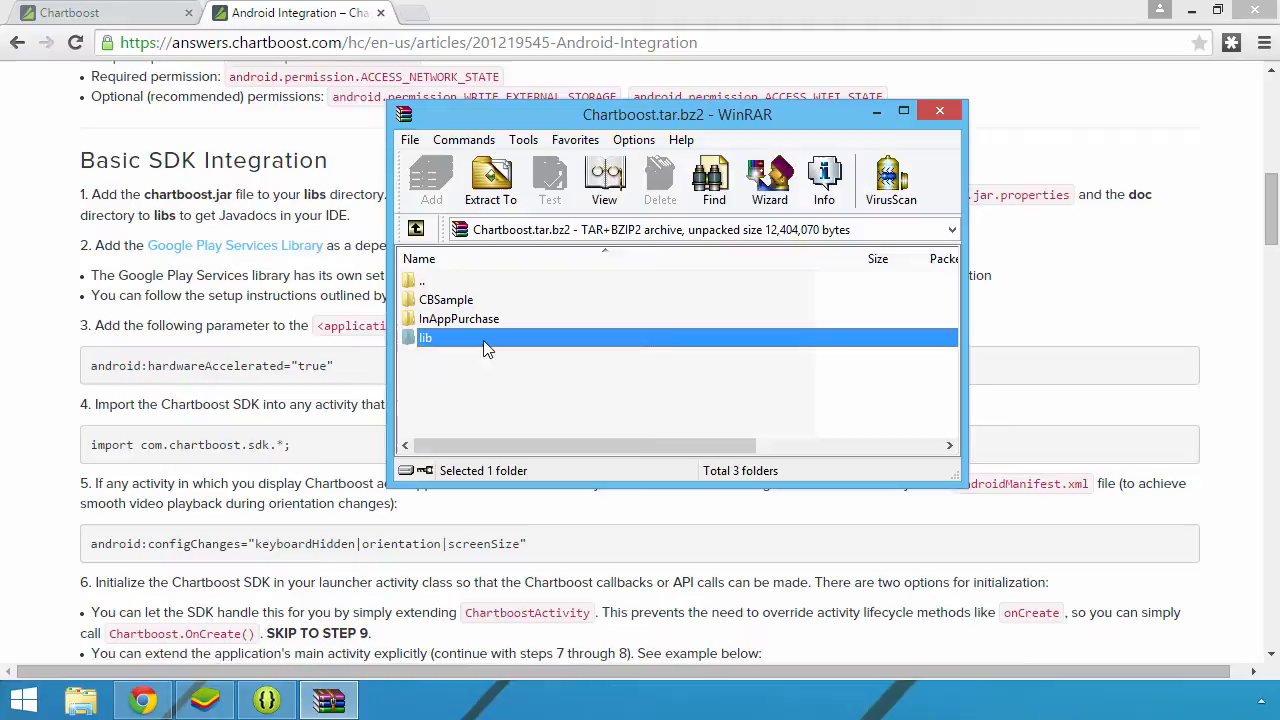
Drag chartboost.jar out of the archive's lib folder and return to Eclipse
{"action": "double_click", "coordinate": [426, 337]}
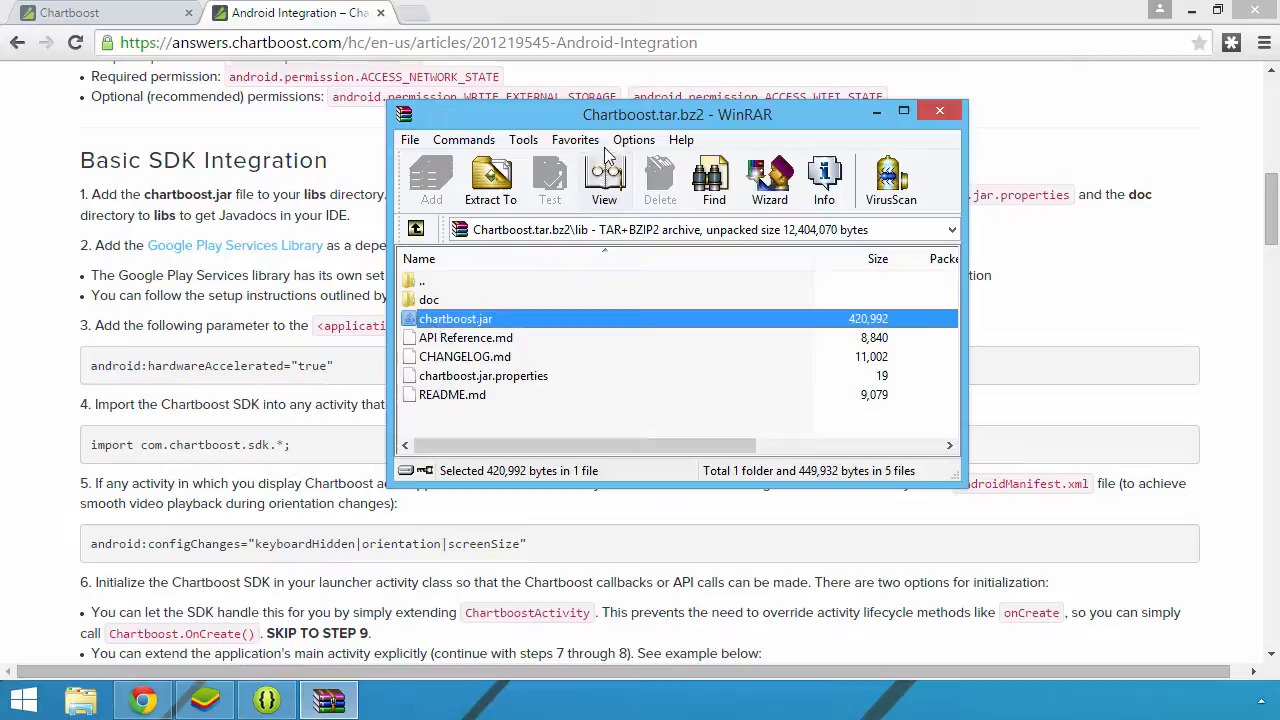
{"action": "left_click_drag", "start_coordinate": [677, 114], "coordinate": [880, 52]}
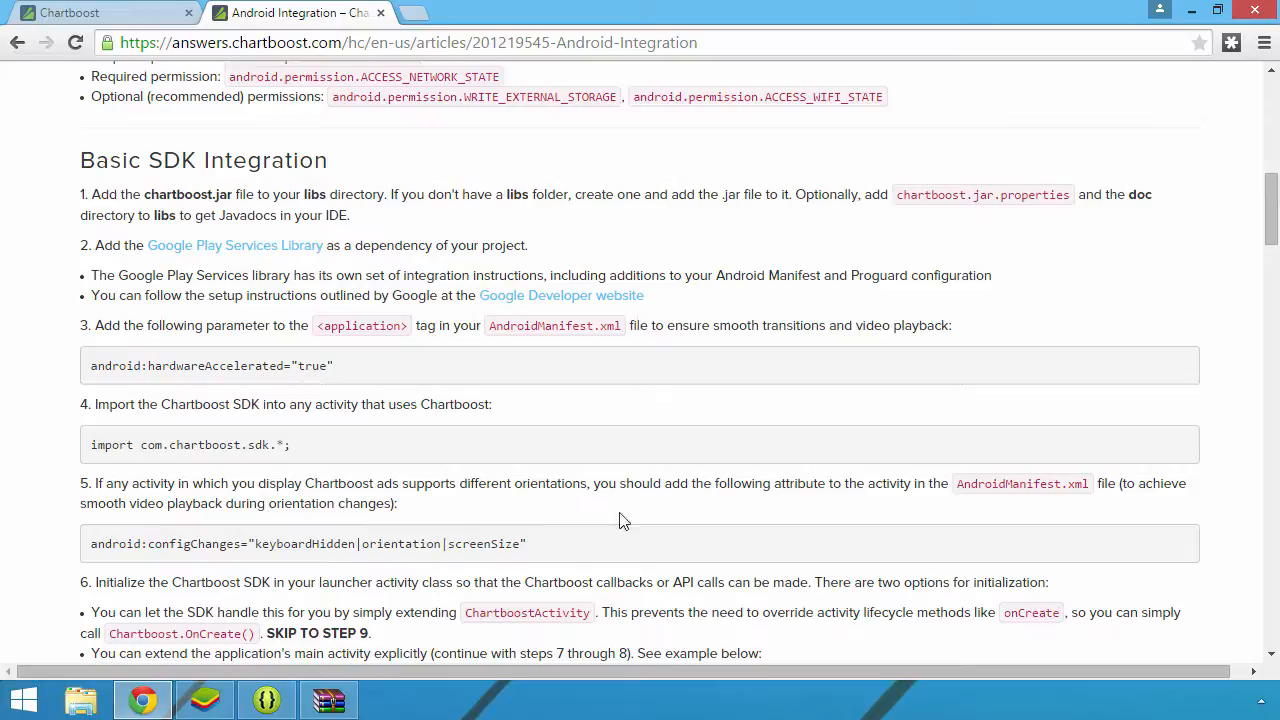
{"action": "left_click", "coordinate": [266, 699]}
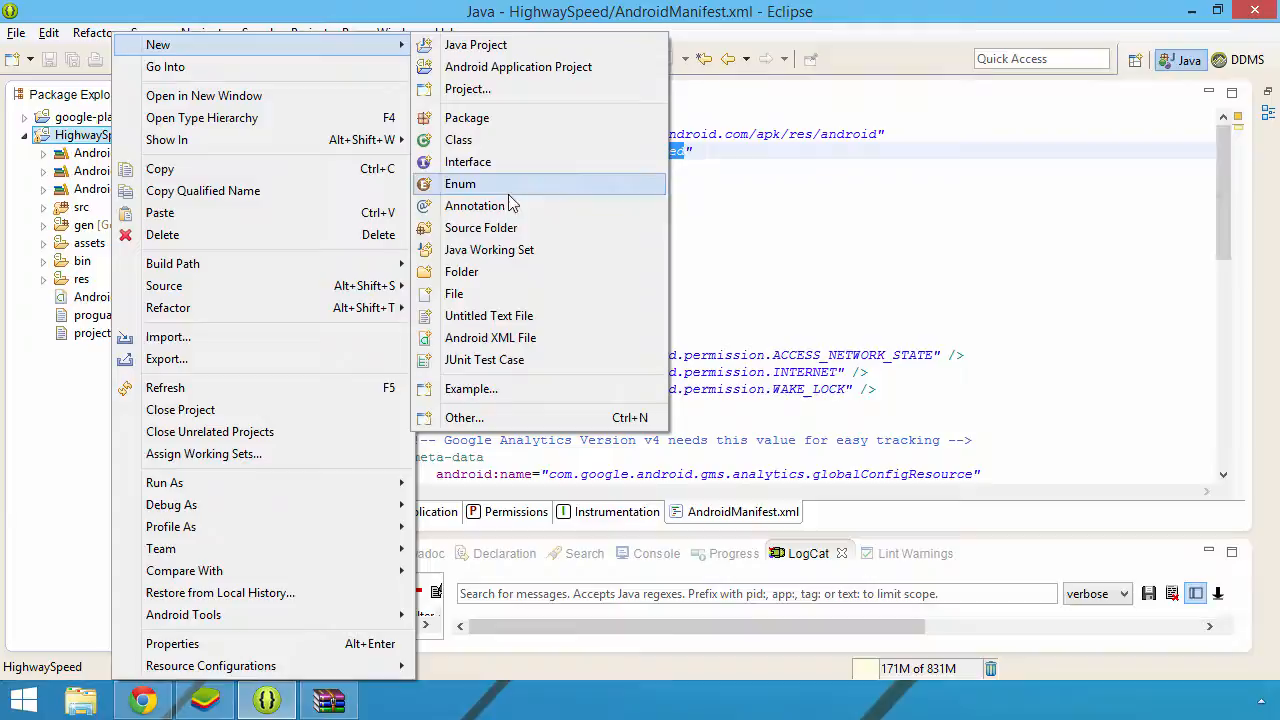
Create a folder named libs in the HighwaySpeed project
{"action": "left_click", "coordinate": [460, 271]}
{"action": "type", "text": "li"}
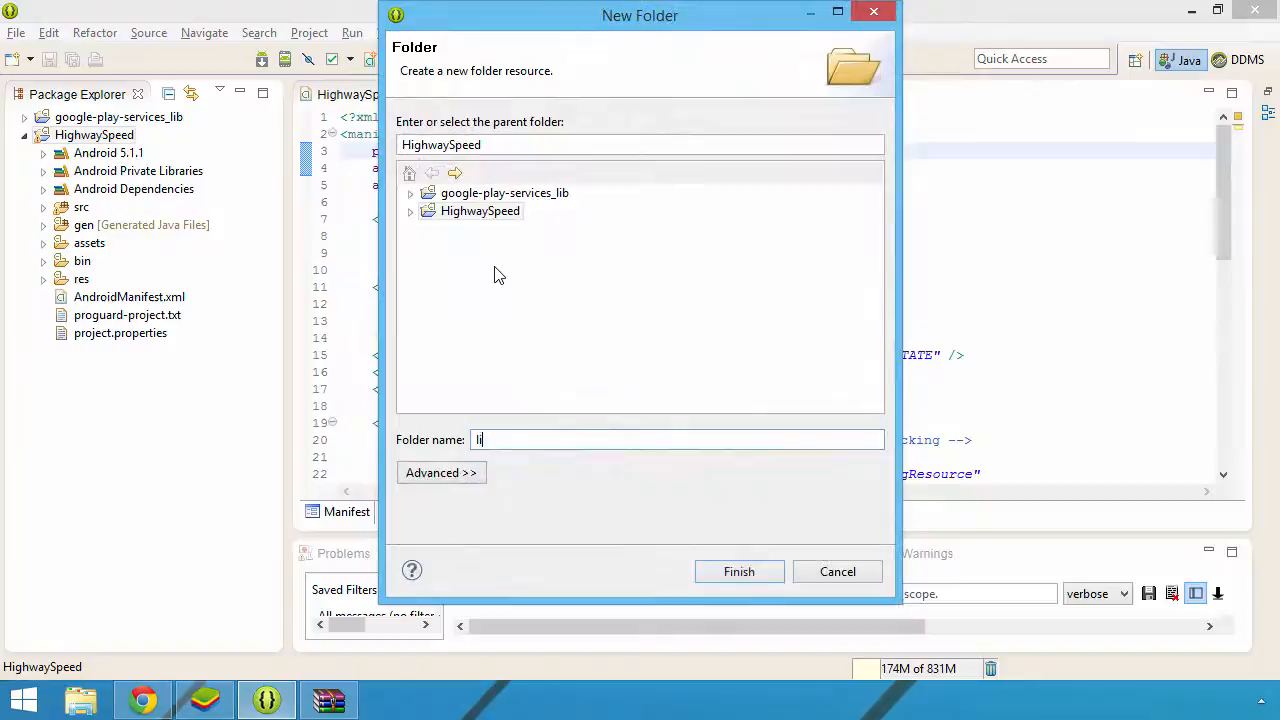
{"action": "left_click", "coordinate": [739, 571]}
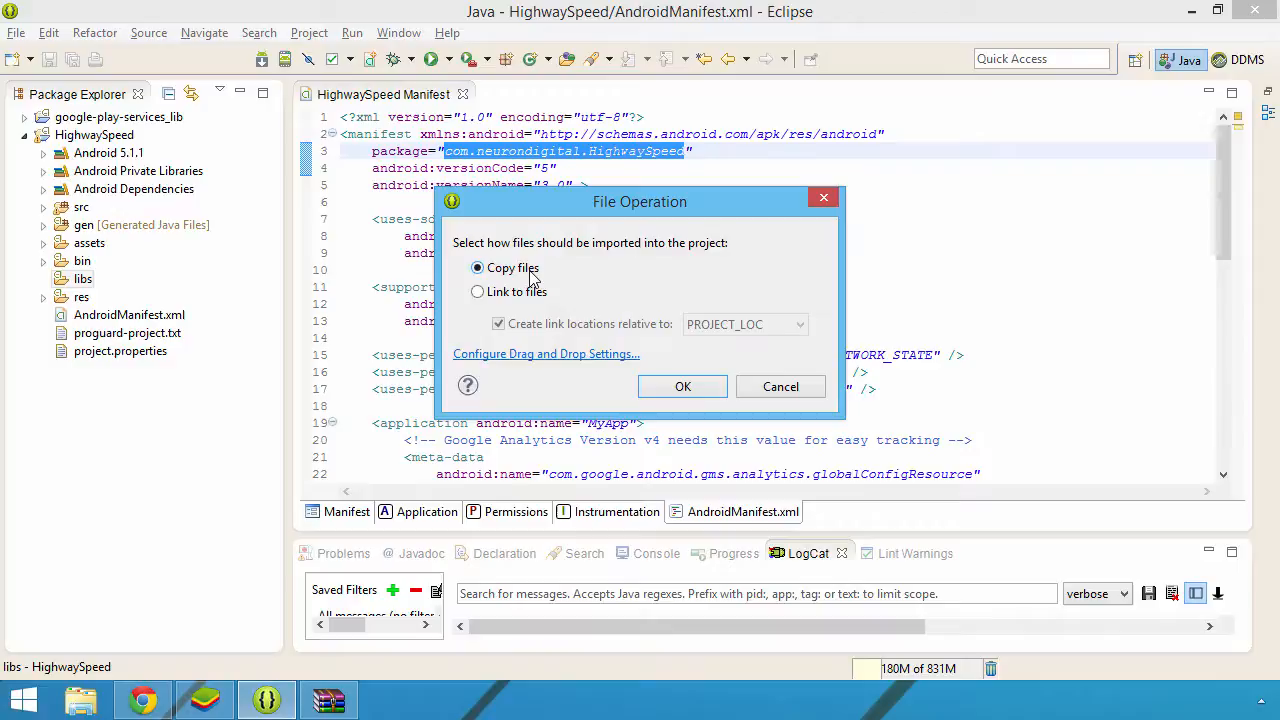
Confirm copying the dropped library files into the libs folder
{"action": "left_click", "coordinate": [682, 386]}
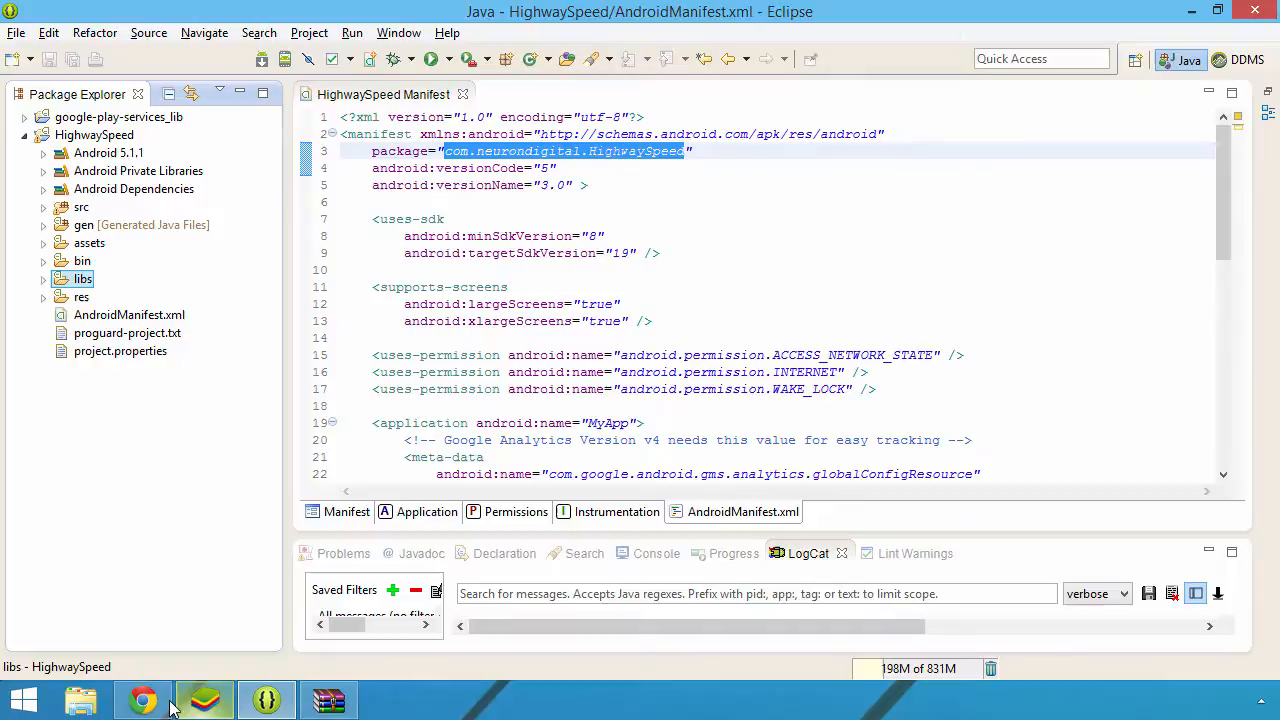
Add google-play-services_lib as a library reference in HighwaySpeed's Android properties
{"action": "left_click", "coordinate": [143, 699]}
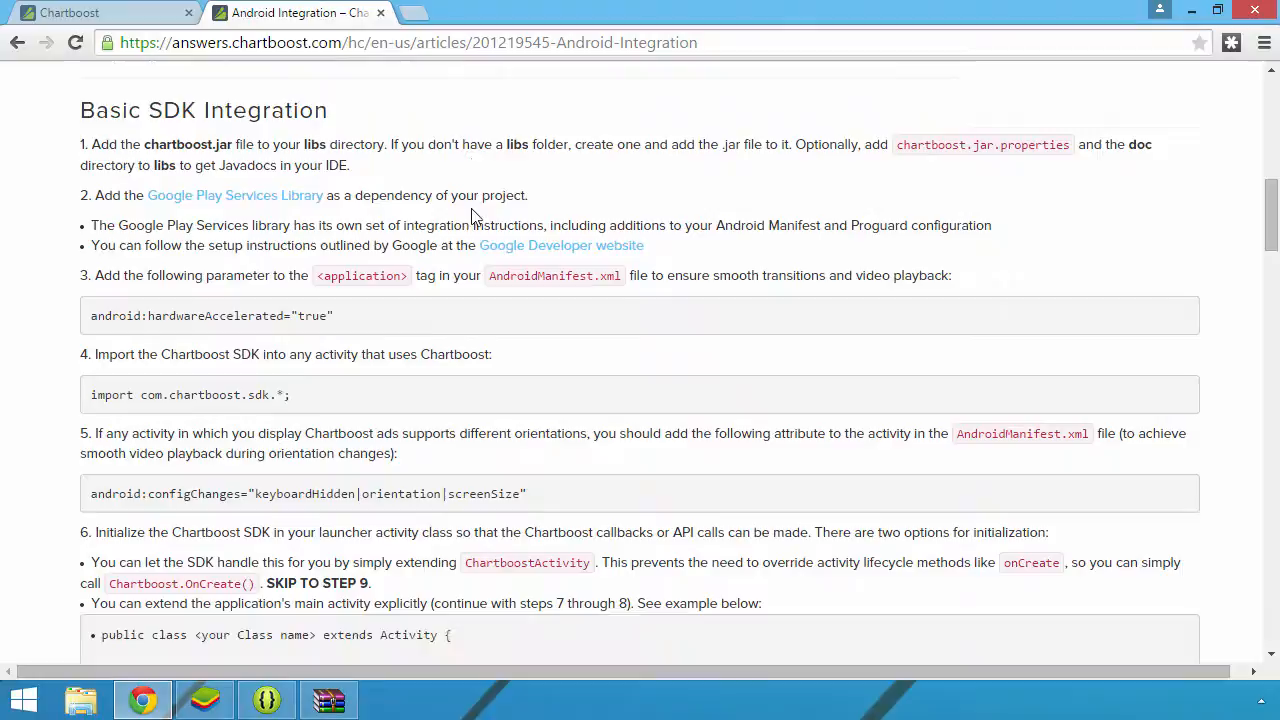
{"action": "left_click", "coordinate": [264, 698]}
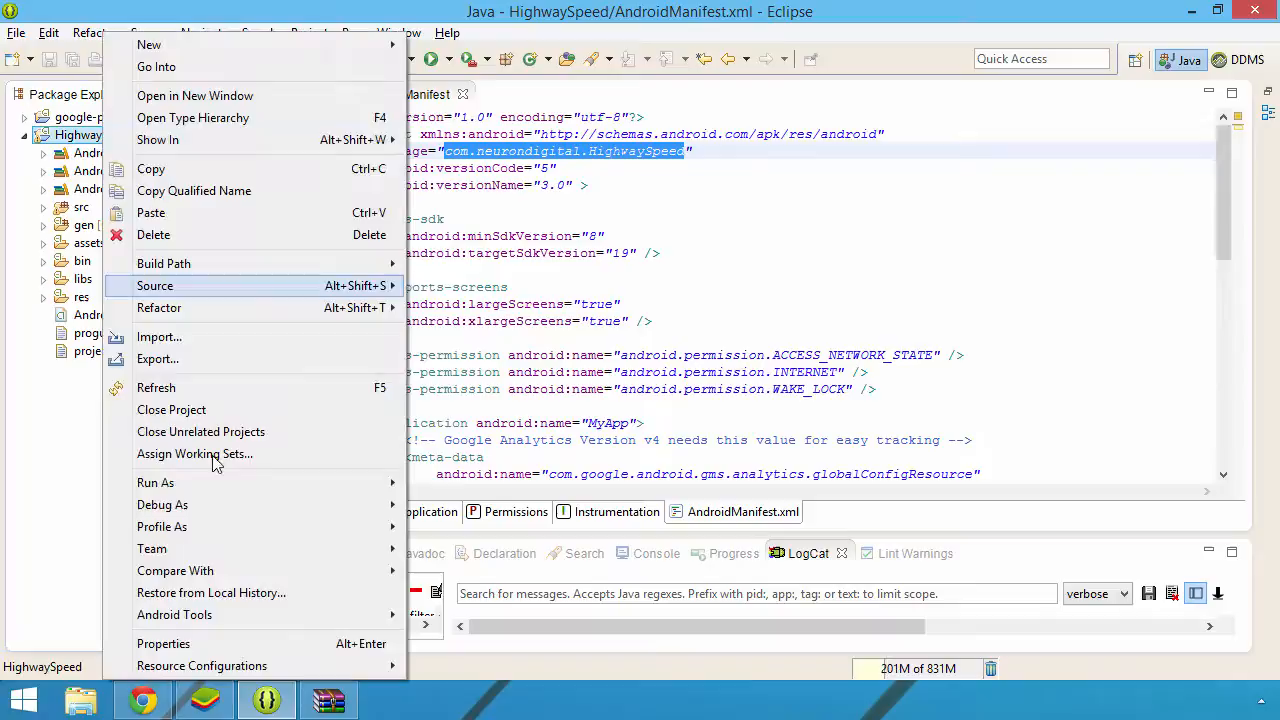
{"action": "left_click", "coordinate": [163, 643]}
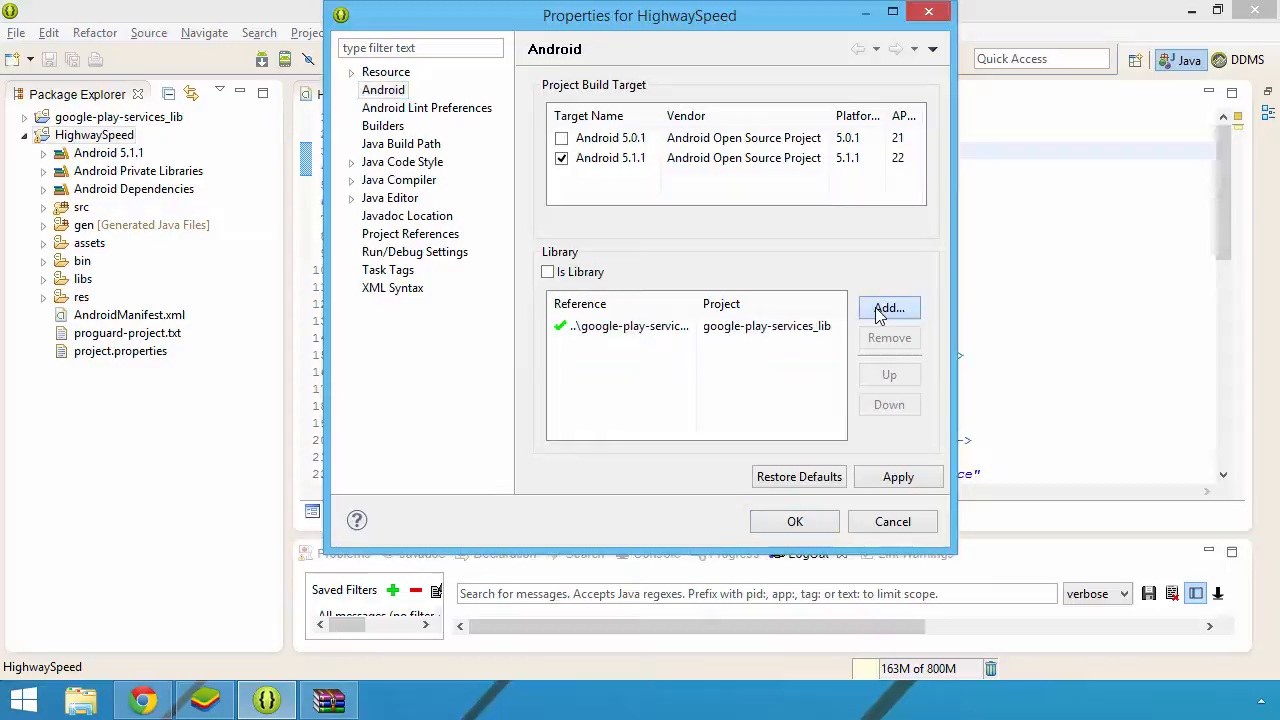
{"action": "left_click", "coordinate": [889, 307]}
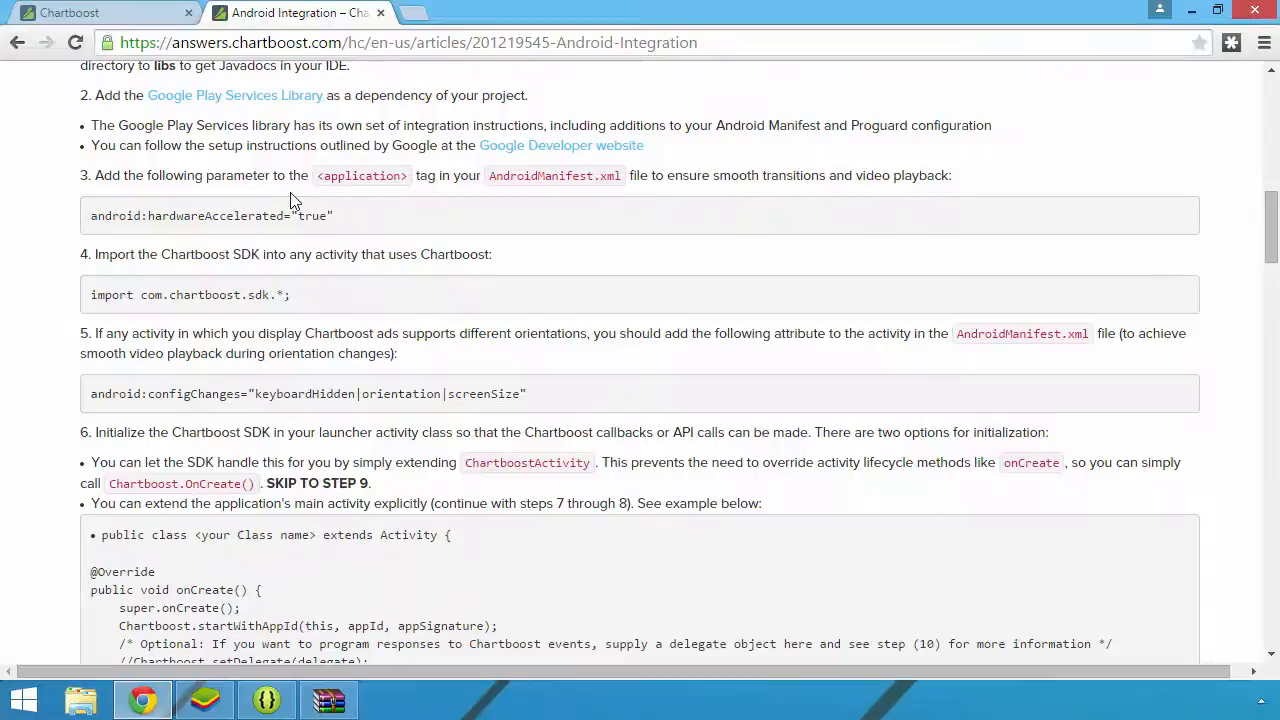
{"action": "mouse_move", "coordinate": [912, 193]}
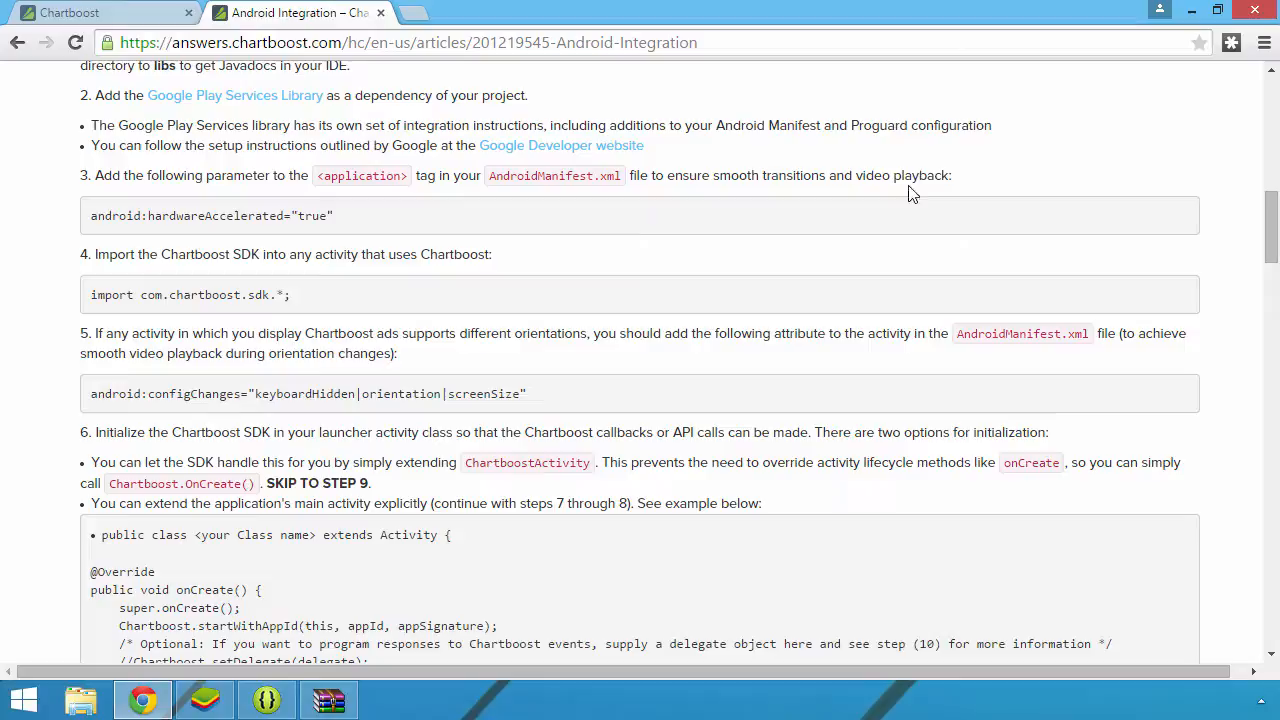
Insert android:hardwareAccelerated="true" into the manifest's application tag
{"action": "double_click", "coordinate": [210, 215]}
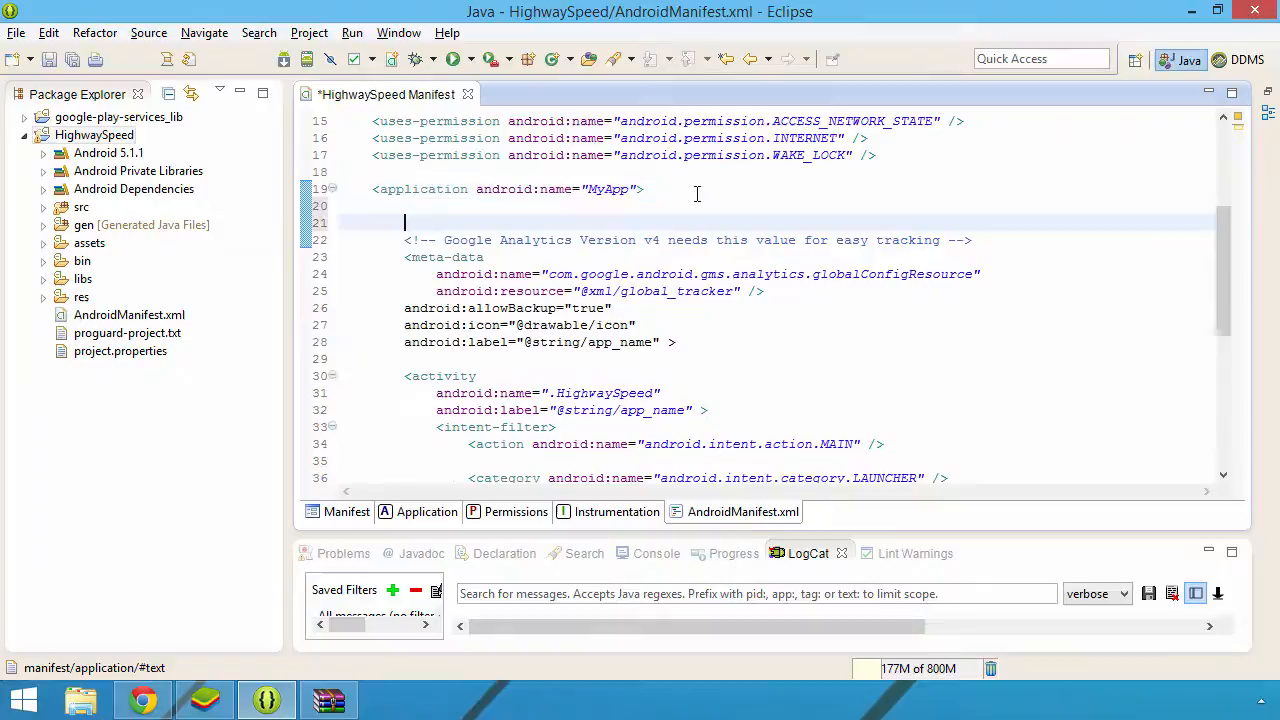
{"action": "type", "text": "android:hardwareAccelerated=\"true\""}
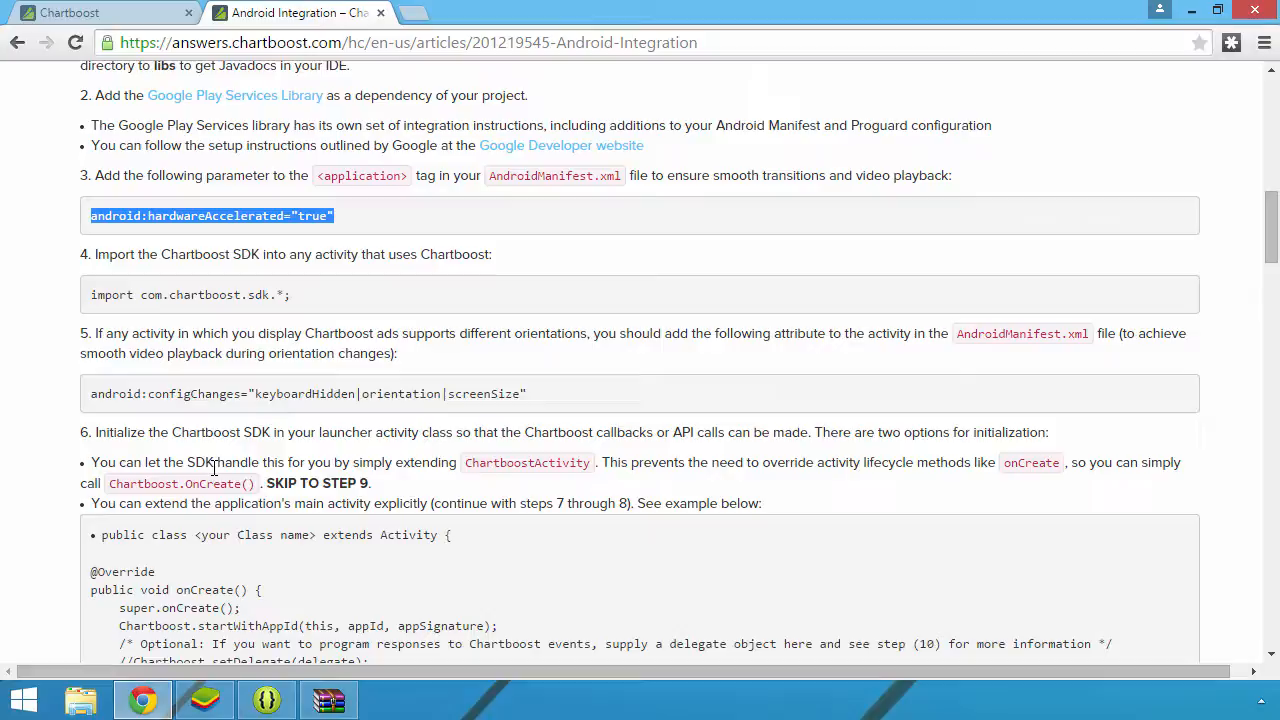
{"action": "scroll", "scroll_direction": "down", "scroll_amount": 3}
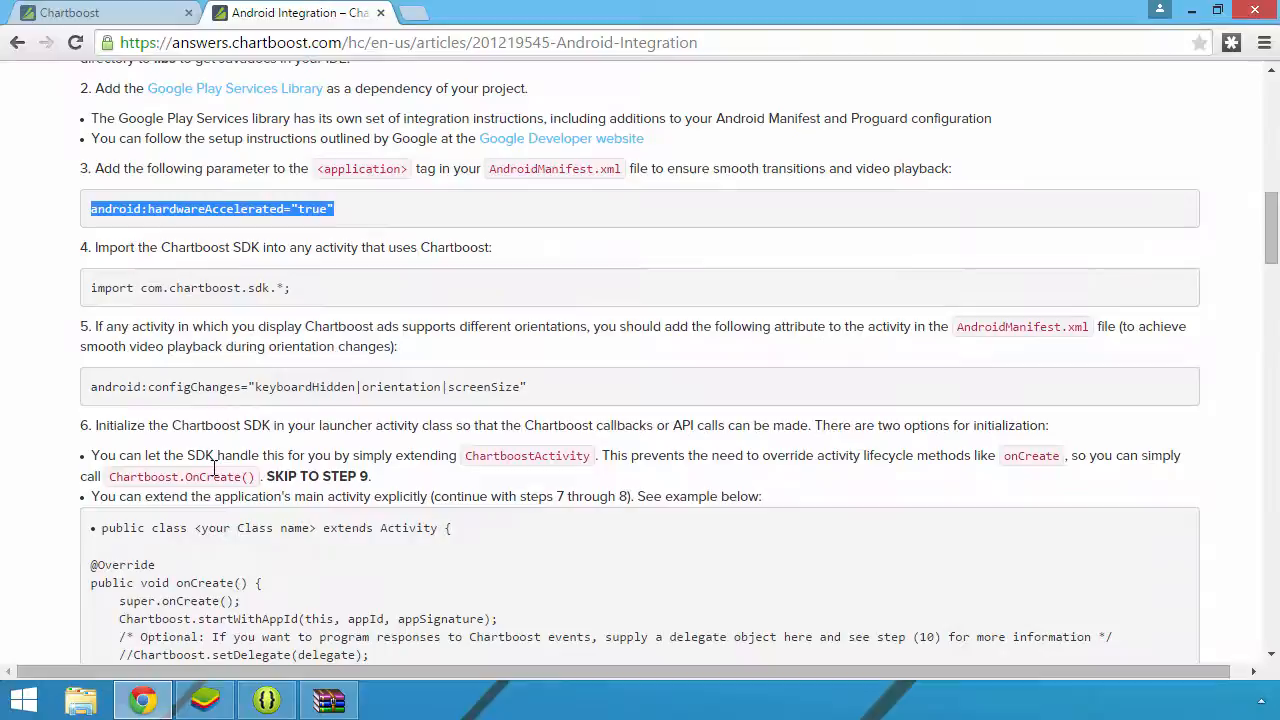
{"action": "left_click", "coordinate": [266, 698]}
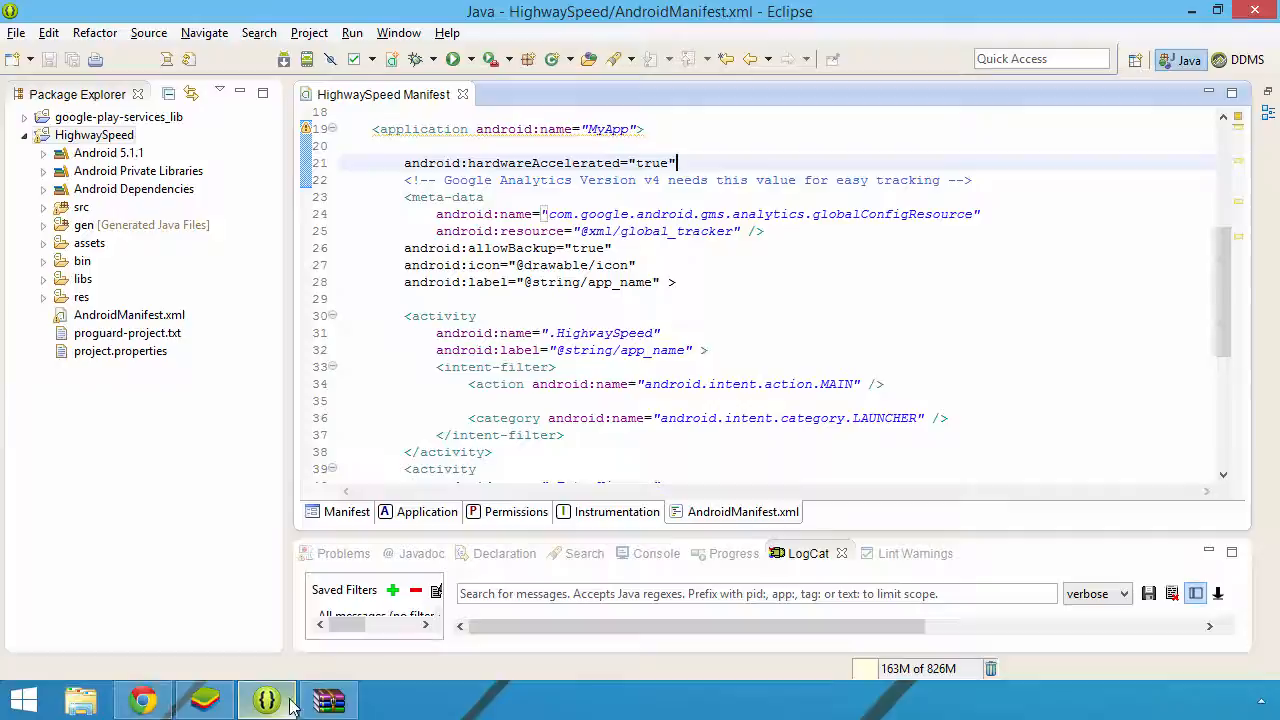
{"action": "left_click", "coordinate": [44, 207]}
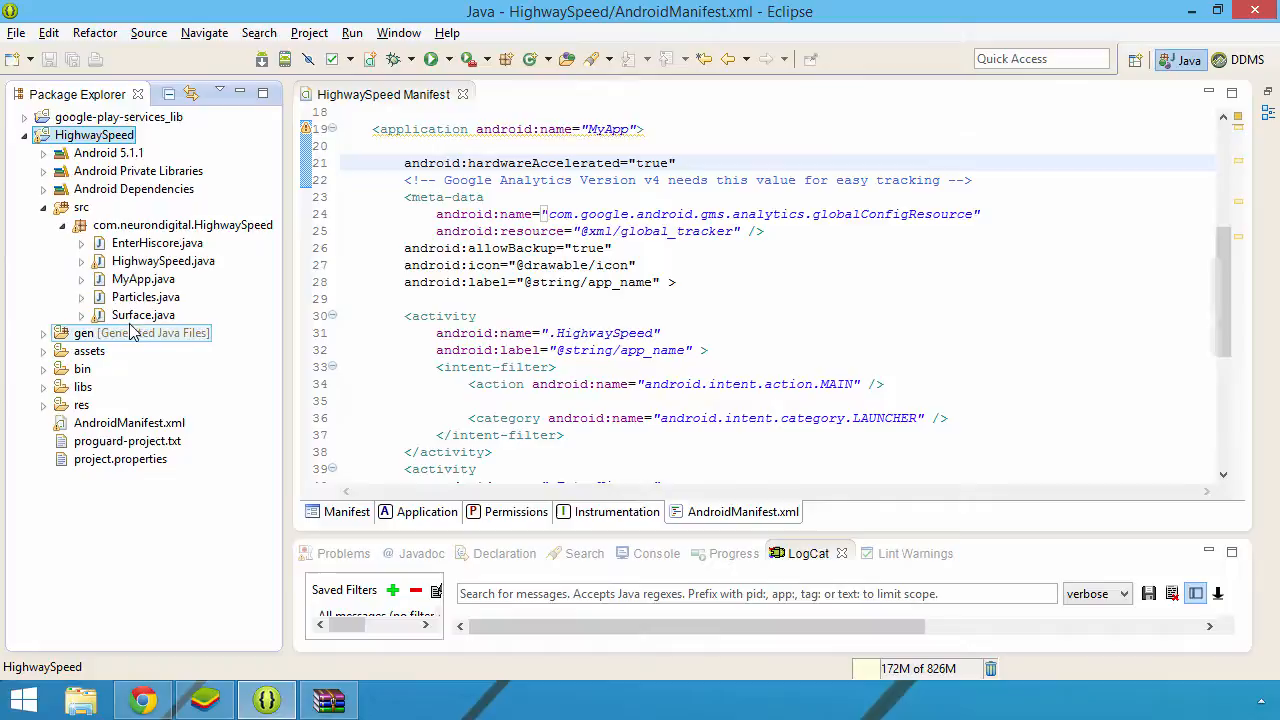
Open HighwaySpeed.java from src and add import com.chartboost.sdk.*; to its imports
{"action": "double_click", "coordinate": [143, 314]}
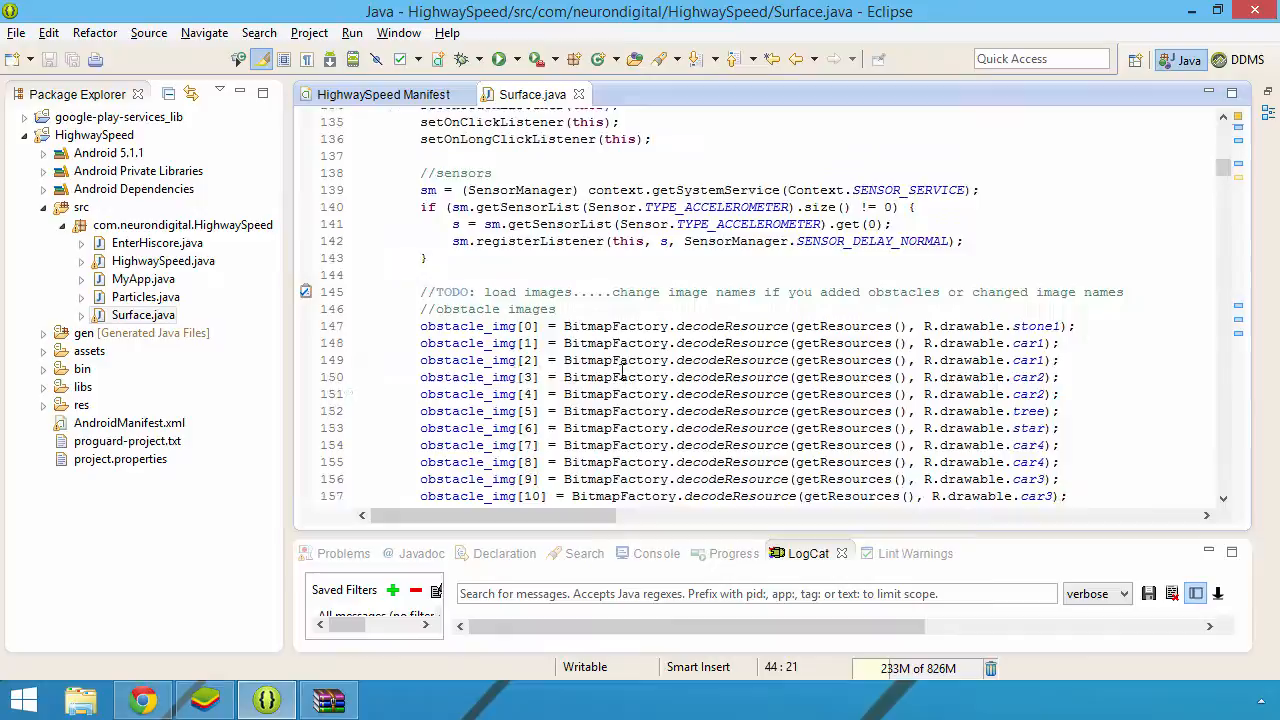
{"action": "scroll", "scroll_direction": "down", "scroll_amount": 3}
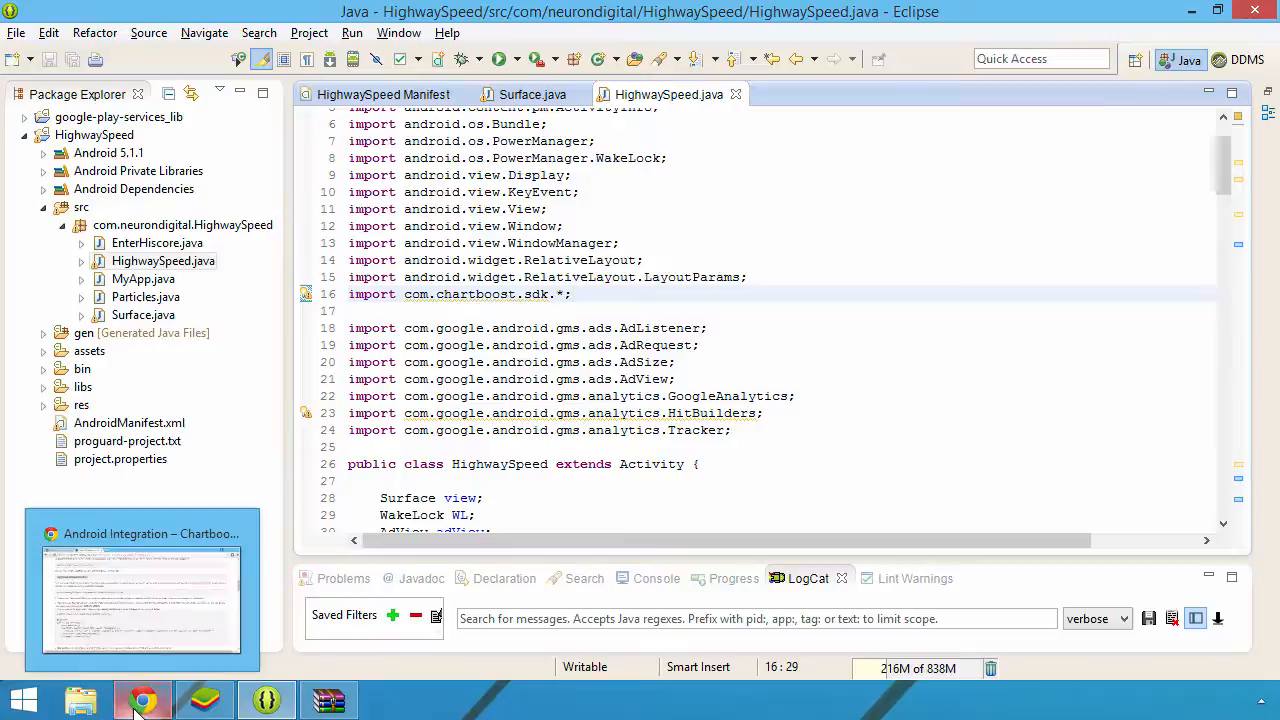
{"action": "left_click", "coordinate": [141, 698]}
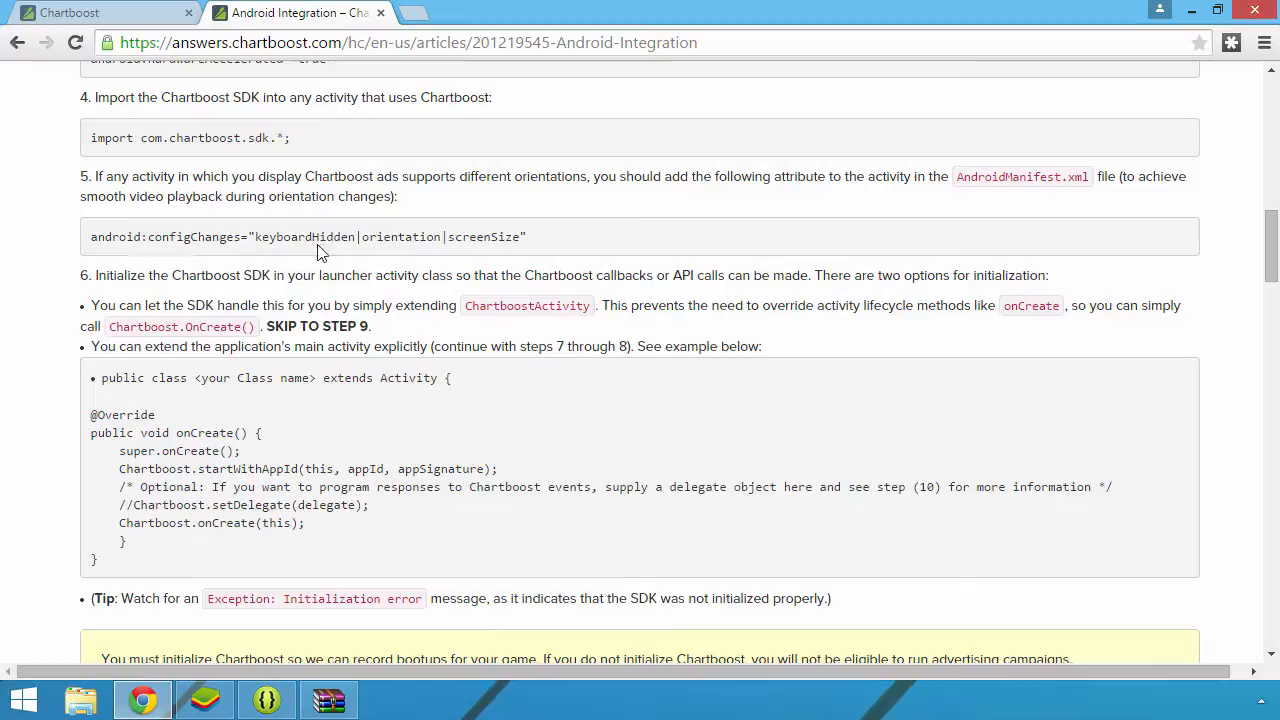
Scroll to guide step 6 and select the Chartboost.startWithAppId through Chartboost.onCreate lines
{"action": "scroll", "scroll_direction": "down", "scroll_amount": 3}
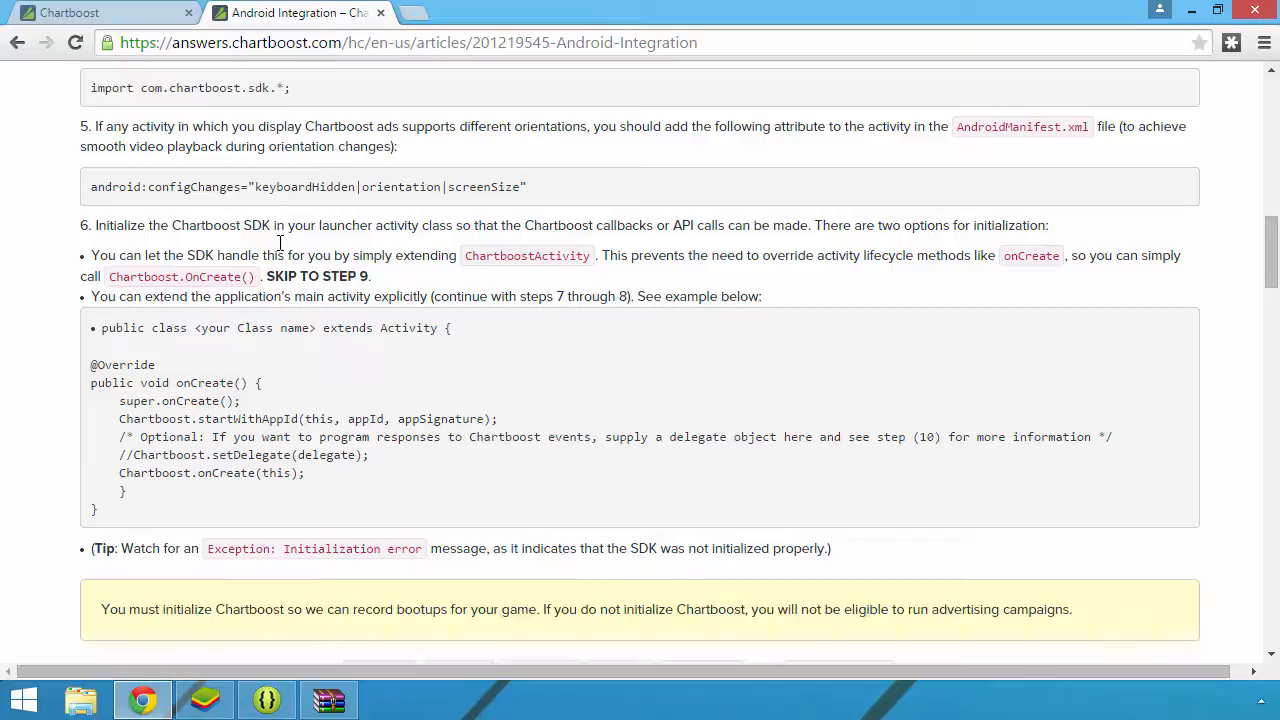
{"action": "scroll", "scroll_direction": "down", "scroll_amount": 3}
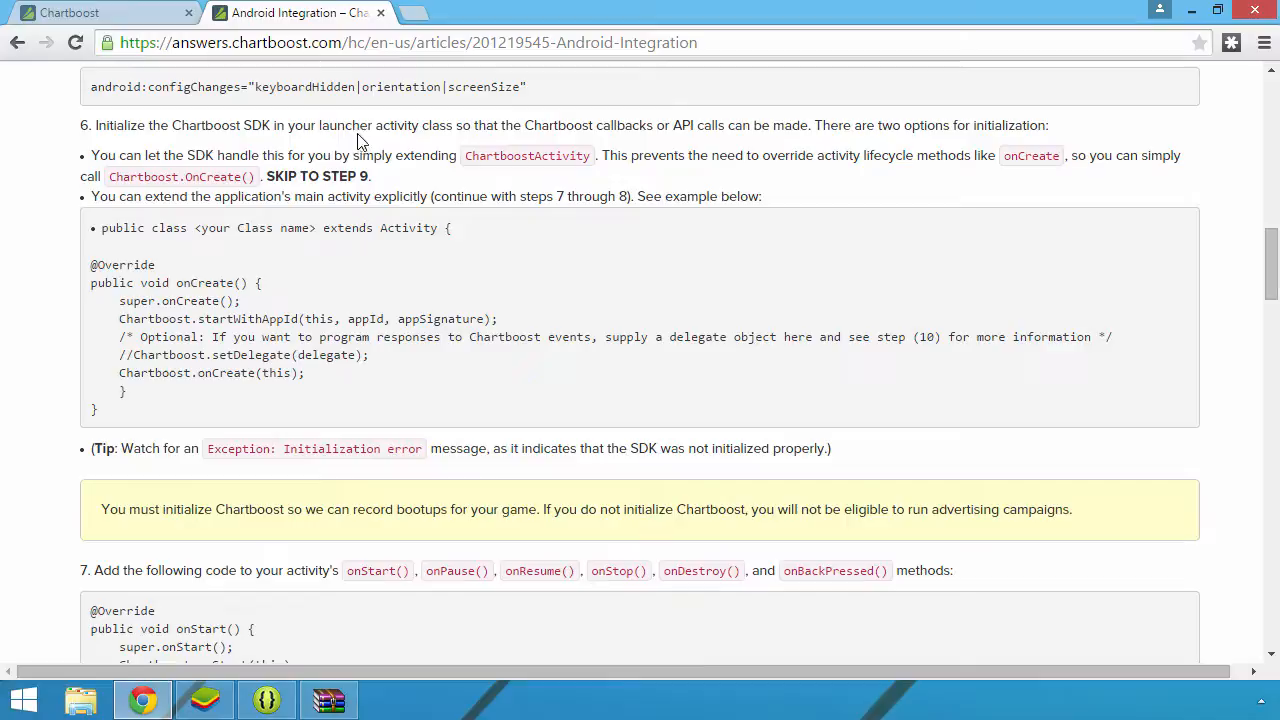
{"action": "scroll", "scroll_direction": "down", "scroll_amount": 3}
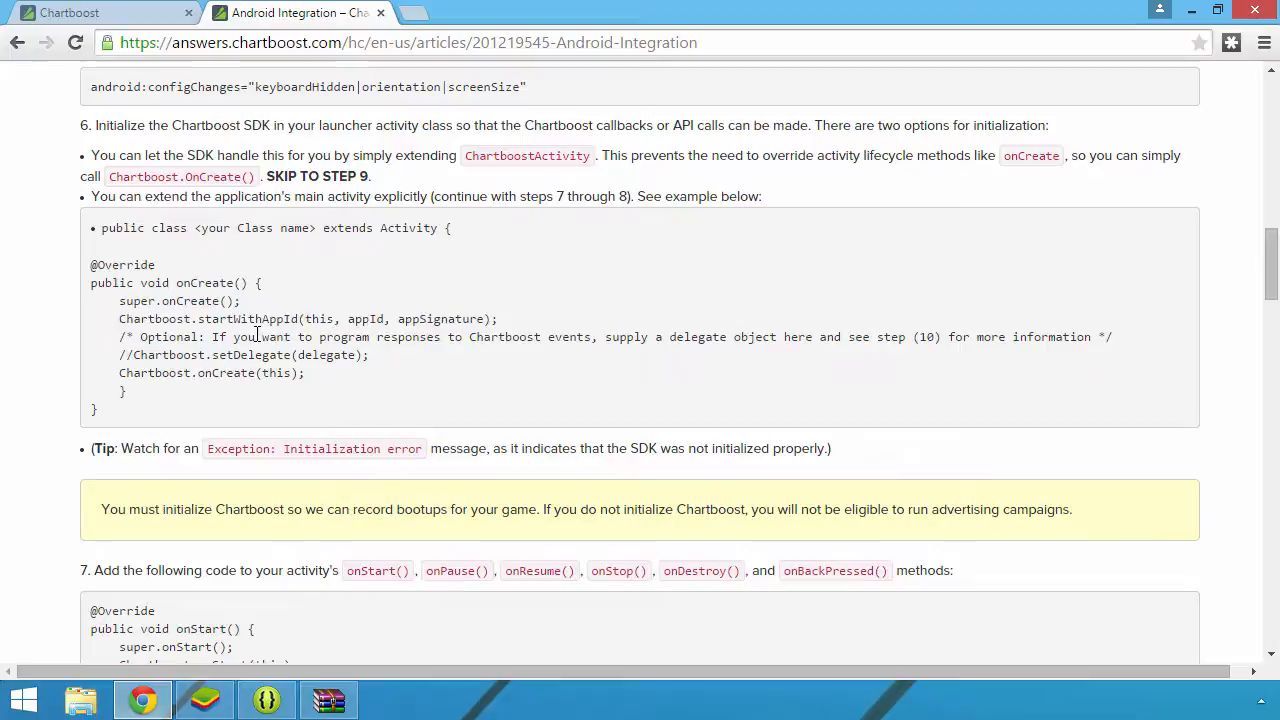
{"action": "mouse_move", "coordinate": [400, 377]}
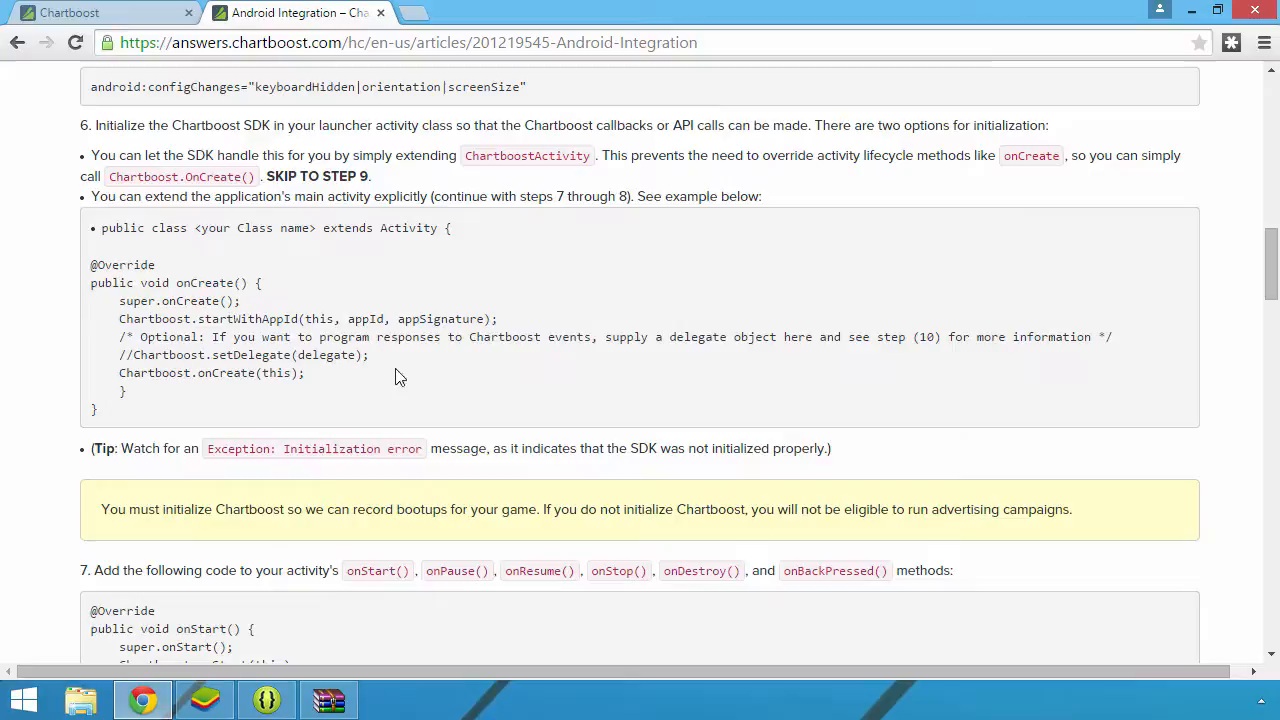
{"action": "mouse_move", "coordinate": [737, 353]}
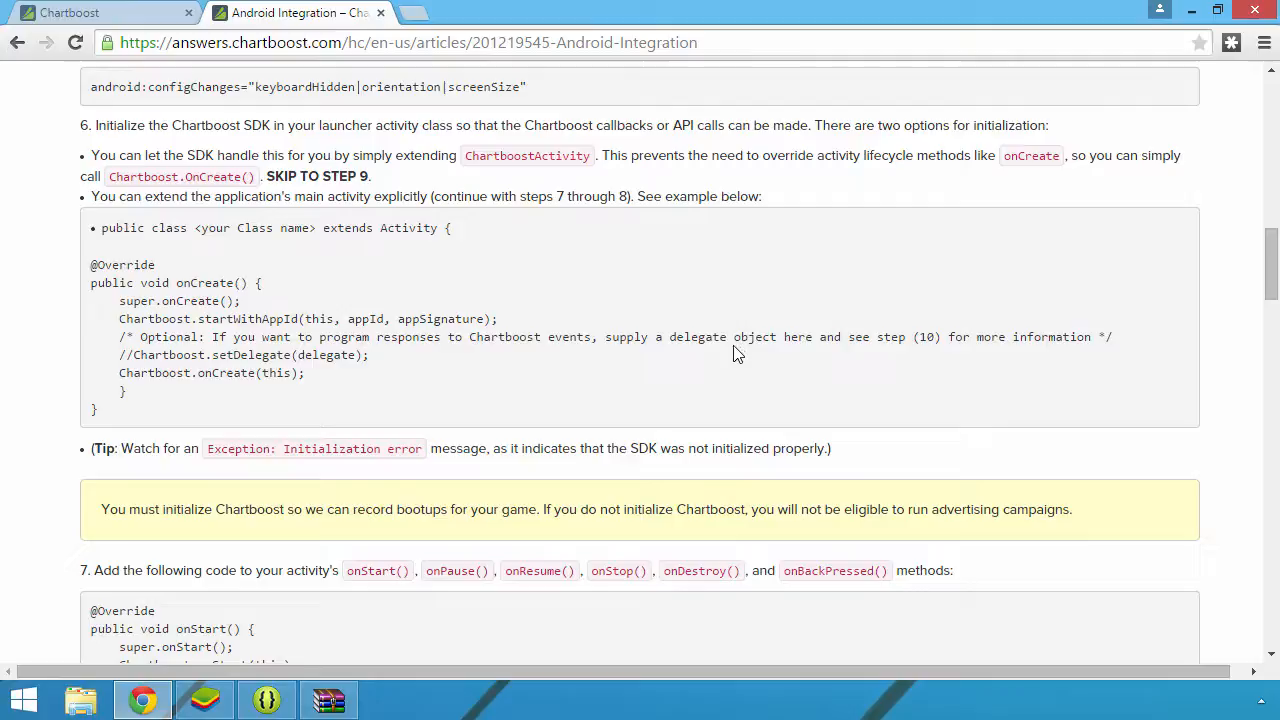
{"action": "left_click_drag", "start_coordinate": [118, 318], "coordinate": [305, 373]}
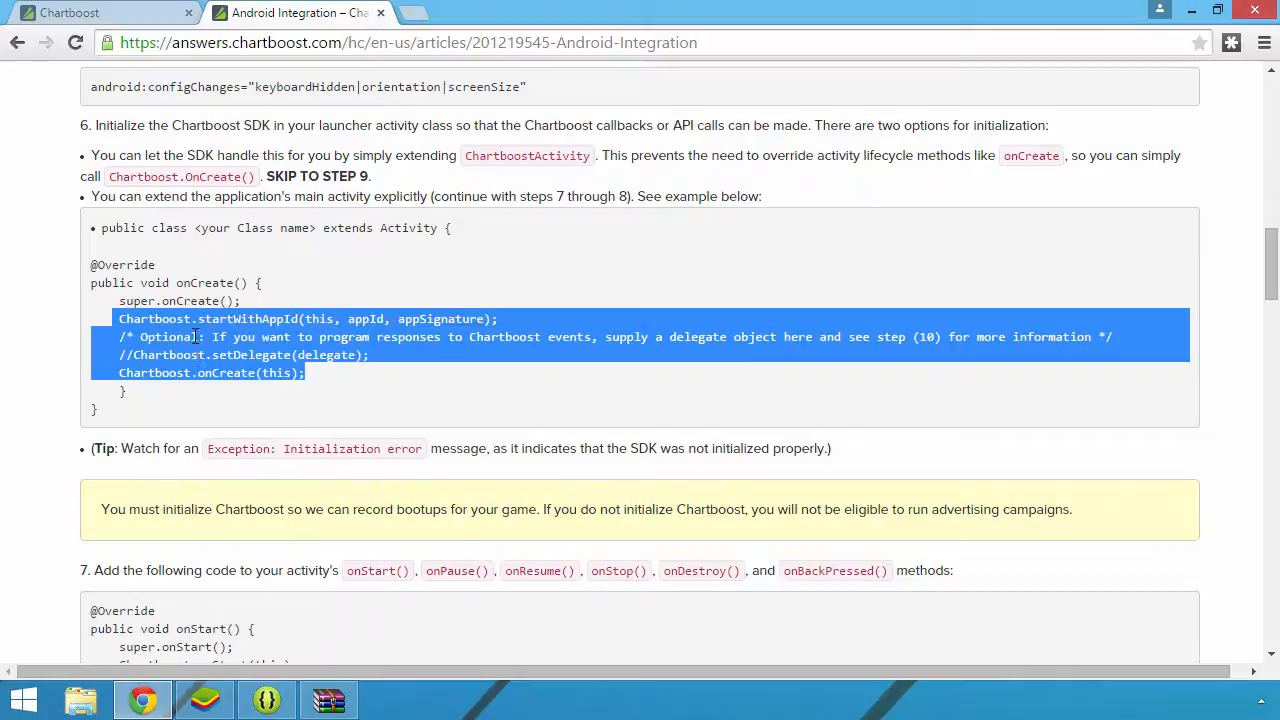
{"action": "left_click", "coordinate": [267, 699]}
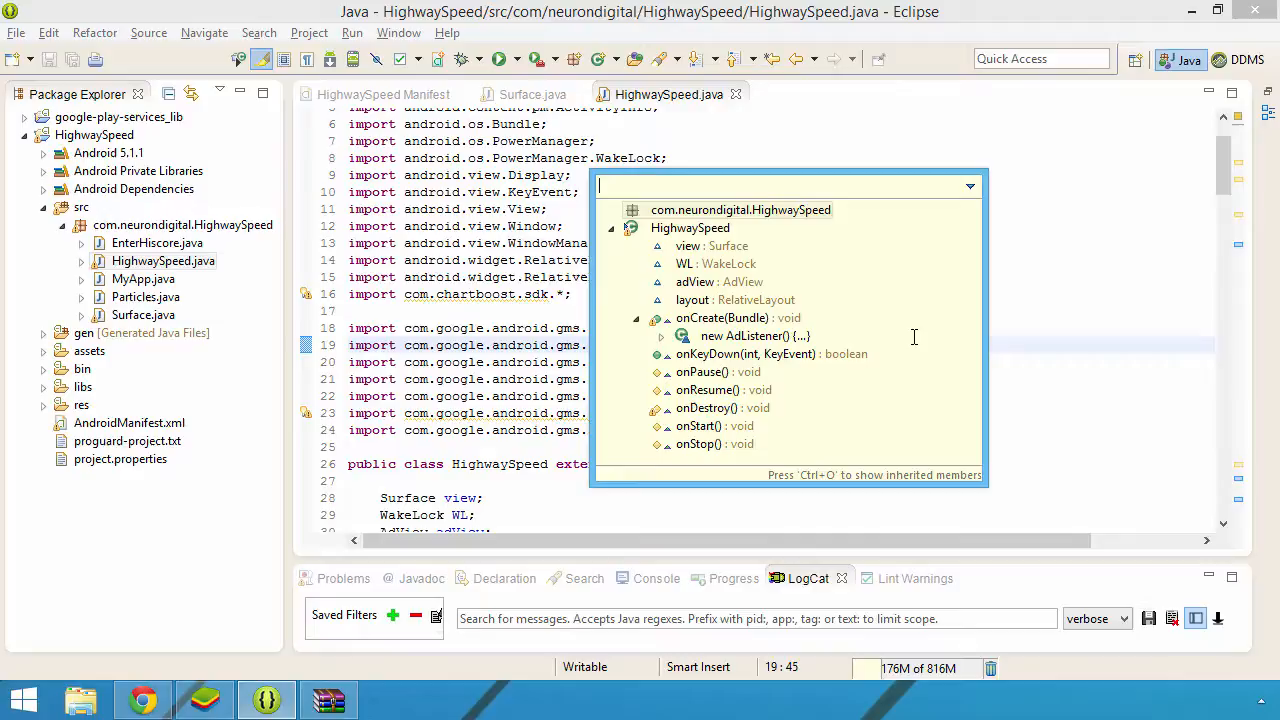
Jump to onCreate via 'oncre' and append the Chartboost startWithAppId and onCreate(this) calls
{"action": "type", "text": "oncre"}
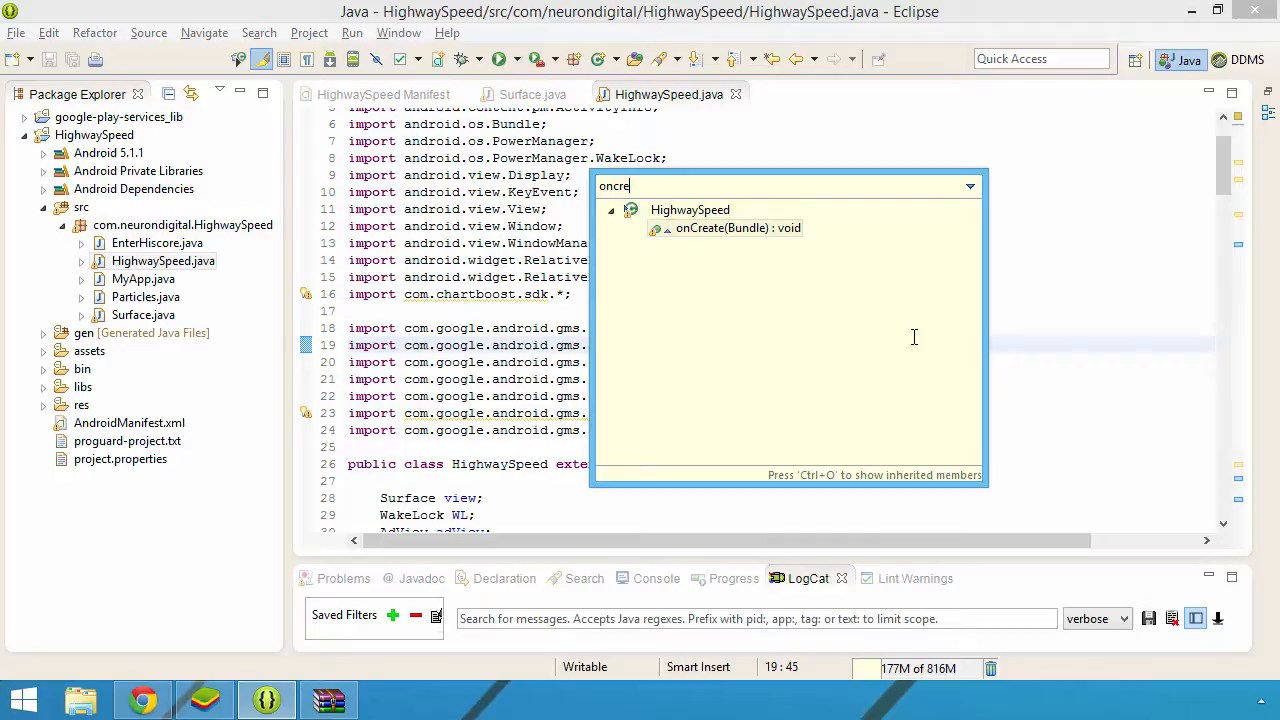
{"action": "left_click", "coordinate": [738, 228]}
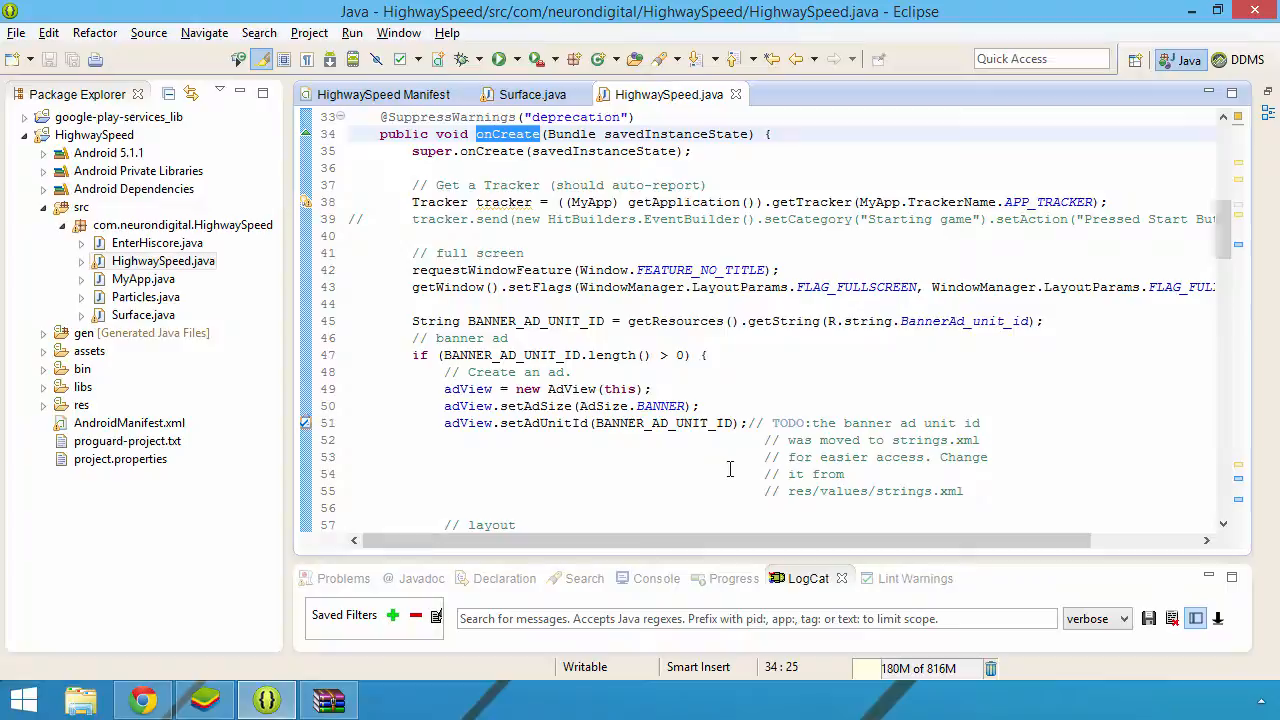
{"action": "scroll", "scroll_direction": "down", "scroll_amount": 3}
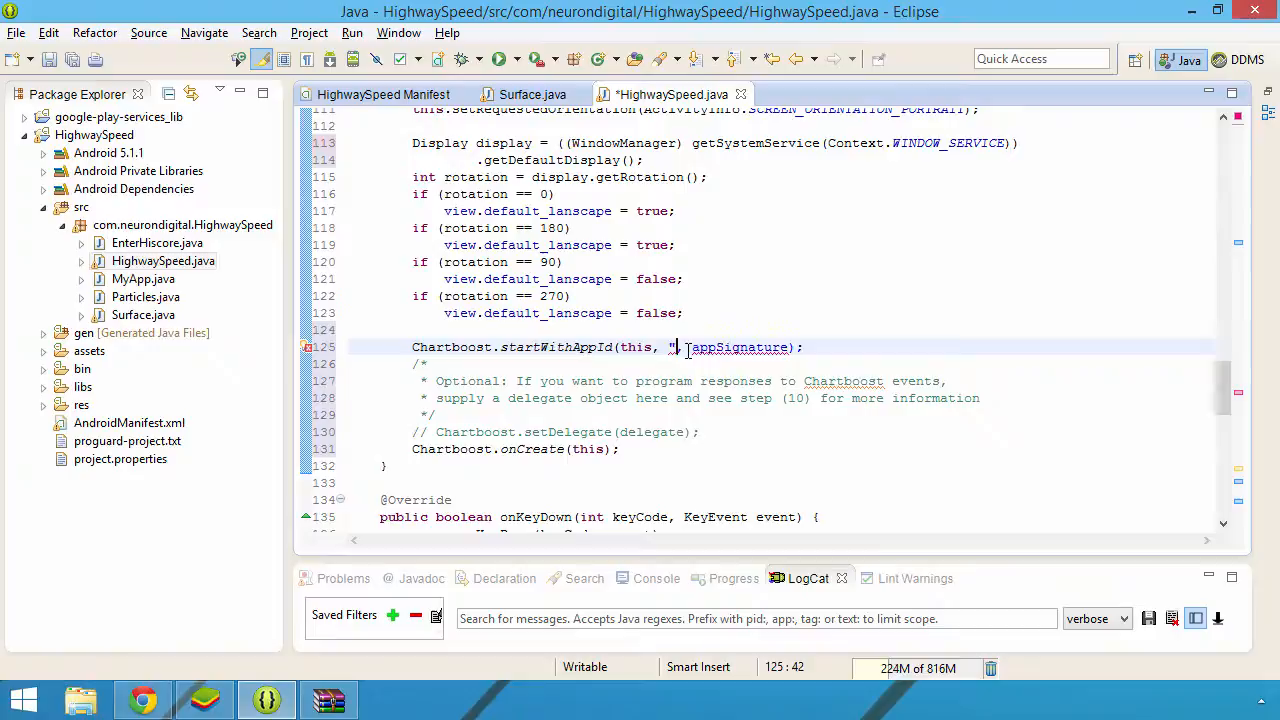
{"action": "left_click", "coordinate": [143, 699]}
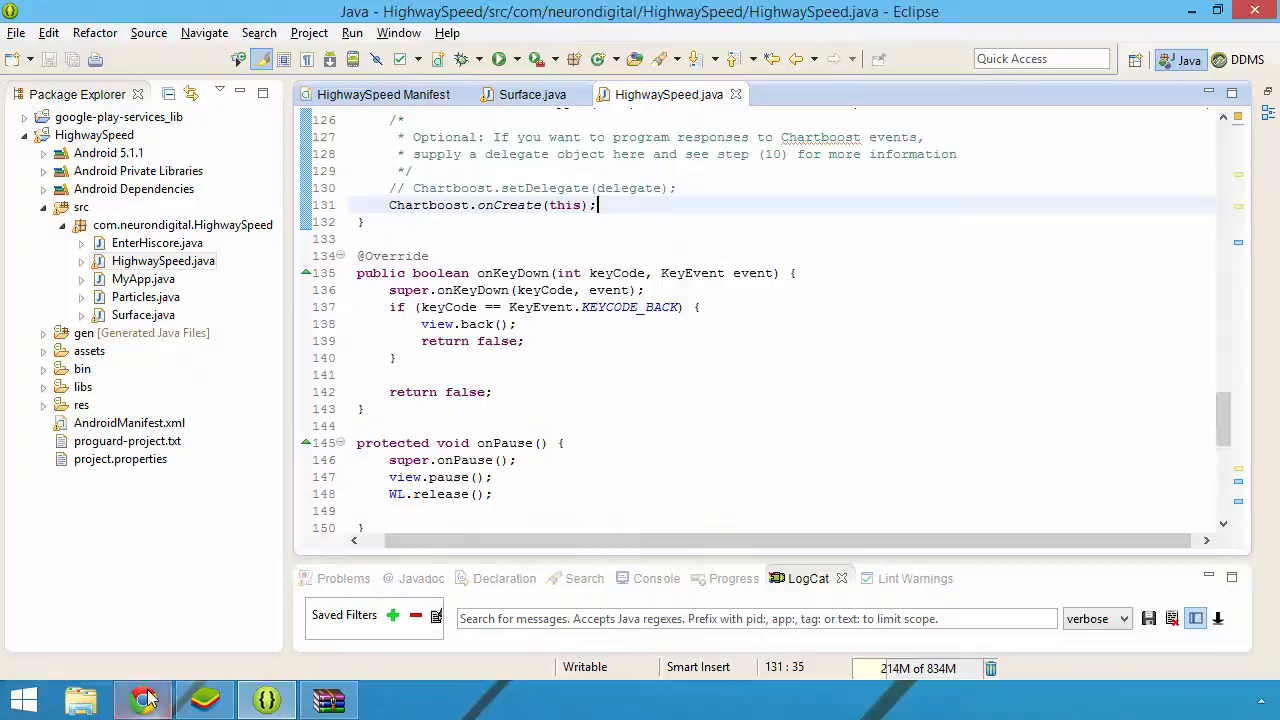
Follow guide step 7 to add Chartboost onStart, onStop and onDestroy calls to HighwaySpeed.java
{"action": "left_click", "coordinate": [143, 698]}
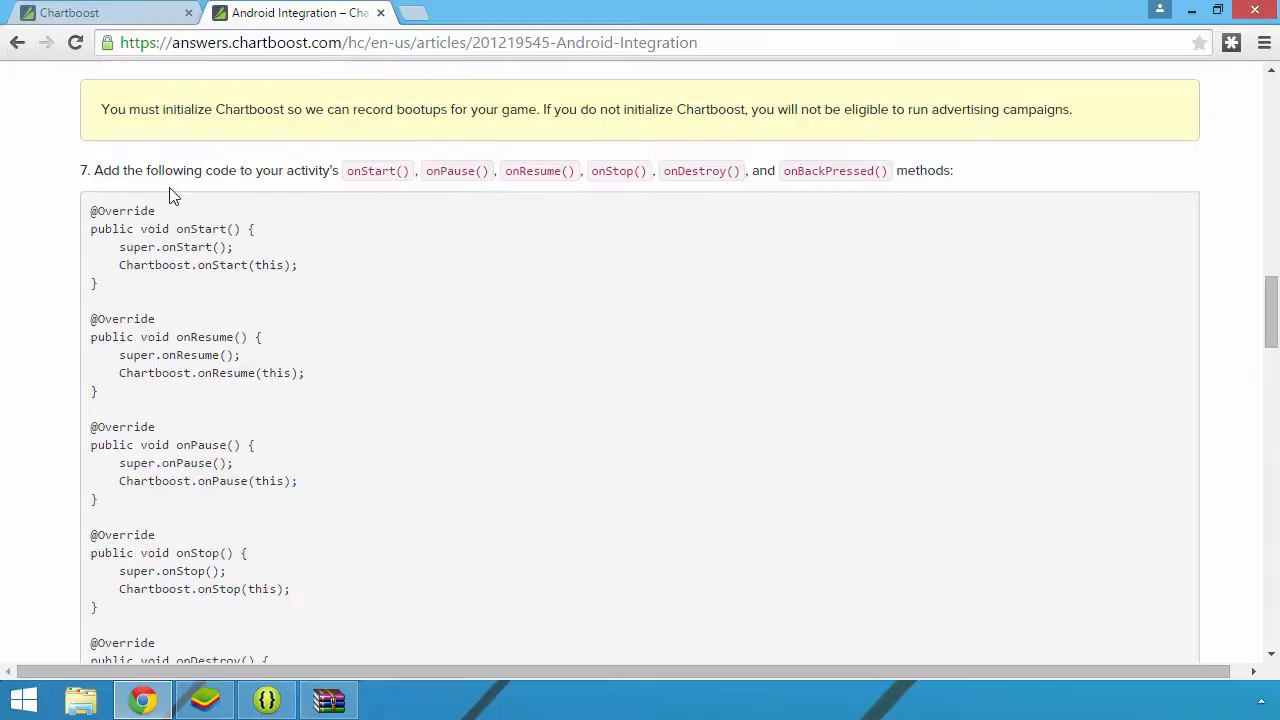
{"action": "scroll", "scroll_direction": "down", "scroll_amount": 3}
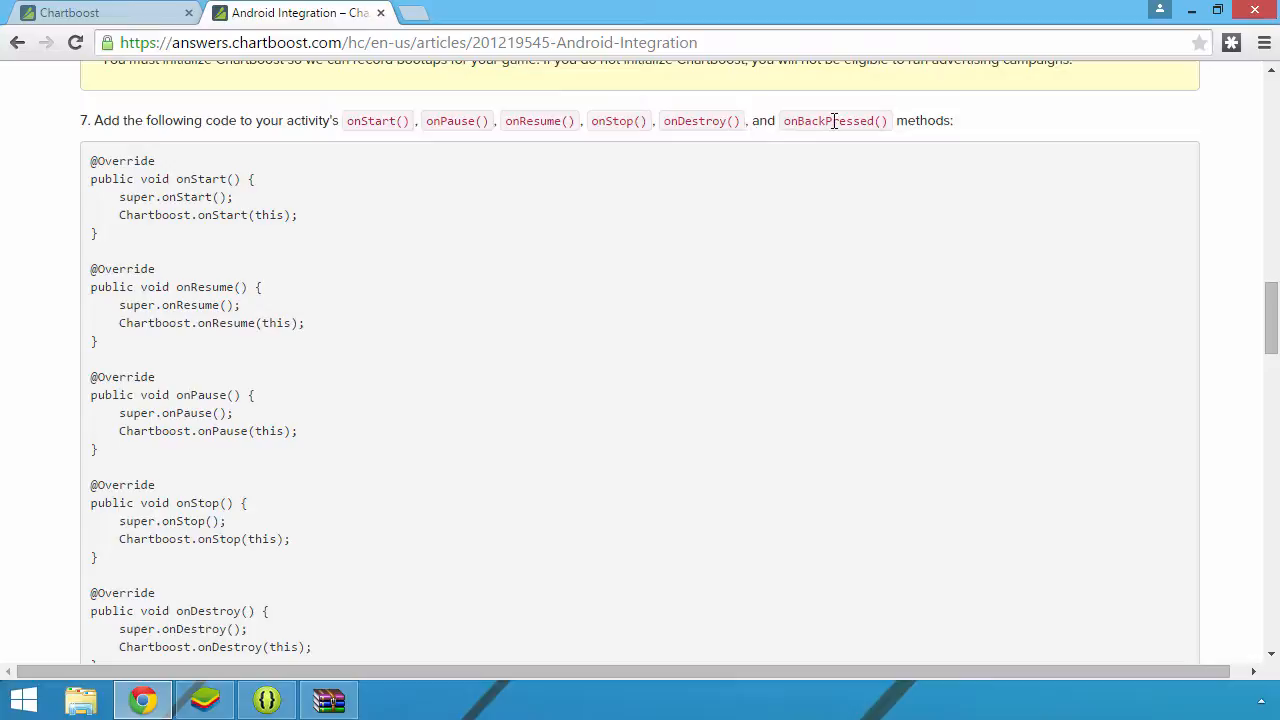
{"action": "mouse_move", "coordinate": [120, 222]}
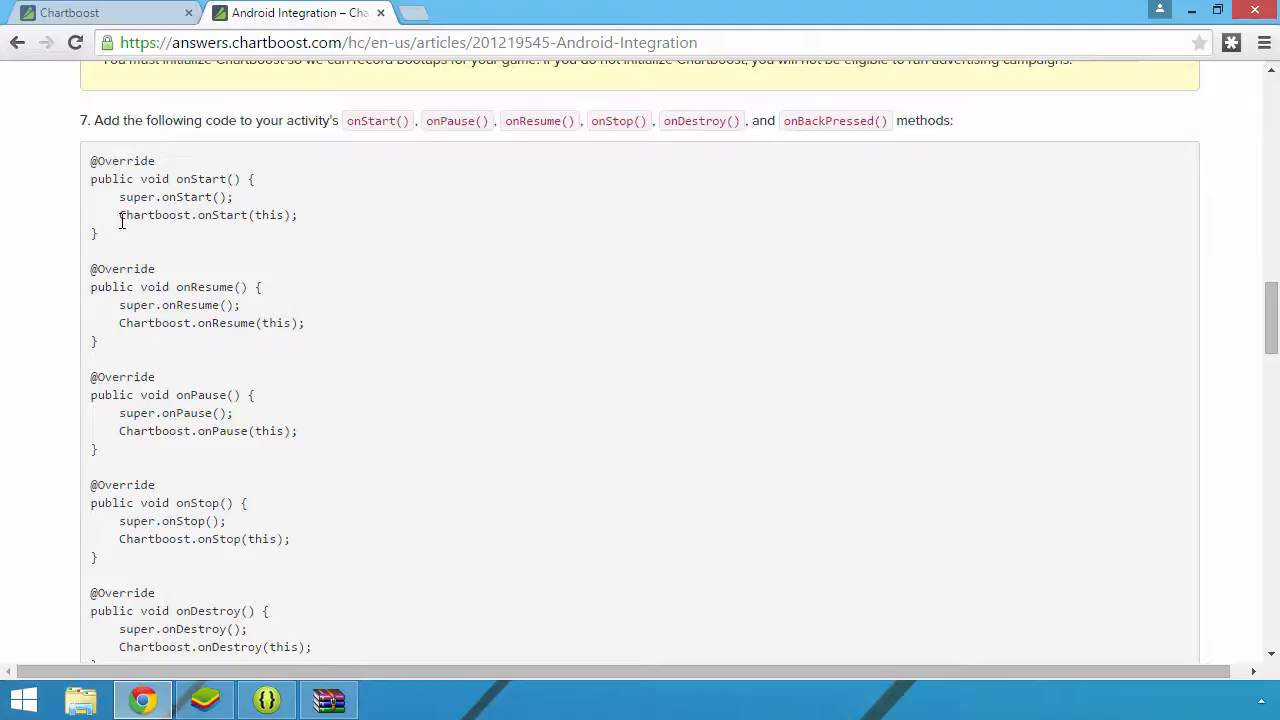
{"action": "double_click", "coordinate": [200, 214]}
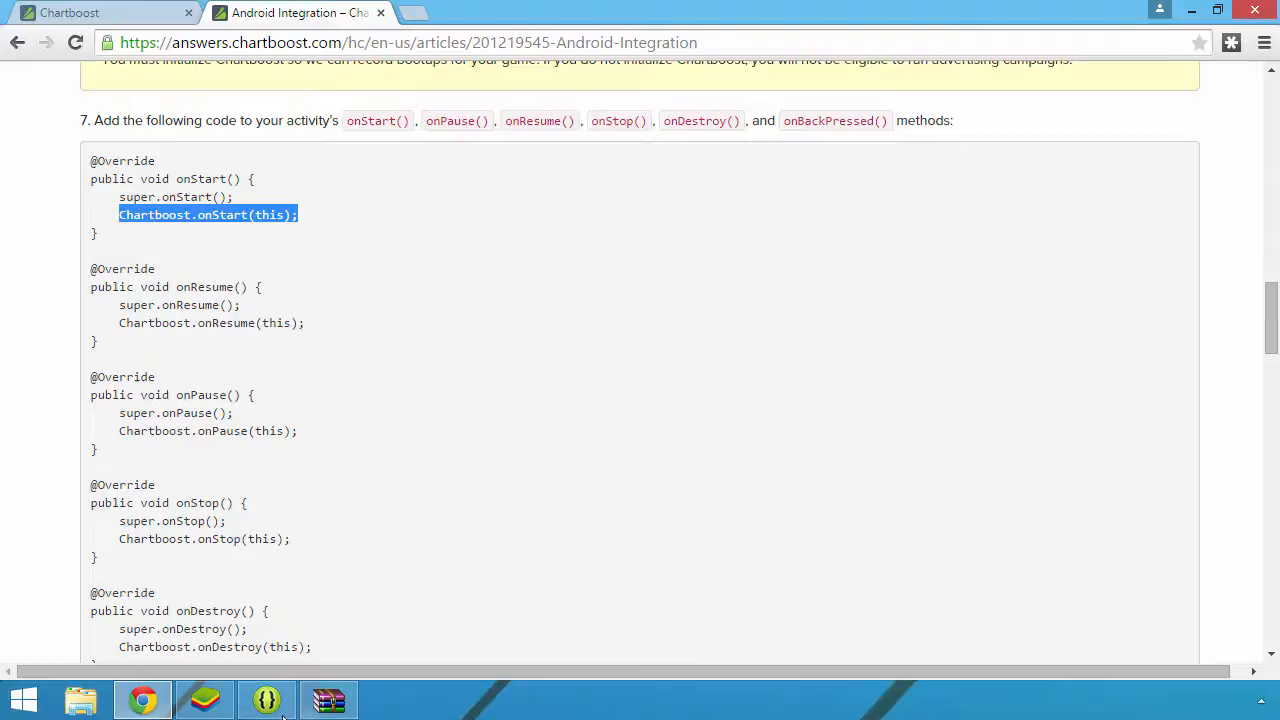
{"action": "left_click", "coordinate": [266, 699]}
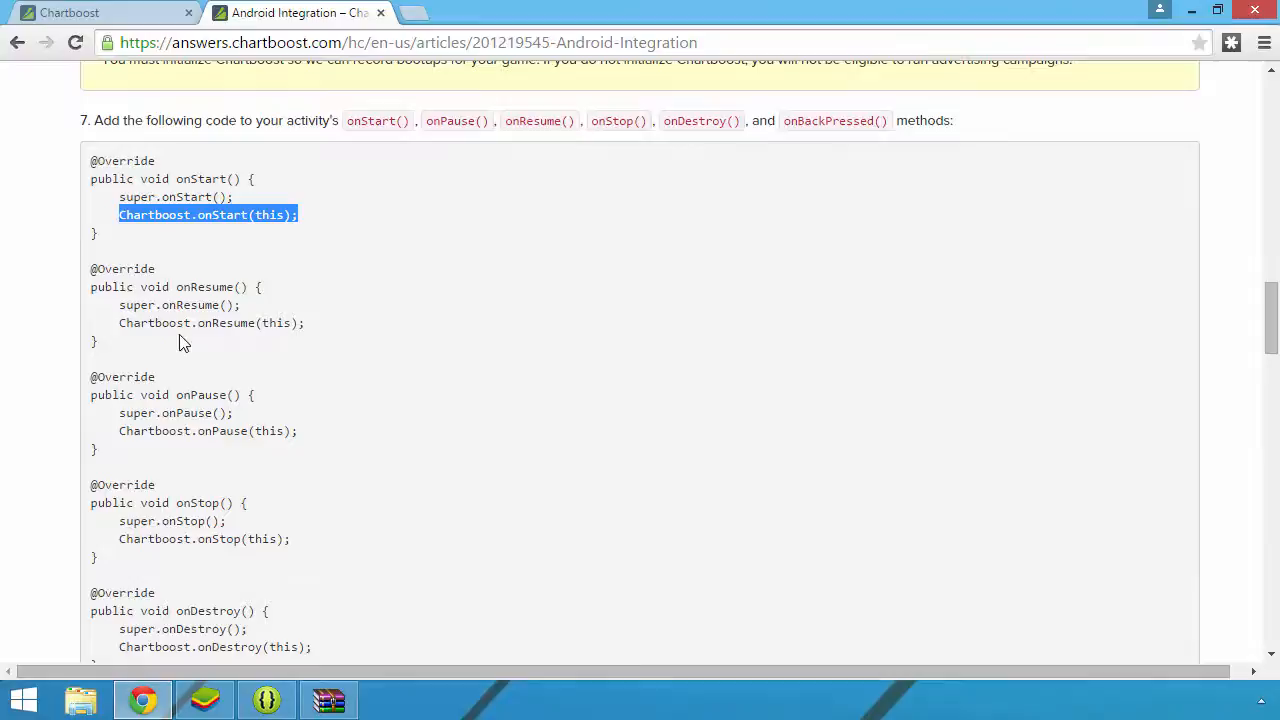
{"action": "left_click", "coordinate": [266, 698]}
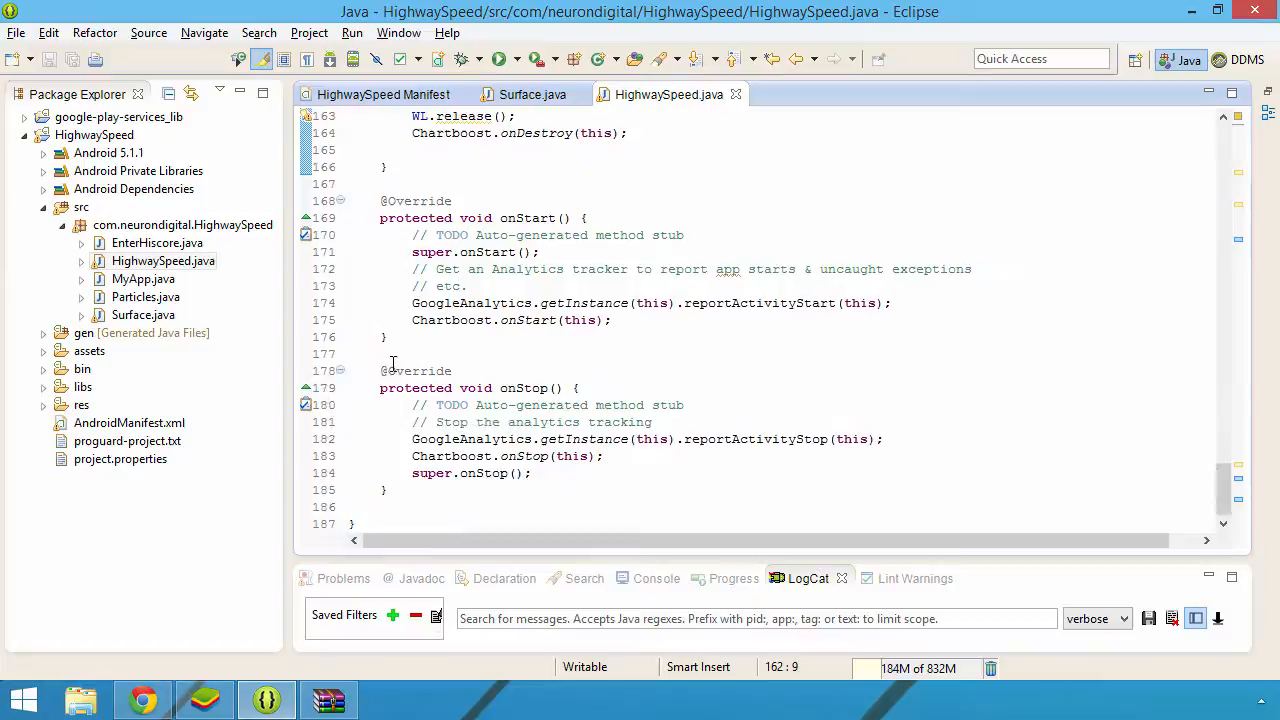
Type 'onback' below onStart and autocomplete an onBackPressed override stub
{"action": "type", "text": "onback"}
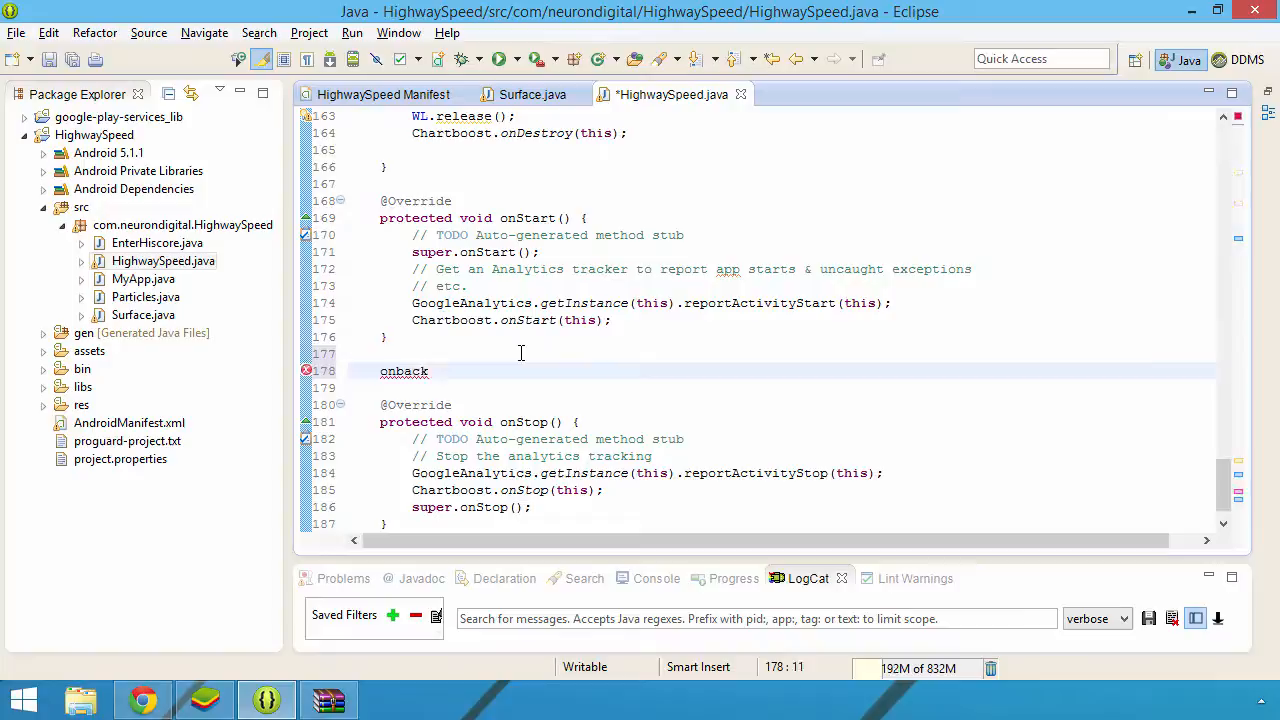
{"action": "key", "text": "ctrl+space"}
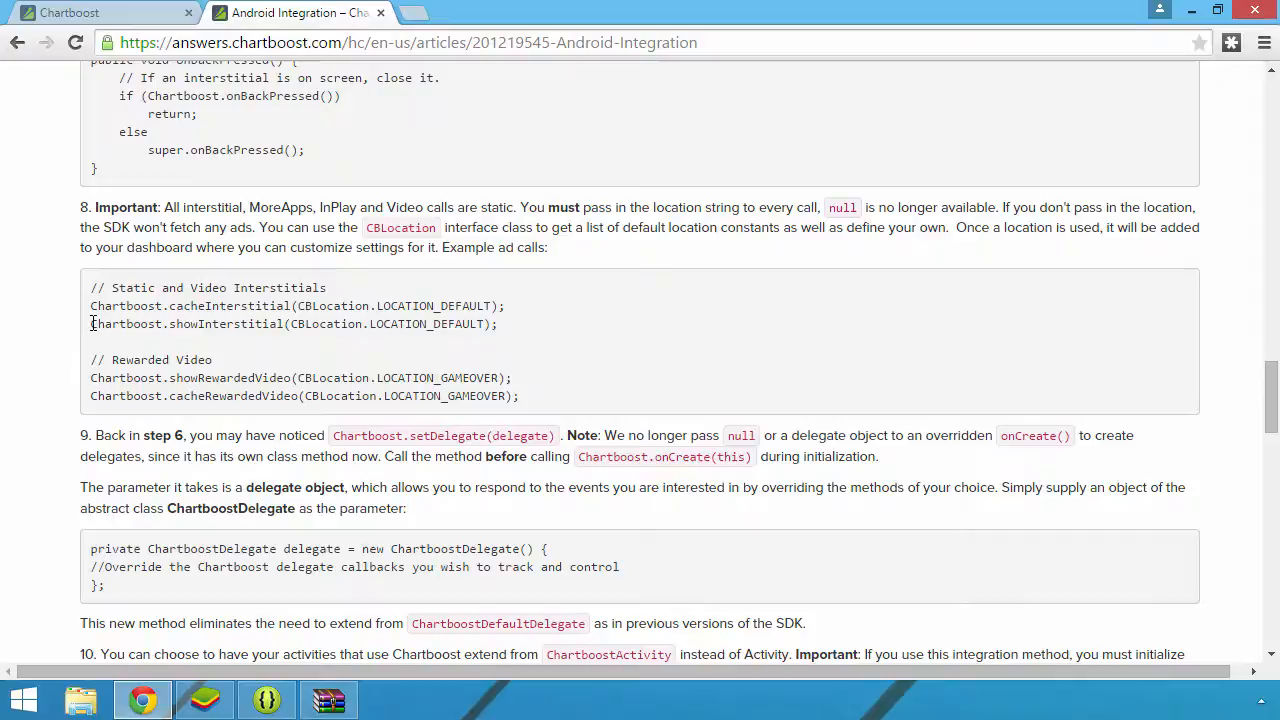
Copy the guide's Chartboost.showInterstitial example line for use in Eclipse
{"action": "double_click", "coordinate": [228, 306]}
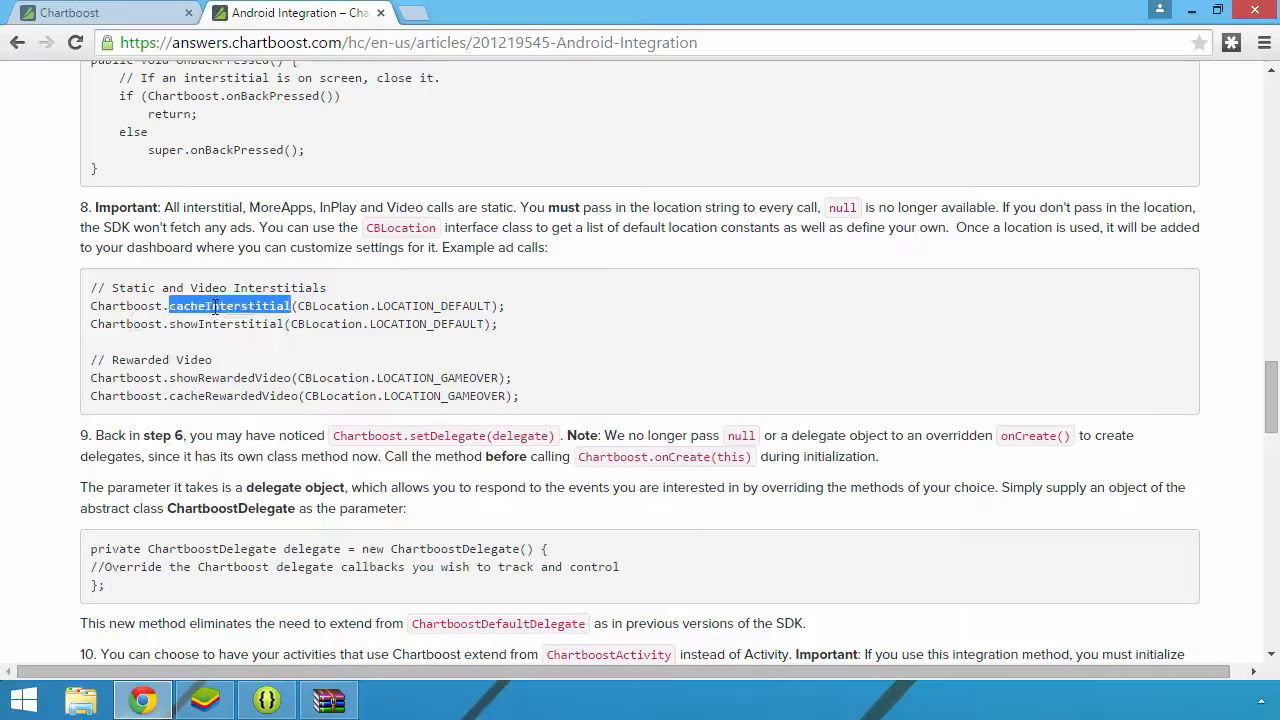
{"action": "right_click", "coordinate": [290, 327]}
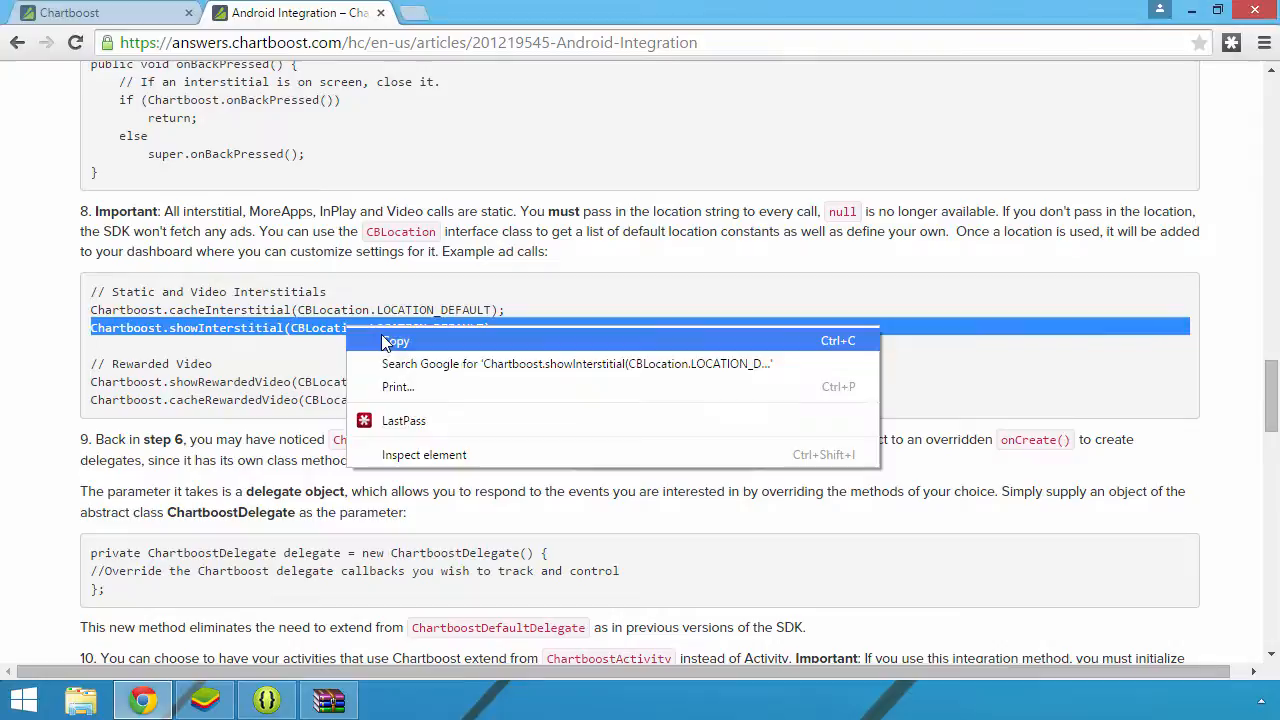
{"action": "left_click", "coordinate": [397, 341]}
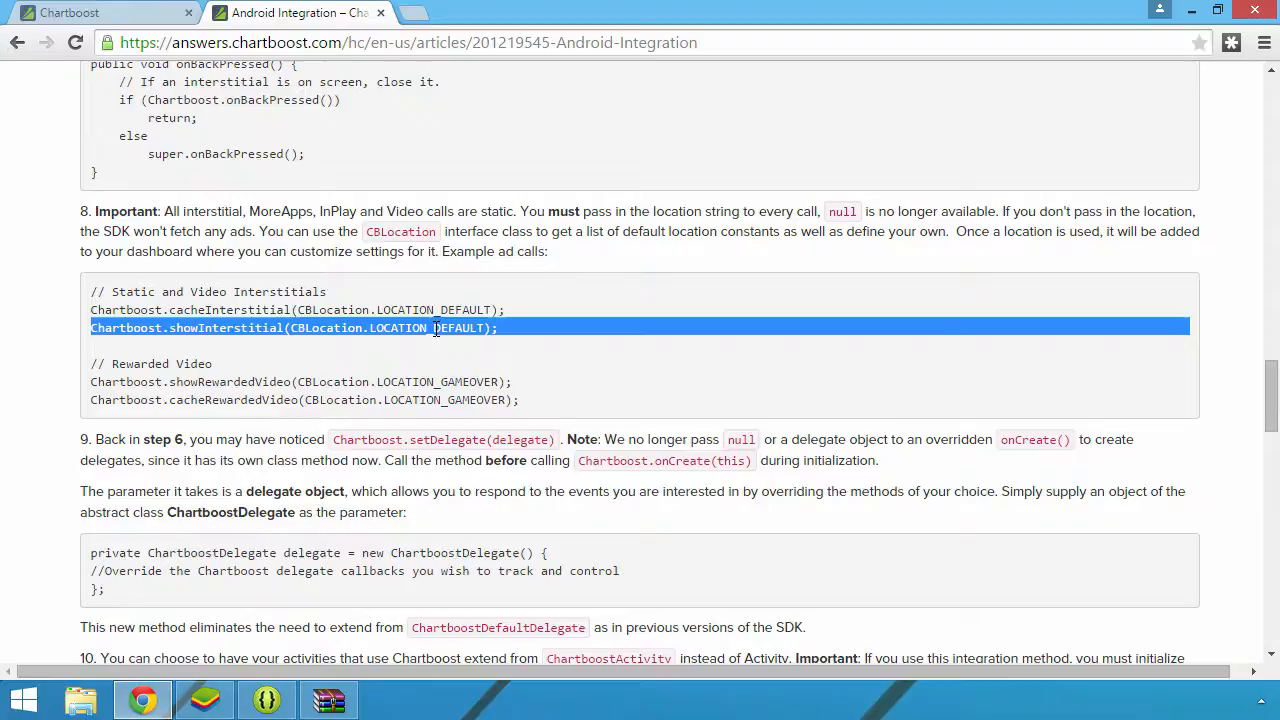
{"action": "left_click", "coordinate": [264, 699]}
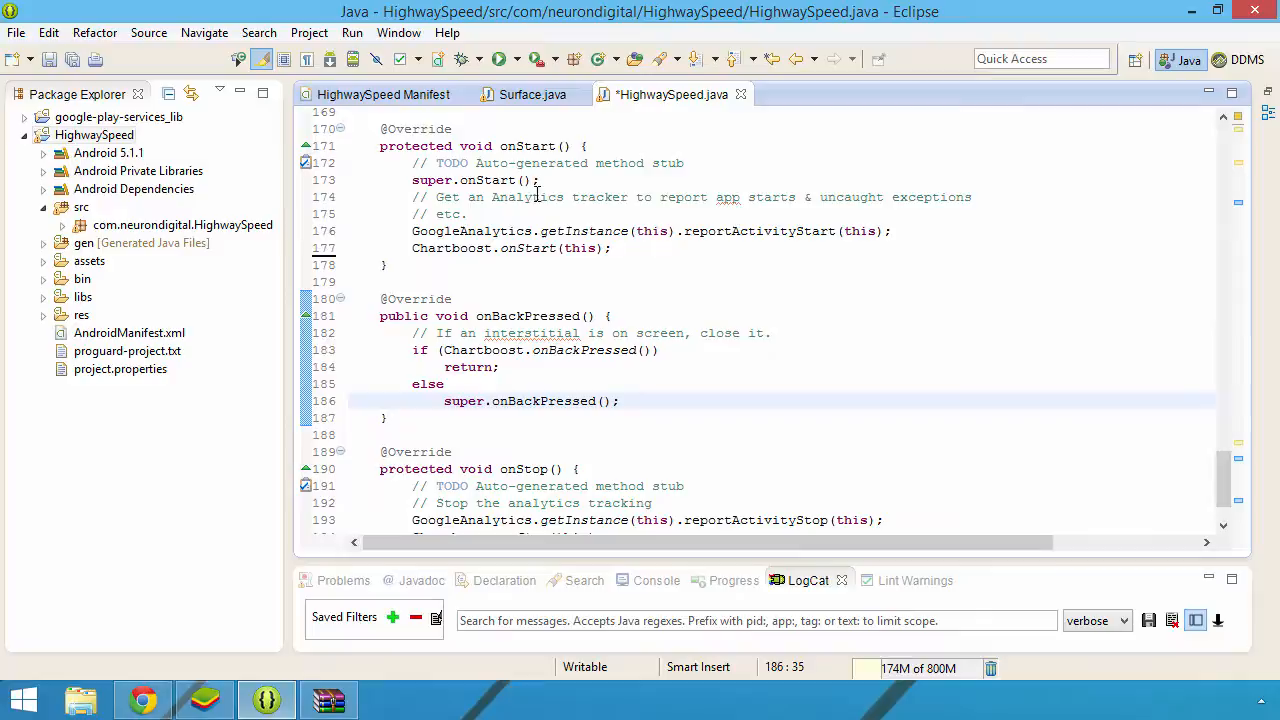
Paste showInterstitial under Chartboost.onStart and replace LOCATION_DEFAULT with an autocompleted CBLocation constant
{"action": "left_click", "coordinate": [790, 258]}
{"action": "type", "text": "Chartboost.showInterstitial(CBLocation."}
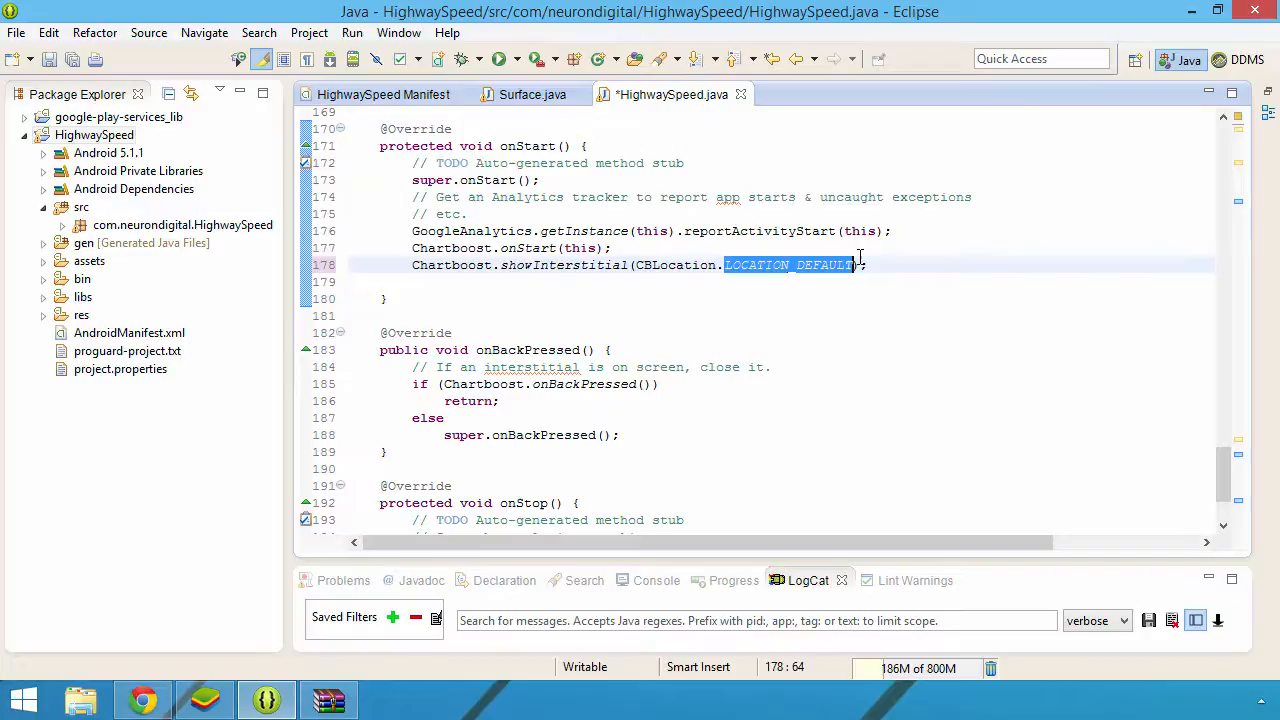
{"action": "type", "text": "LO"}
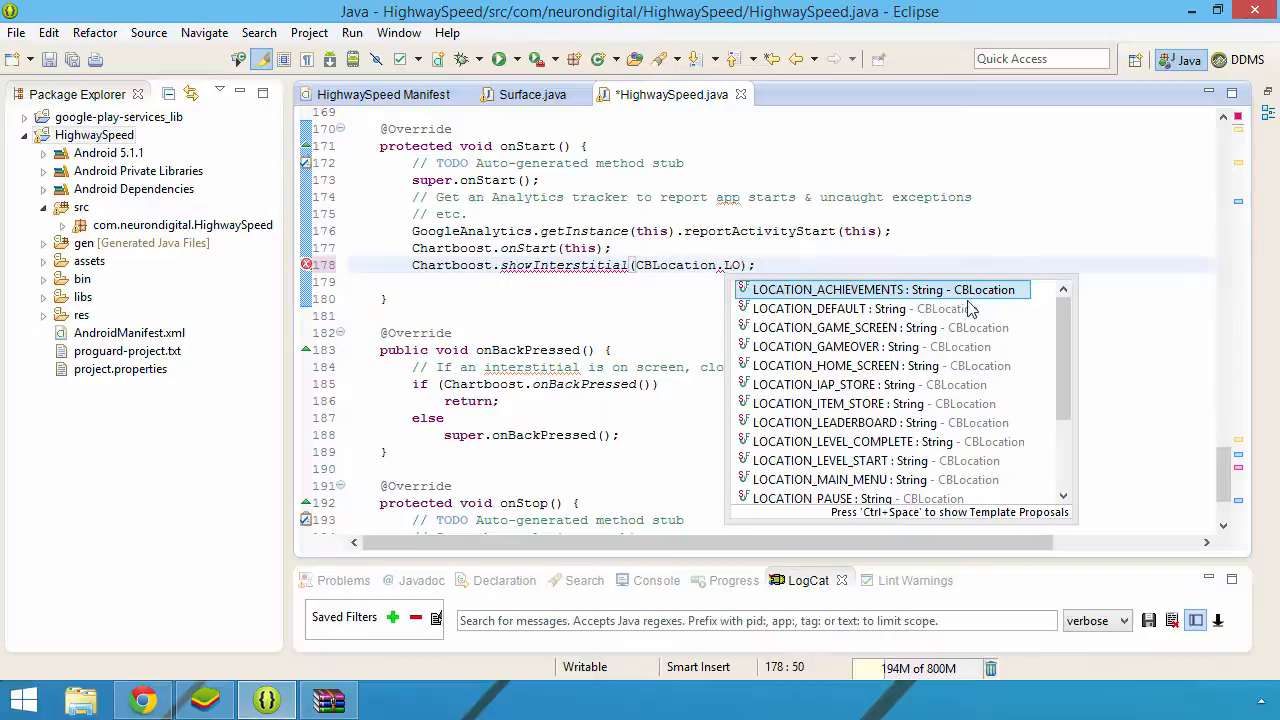
{"action": "scroll", "scroll_direction": "down", "scroll_amount": 3}
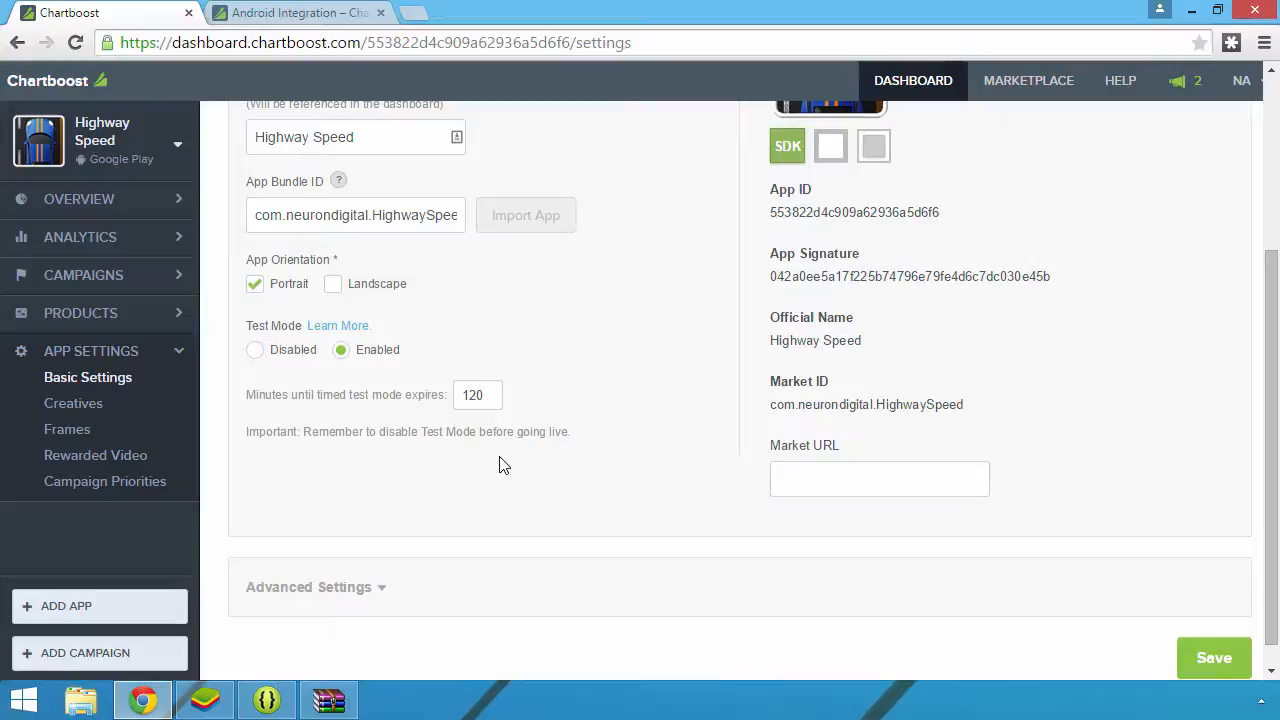
Confirm Test Mode is Enabled and run Highway Speed in BlueStacks to see the test interstitial
{"action": "left_click", "coordinate": [272, 699]}
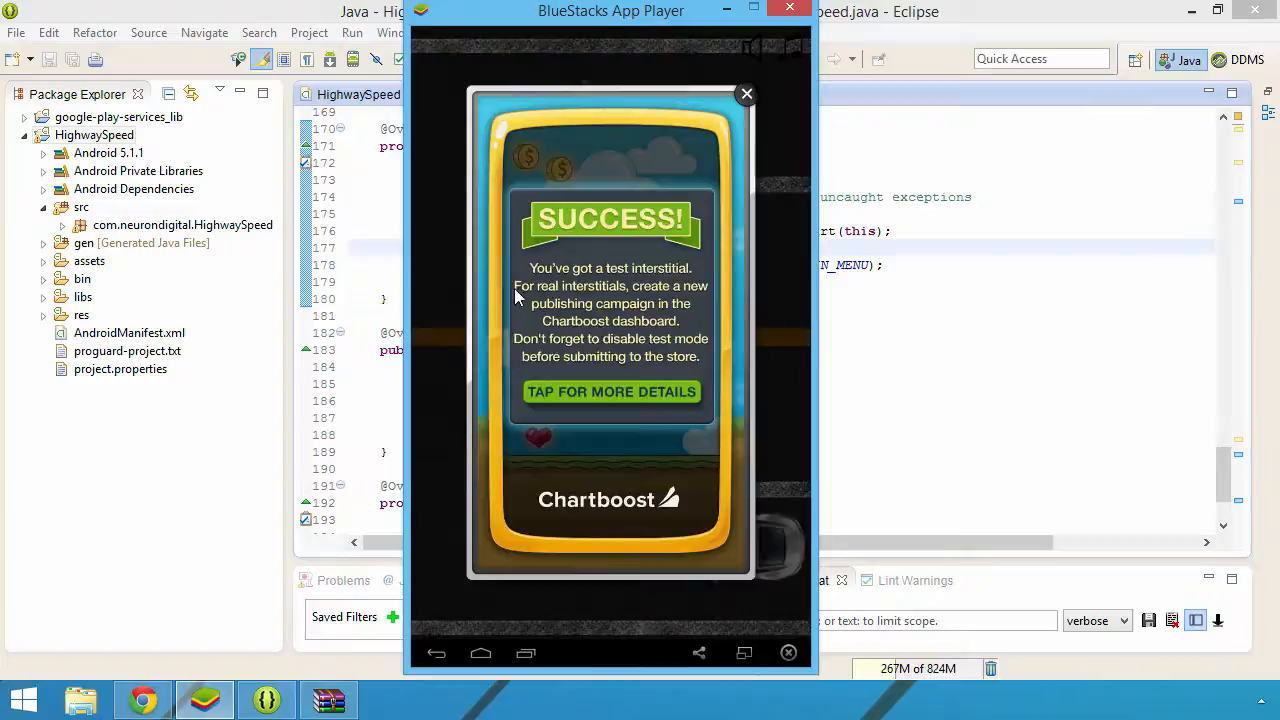
Close the test interstitial and set Highway Speed's Test Mode to Disabled
{"action": "left_click", "coordinate": [746, 93]}
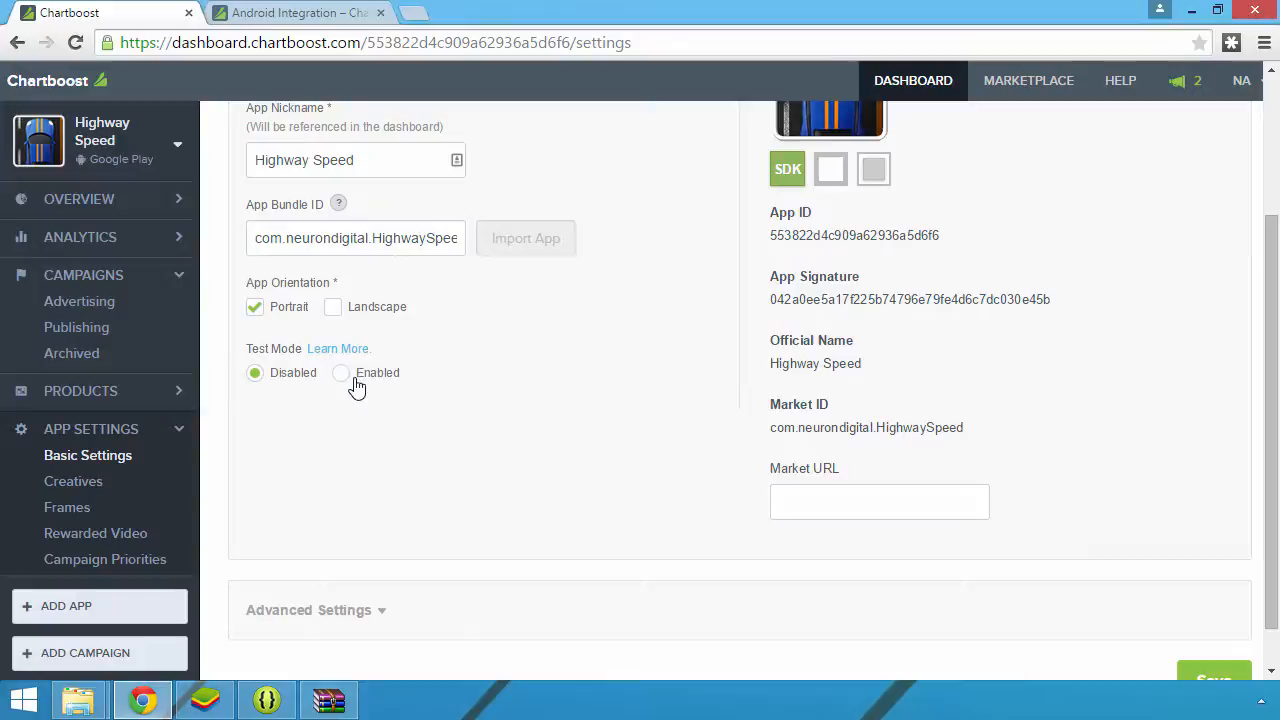
Add a campaign under Campaigns > Publishing and choose the Network Publishing type
{"action": "left_click", "coordinate": [76, 327]}
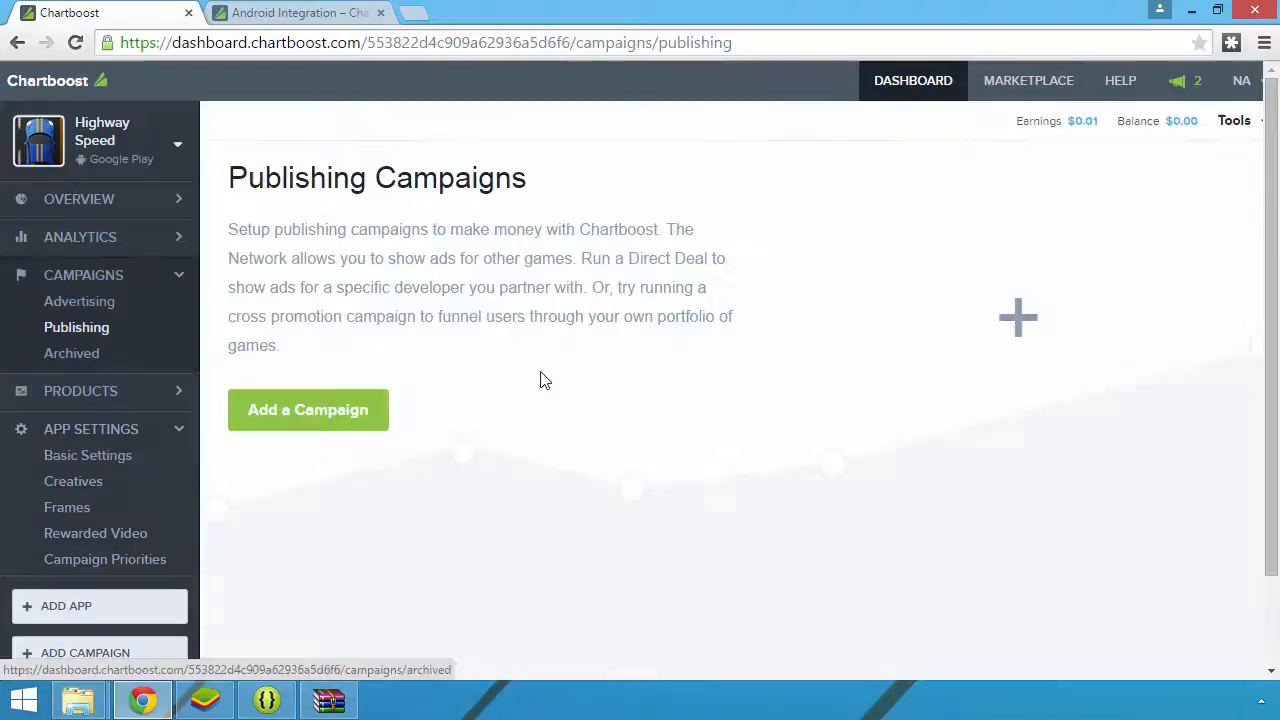
{"action": "left_click", "coordinate": [308, 410]}
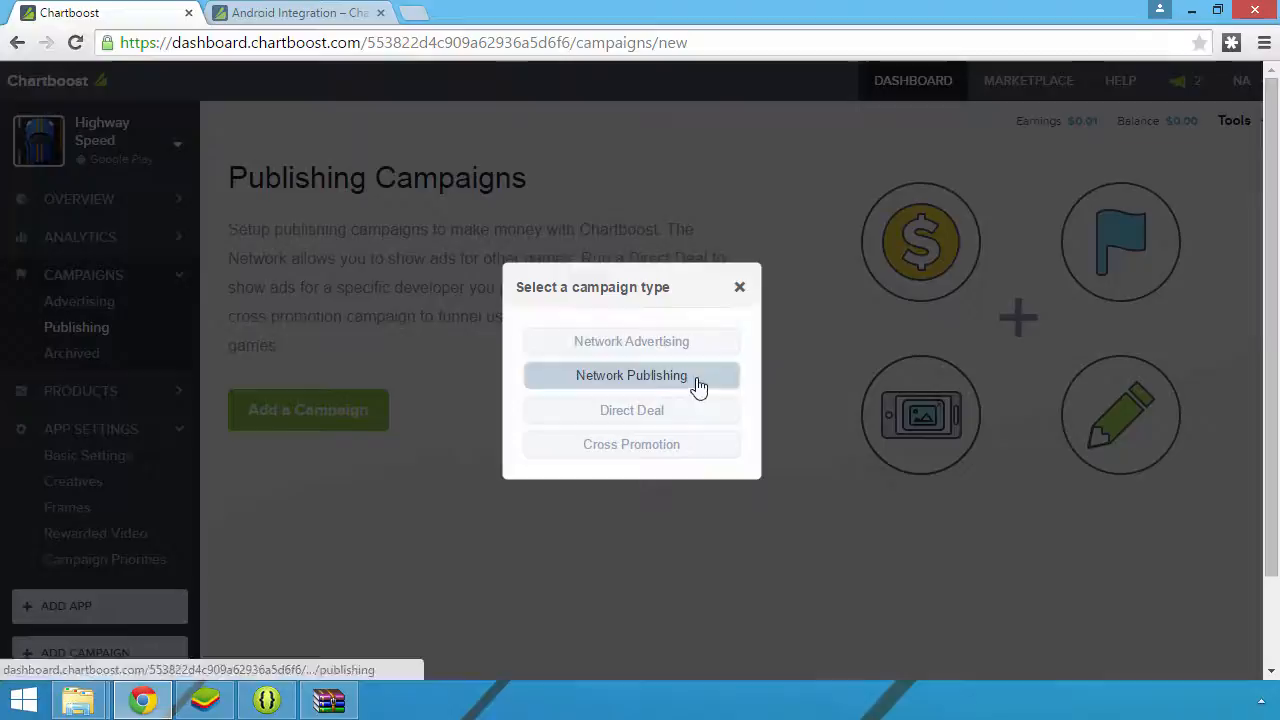
{"action": "left_click", "coordinate": [631, 375]}
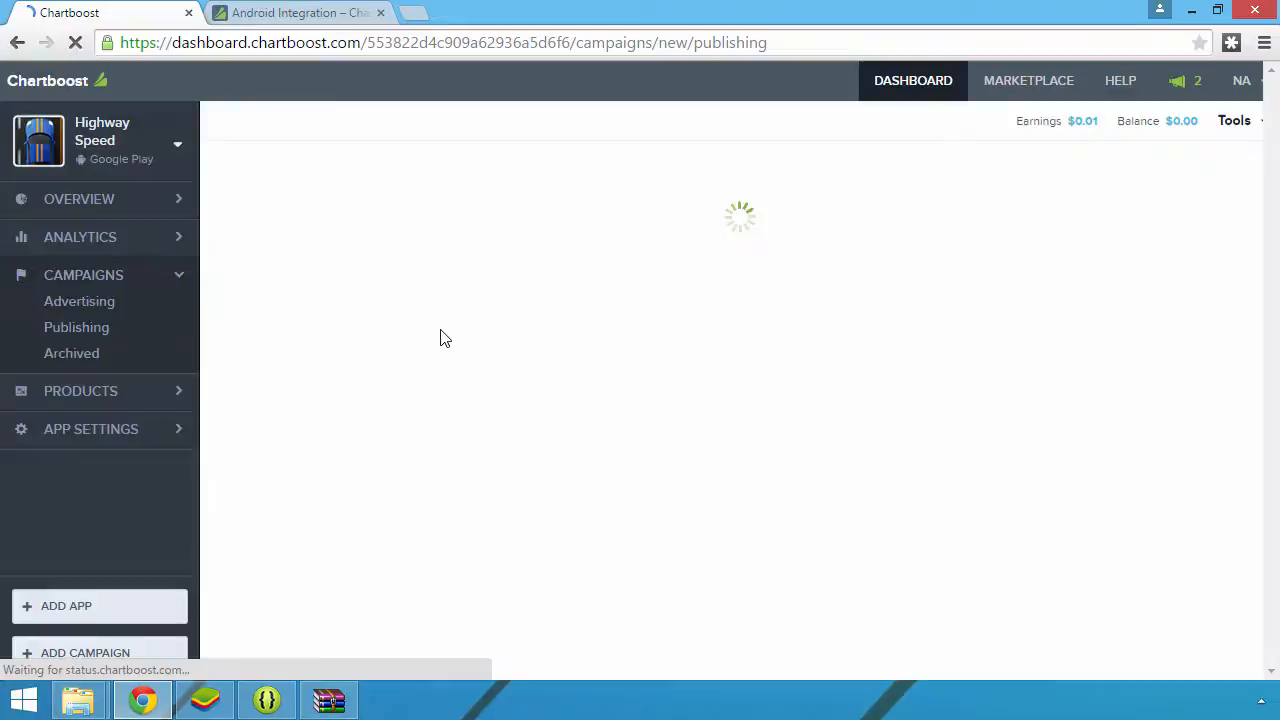
{"action": "left_click", "coordinate": [295, 12]}
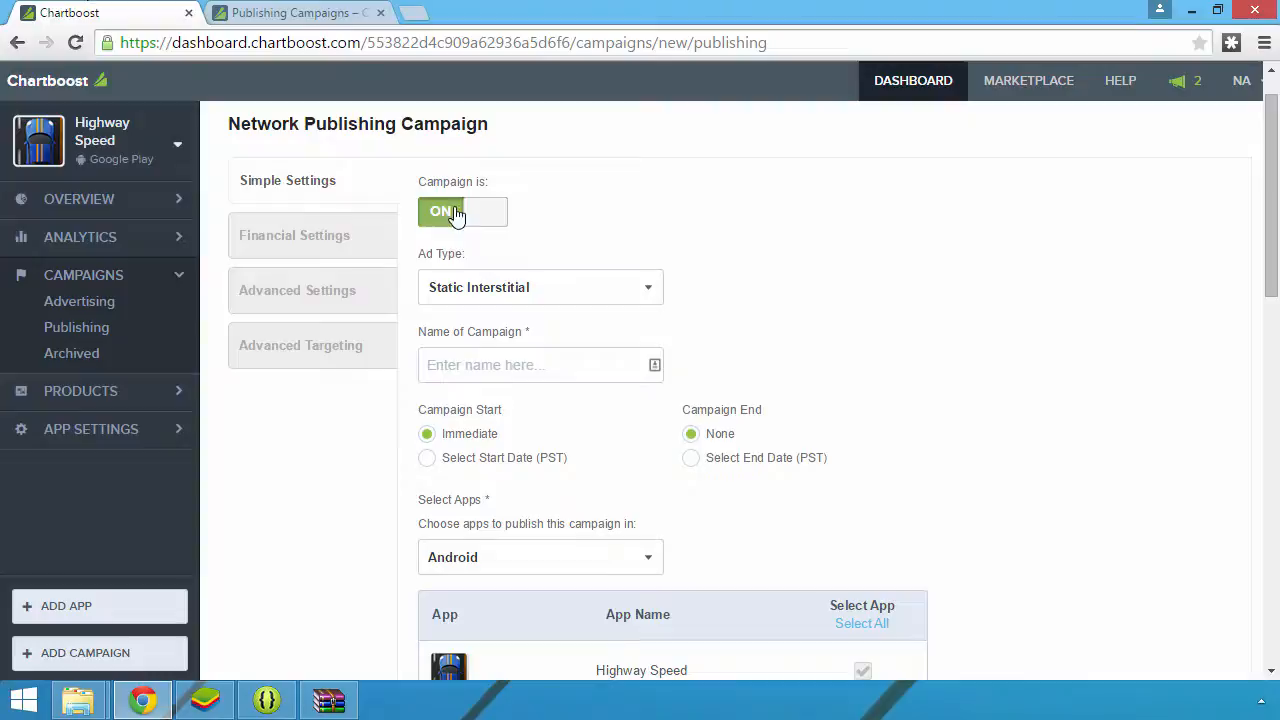
Name the campaign 'Main Menu Interstitial', keep default logic and targeting, and reach Financial Settings
{"action": "left_click", "coordinate": [540, 287]}
{"action": "type", "text": "Main Menu Interstitial"}
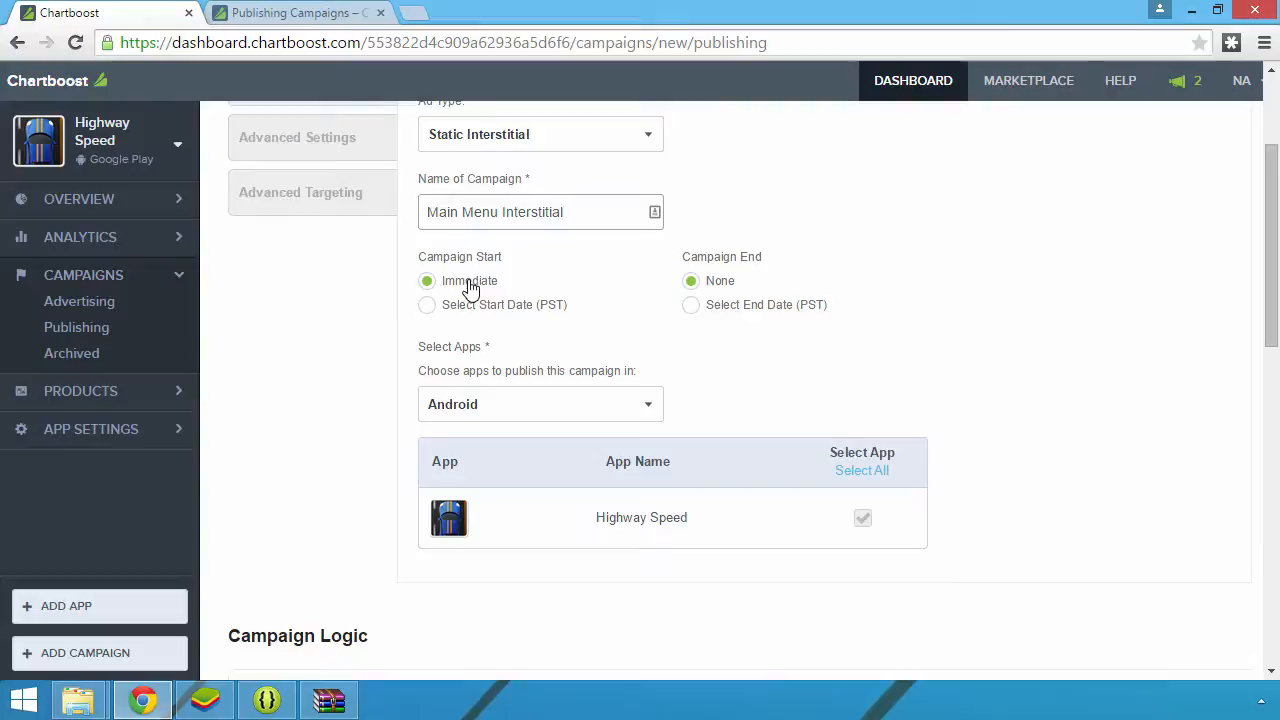
{"action": "mouse_move", "coordinate": [737, 263]}
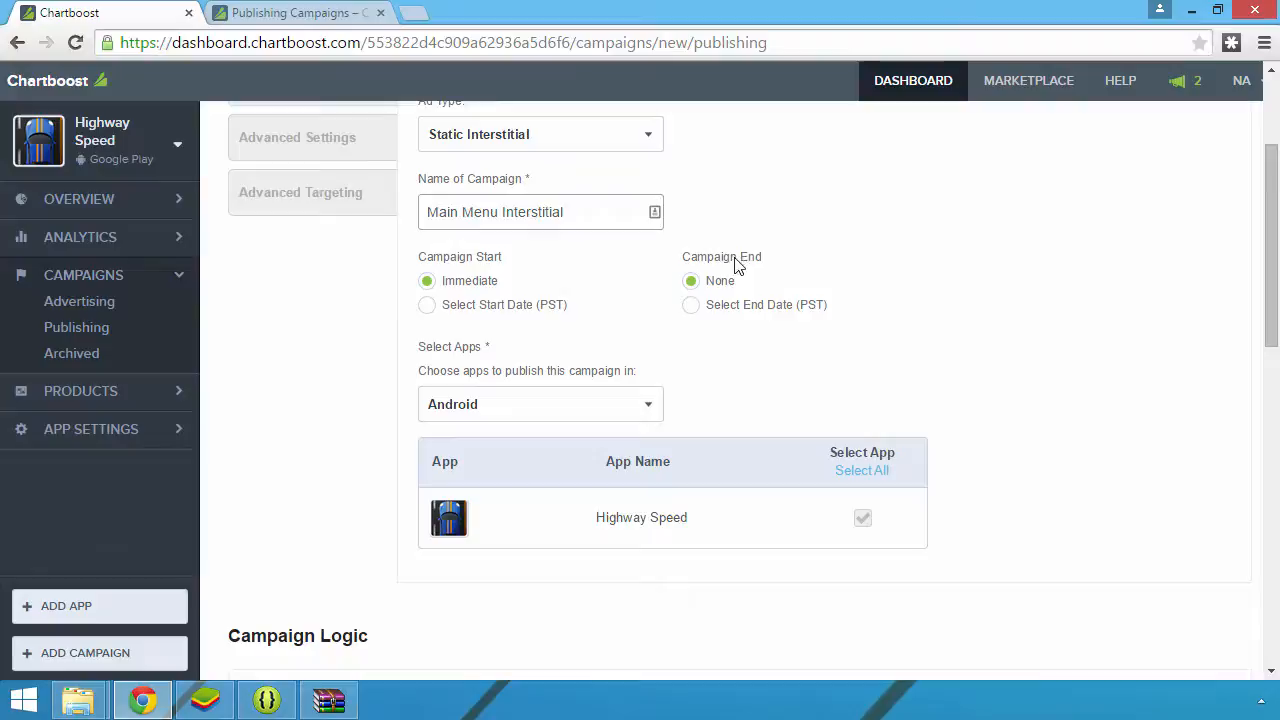
{"action": "scroll", "scroll_direction": "down", "scroll_amount": 3}
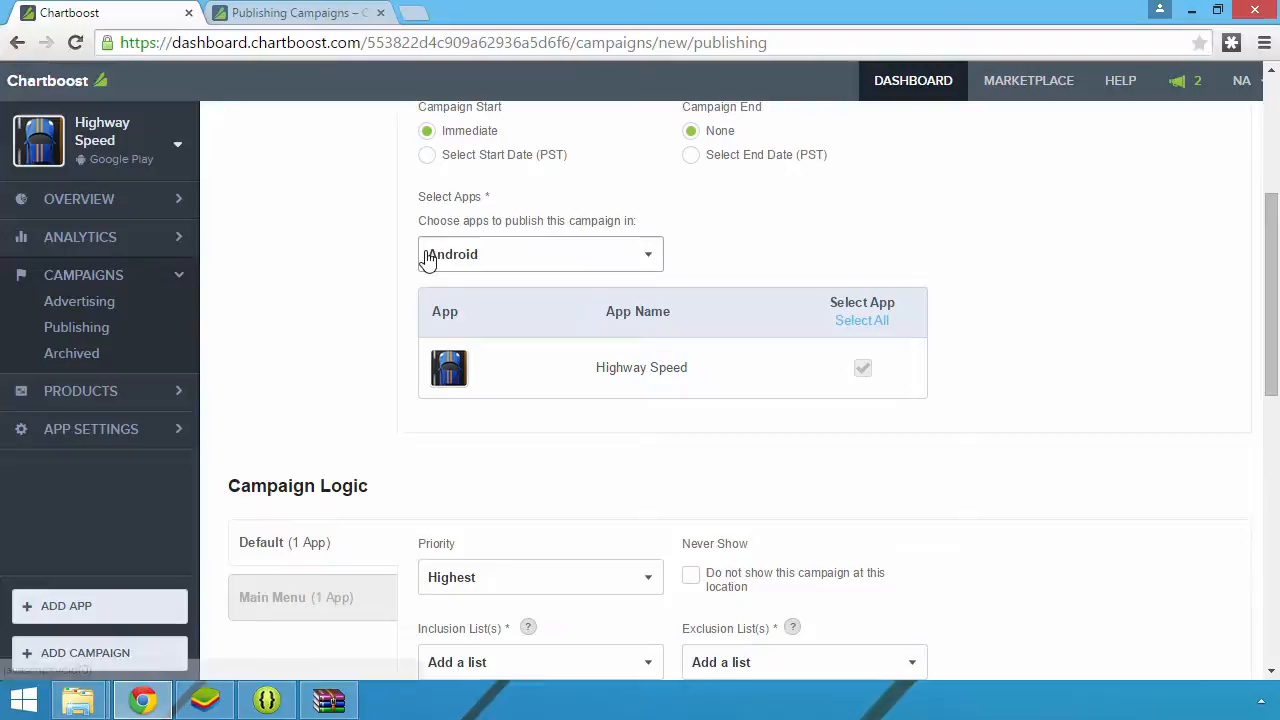
{"action": "scroll", "scroll_direction": "down", "scroll_amount": 3}
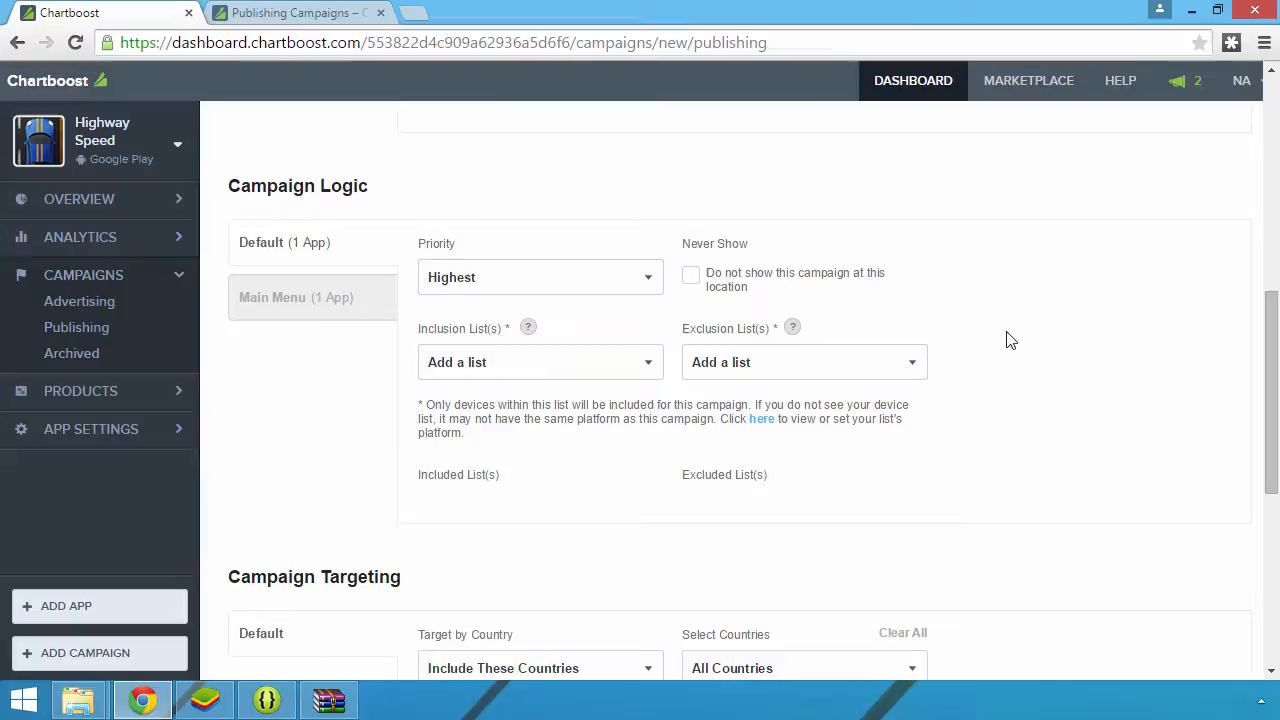
{"action": "scroll", "scroll_direction": "down", "scroll_amount": 3}
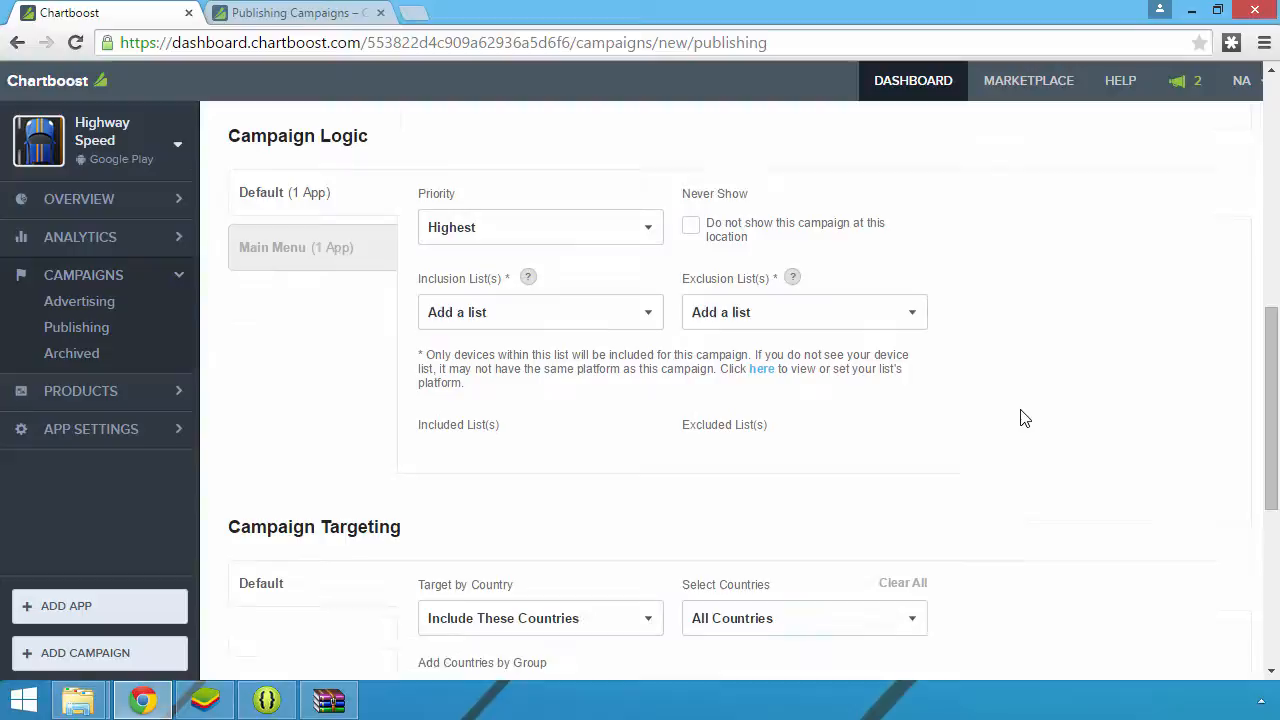
{"action": "scroll", "scroll_direction": "down", "scroll_amount": 3}
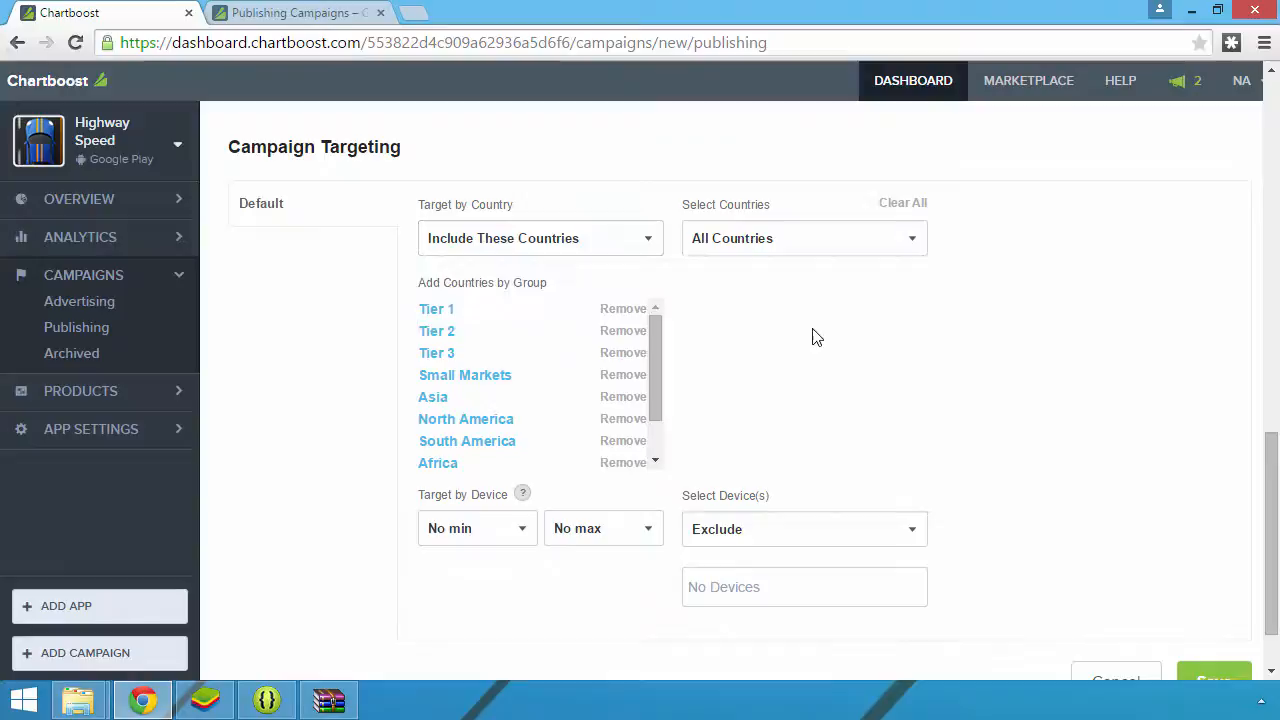
{"action": "scroll", "scroll_direction": "down", "scroll_amount": 3}
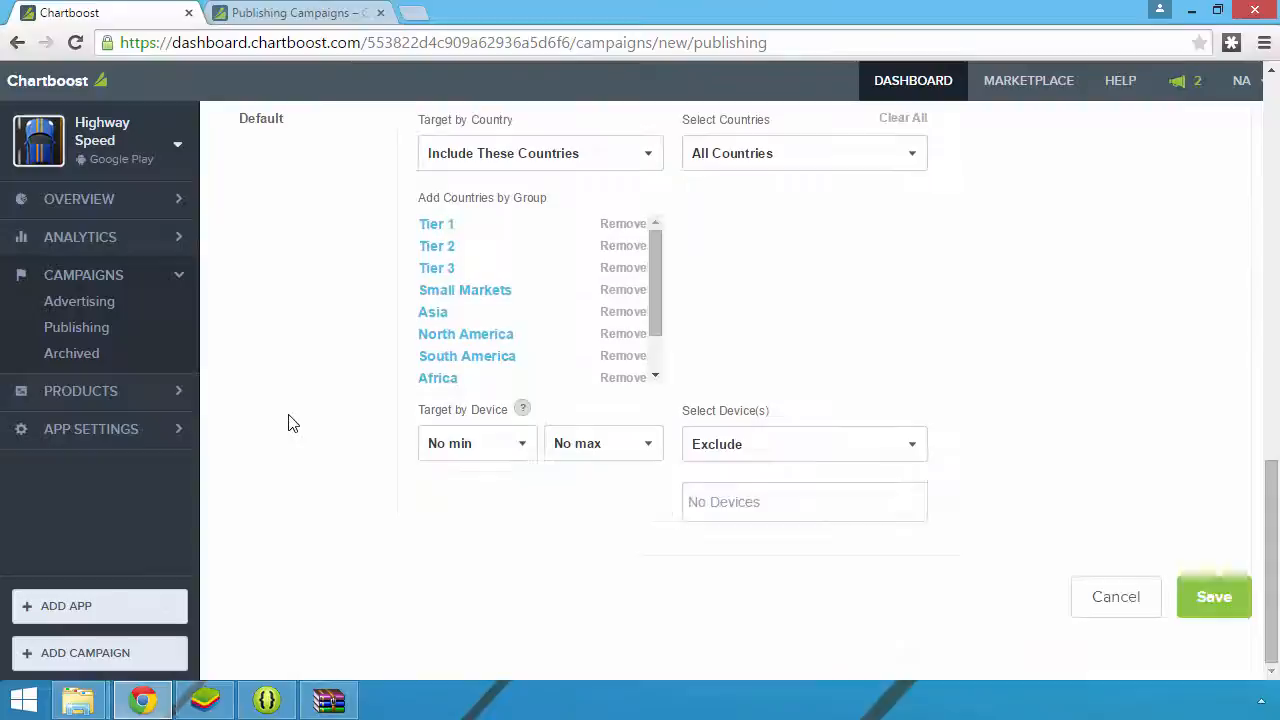
{"action": "left_click", "coordinate": [294, 285]}
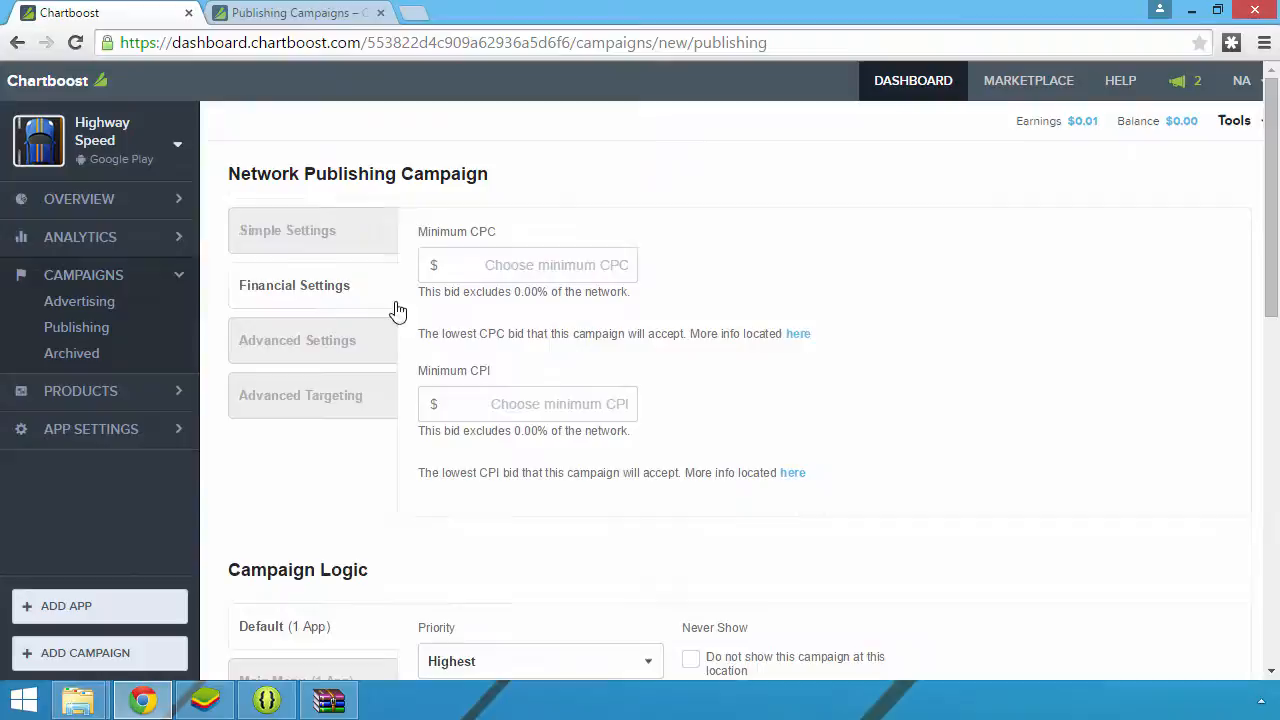
Check the campaign's advanced targeting and the publishing help article, then switch to BlueStacks
{"action": "left_click", "coordinate": [297, 340]}
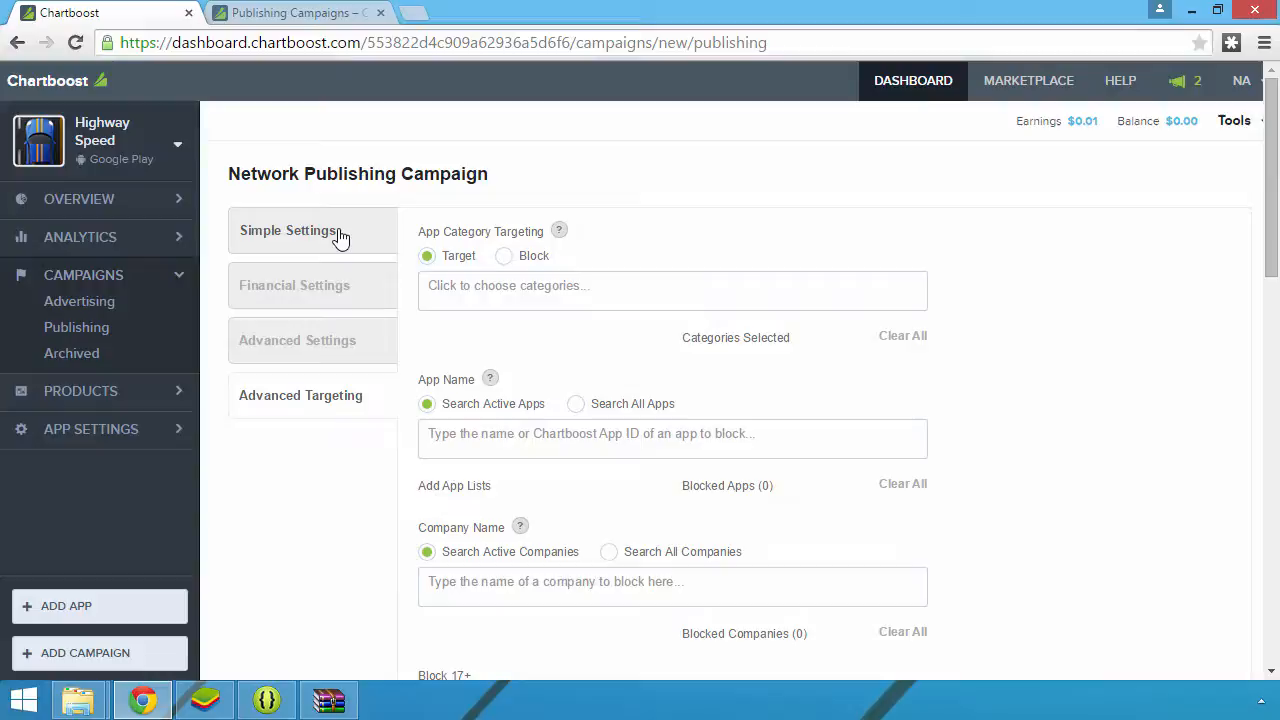
{"action": "left_click", "coordinate": [290, 12]}
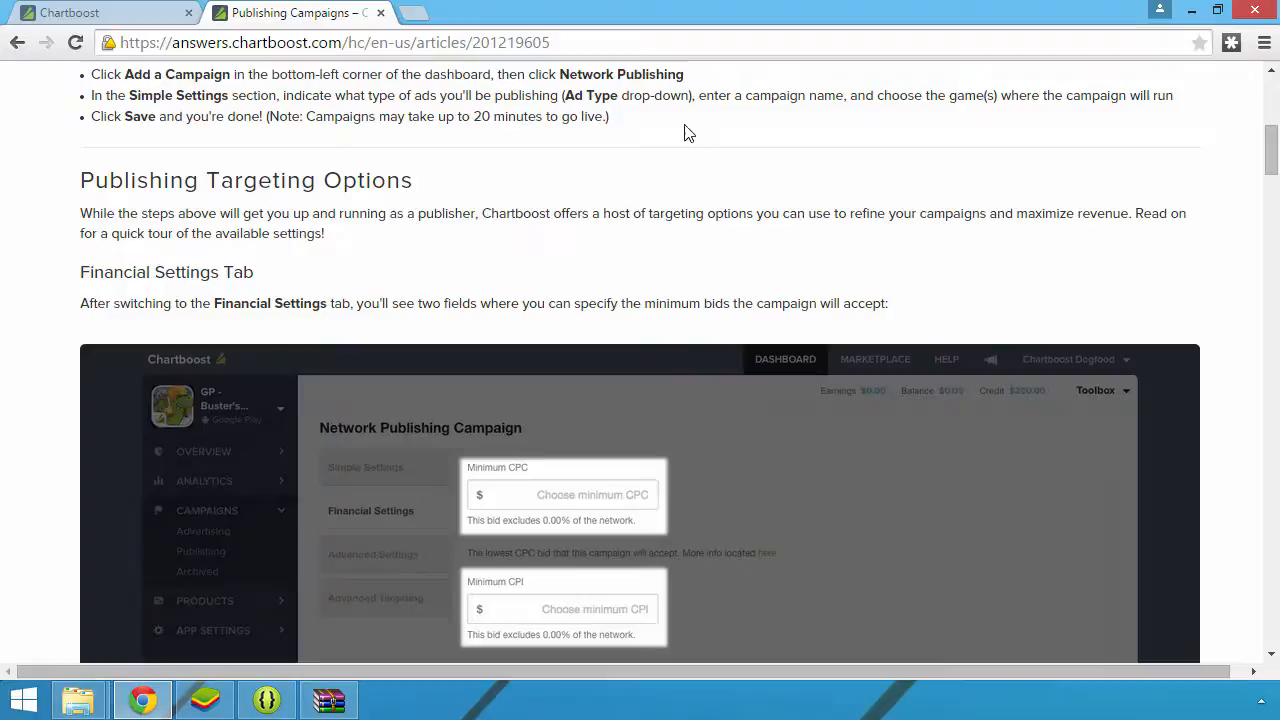
{"action": "left_click", "coordinate": [204, 698]}
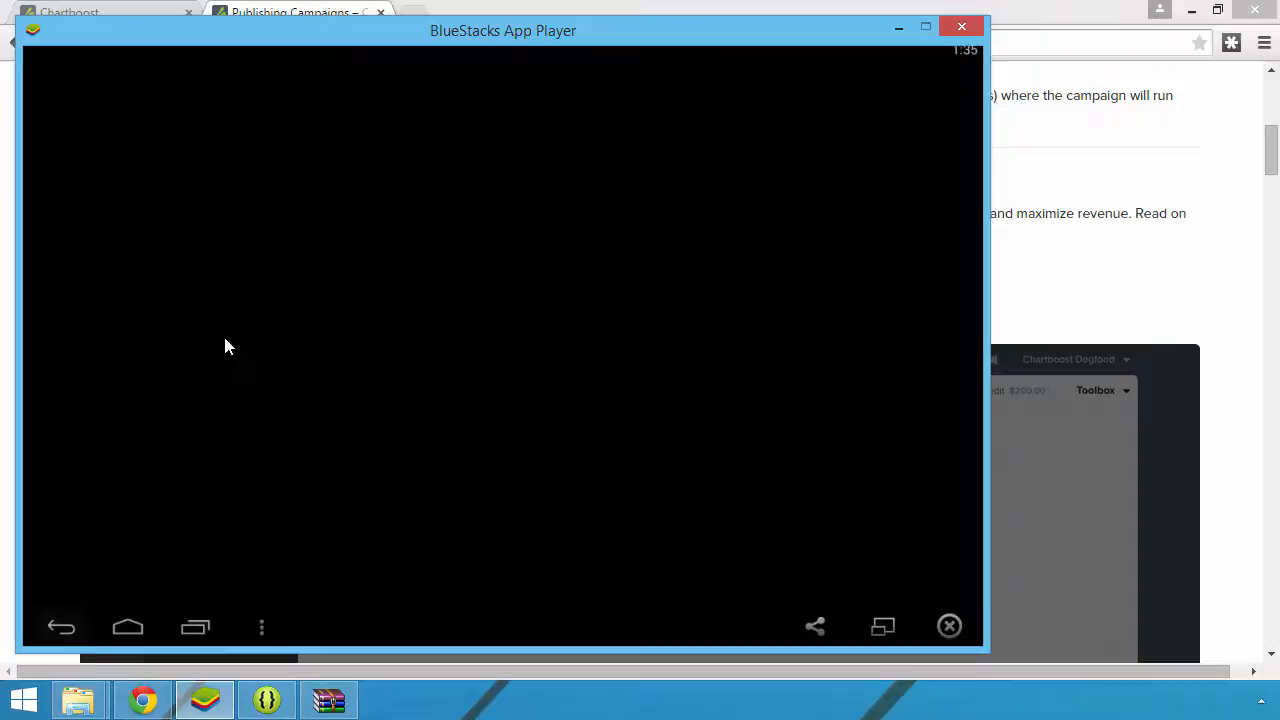